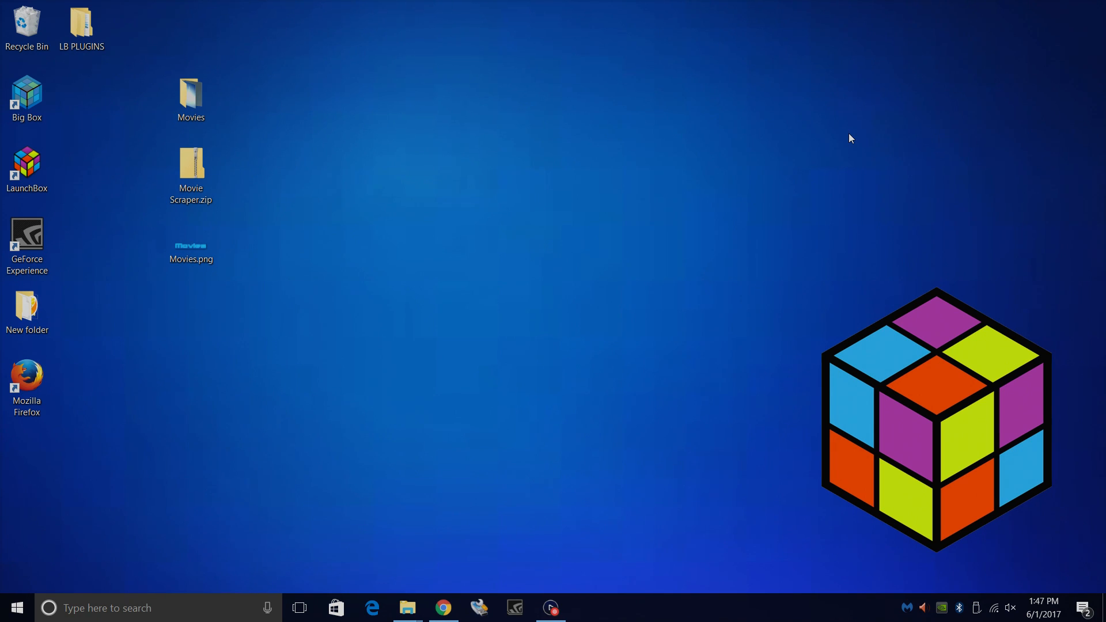
mouse_move(238, 102)
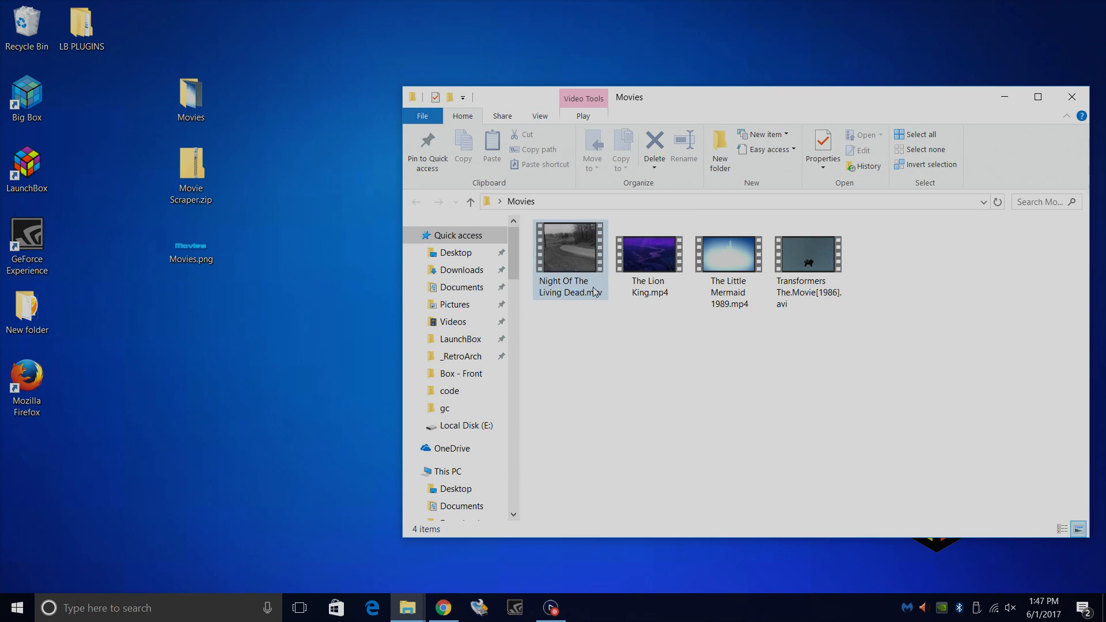
mouse_move(575, 283)
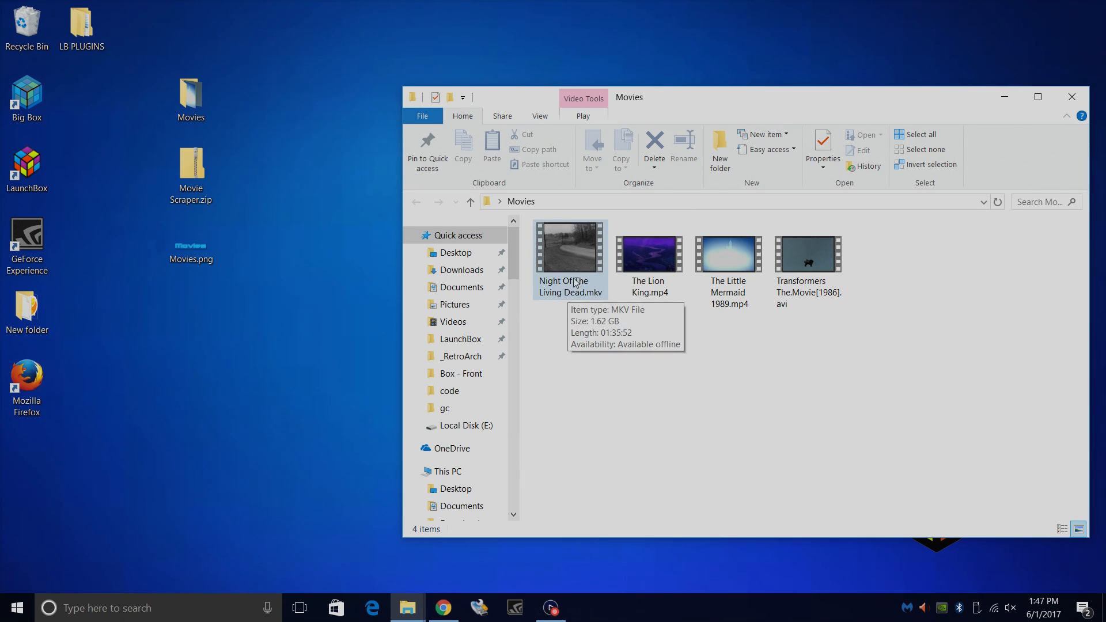
mouse_move(721, 345)
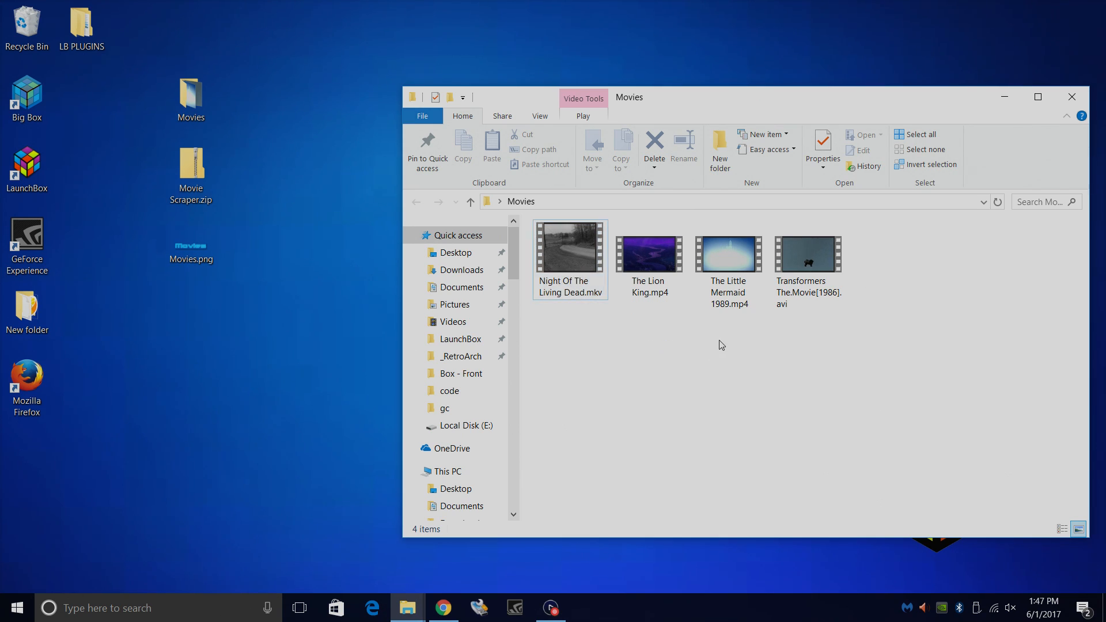
Open the desktop Movies folder and select The Lion King among the four film files
click(649, 254)
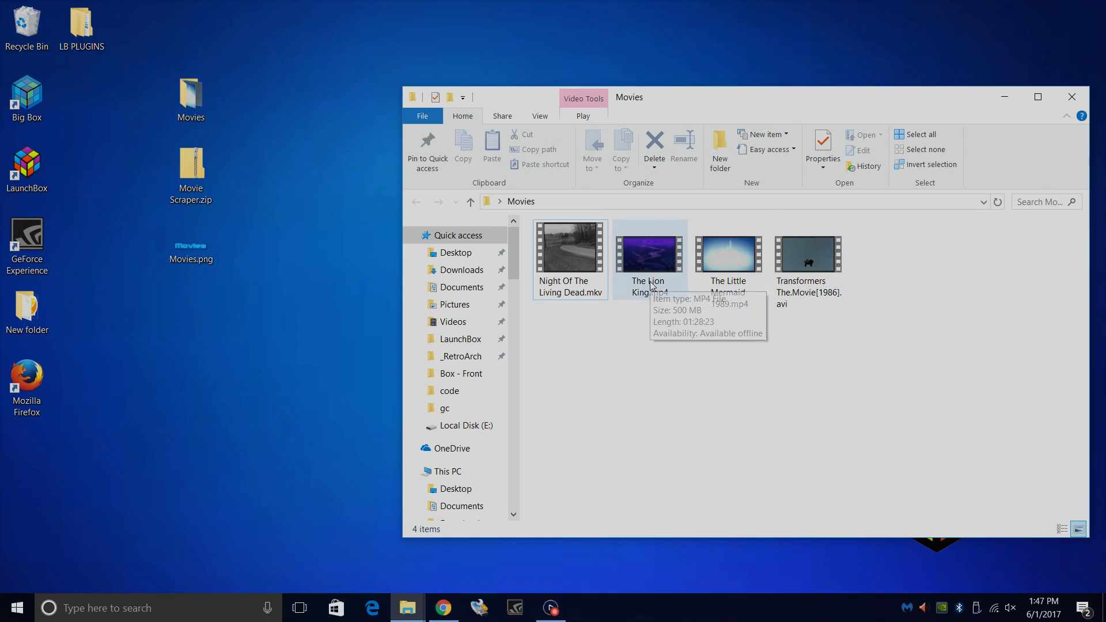
mouse_move(643, 303)
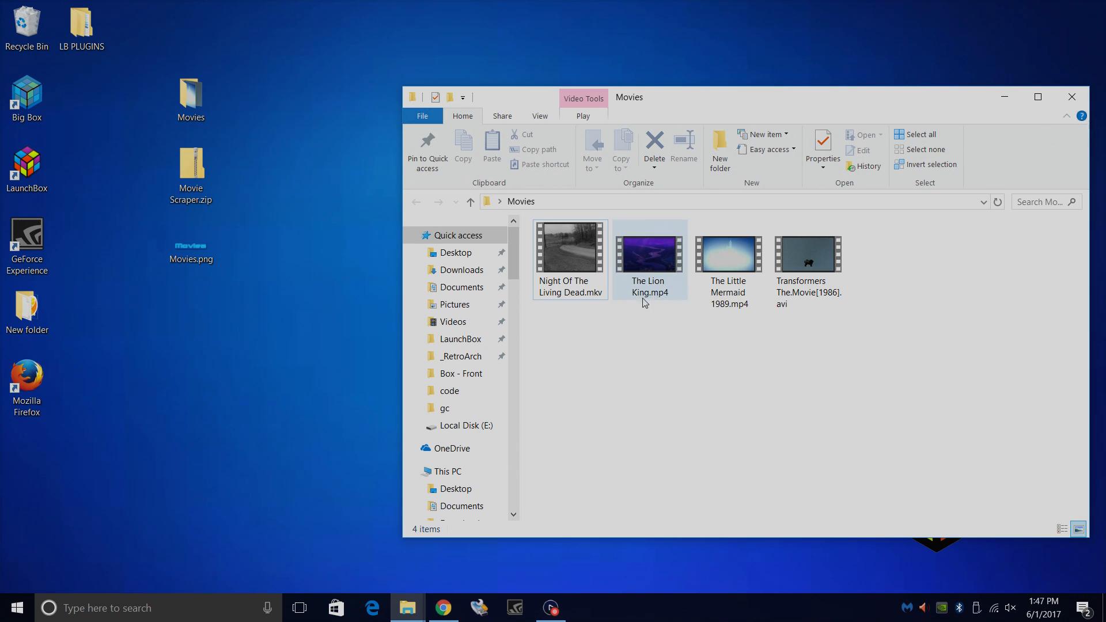
click(569, 254)
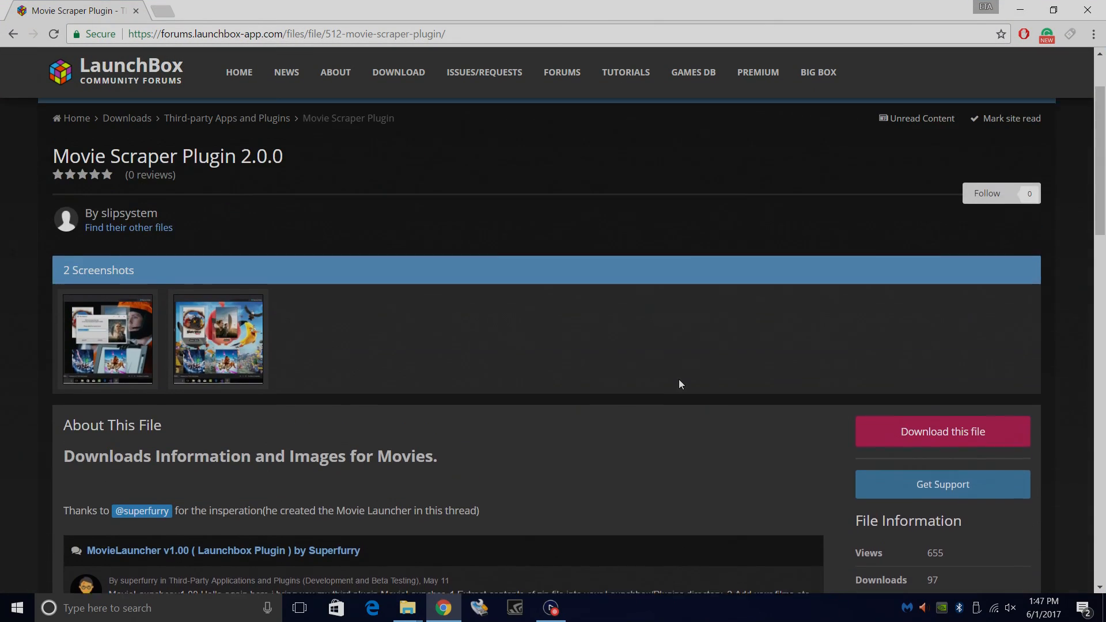
Start downloading Movie Scraper Plugin 2.0.0 from its forum page
scroll(down, 3)
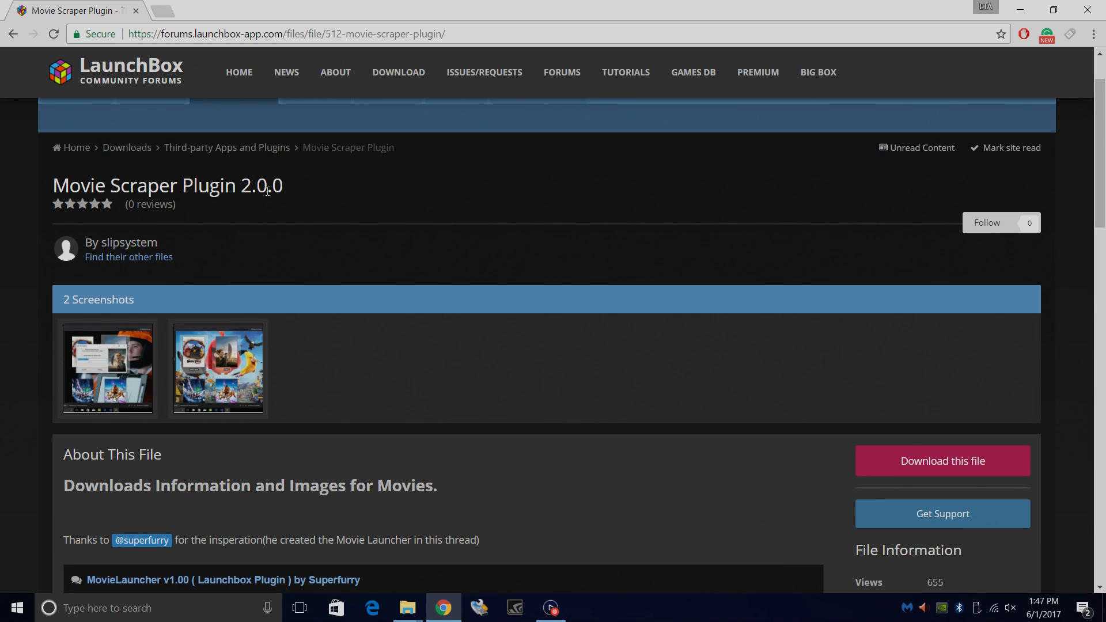
click(941, 461)
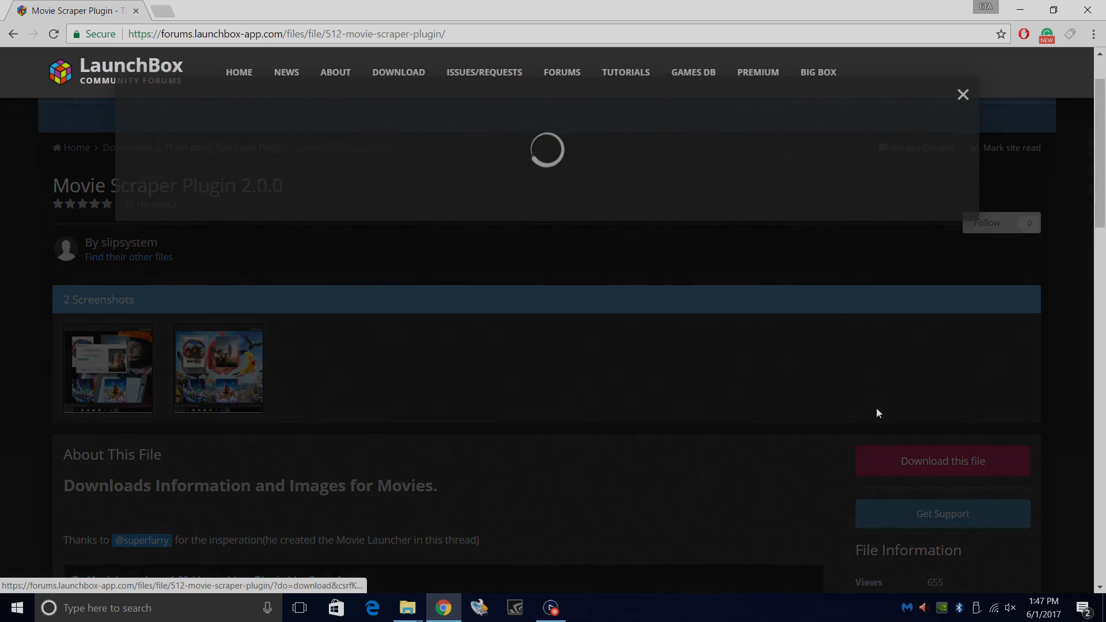
click(942, 461)
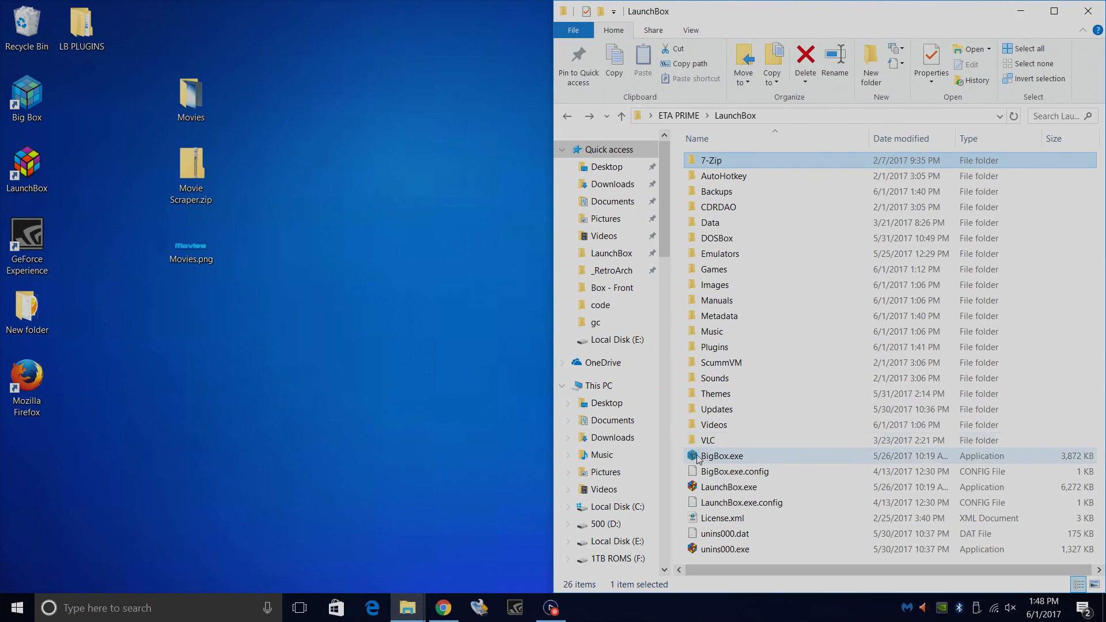
mouse_move(725, 444)
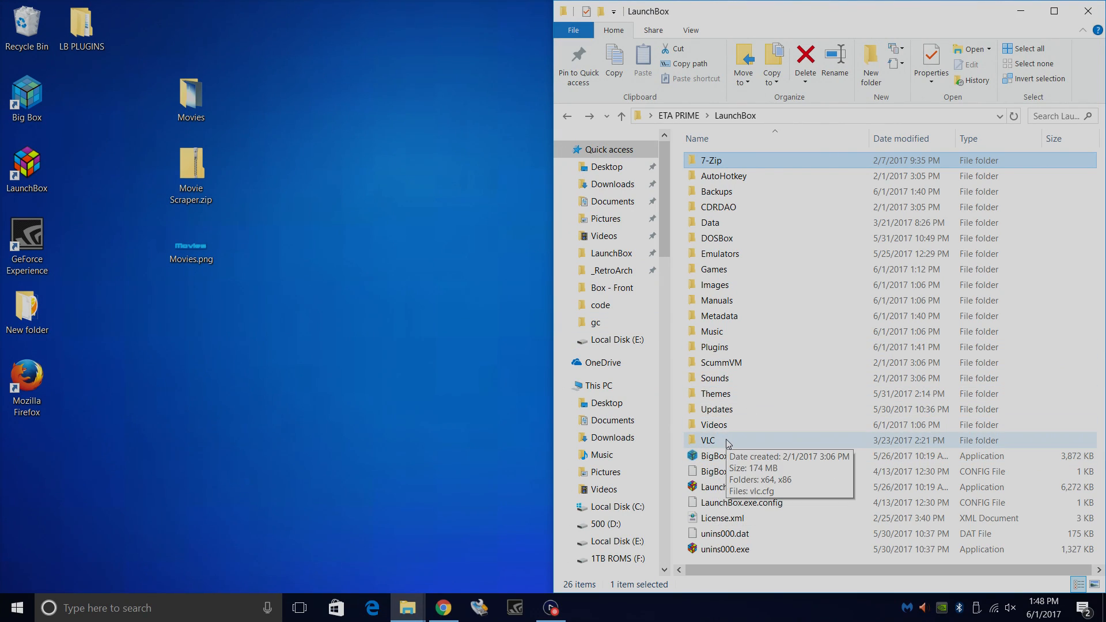
mouse_move(801, 201)
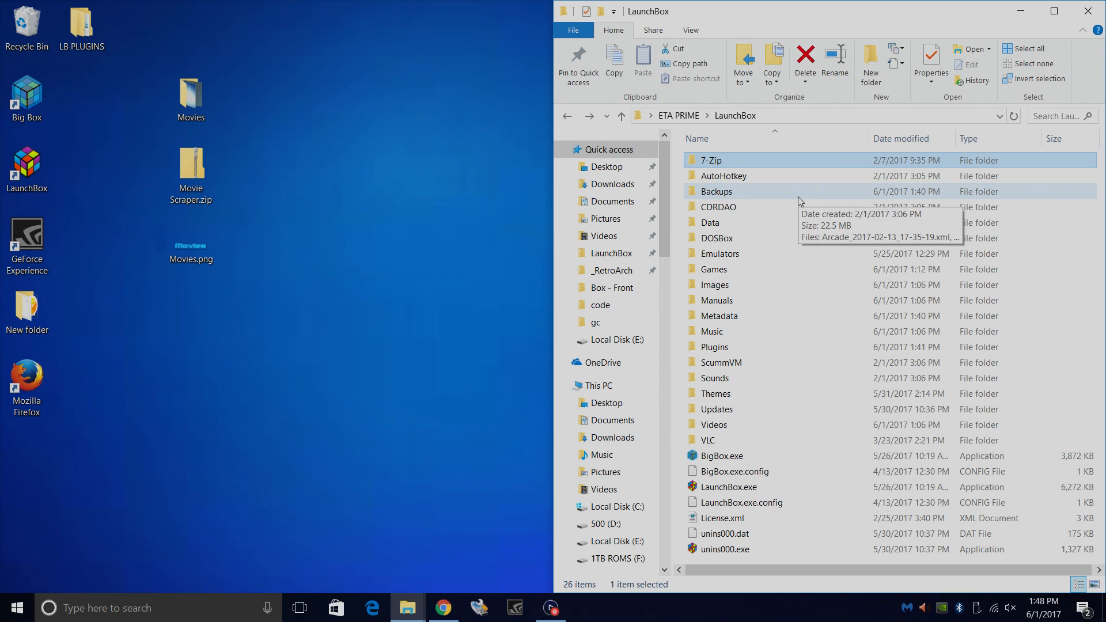
mouse_move(708, 440)
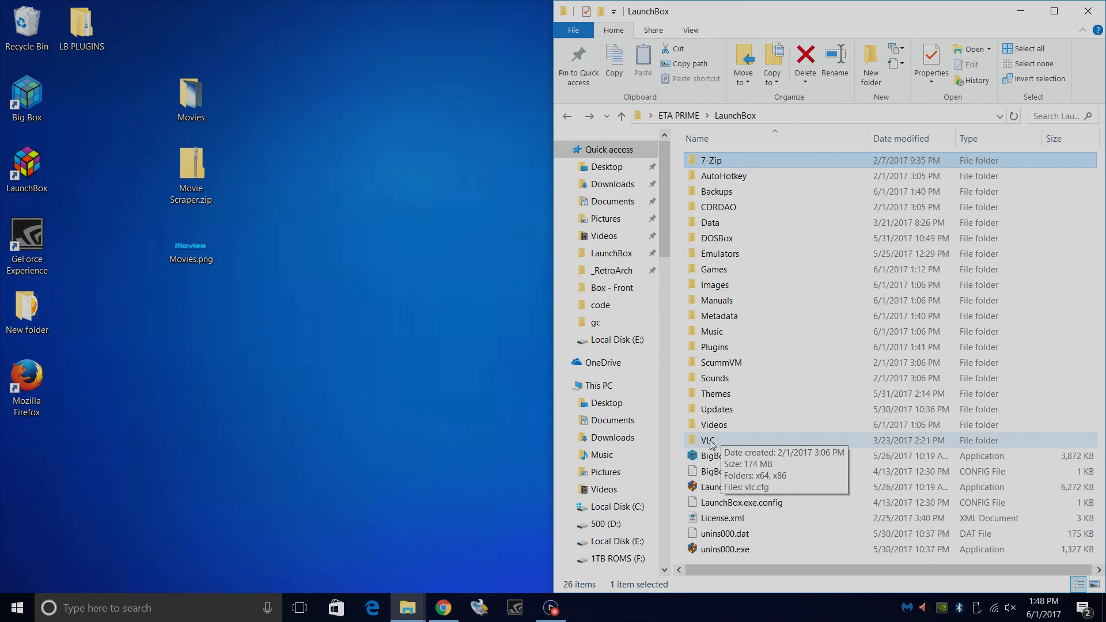
Browse to LaunchBox\VLC\x64 and launch the bundled vlc.exe
double_click(707, 440)
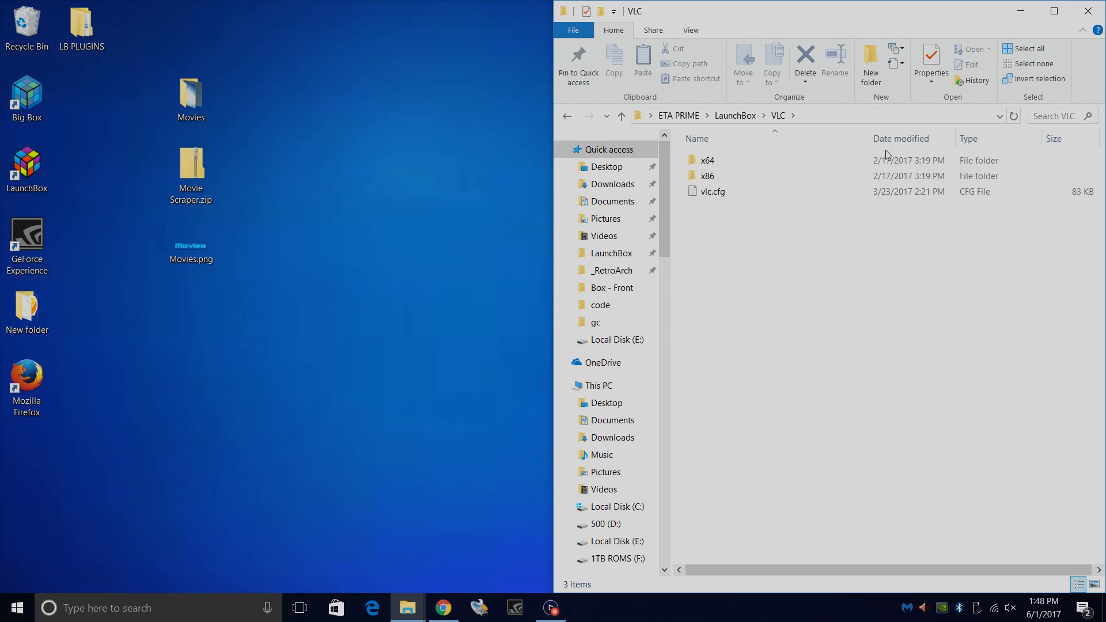
click(706, 176)
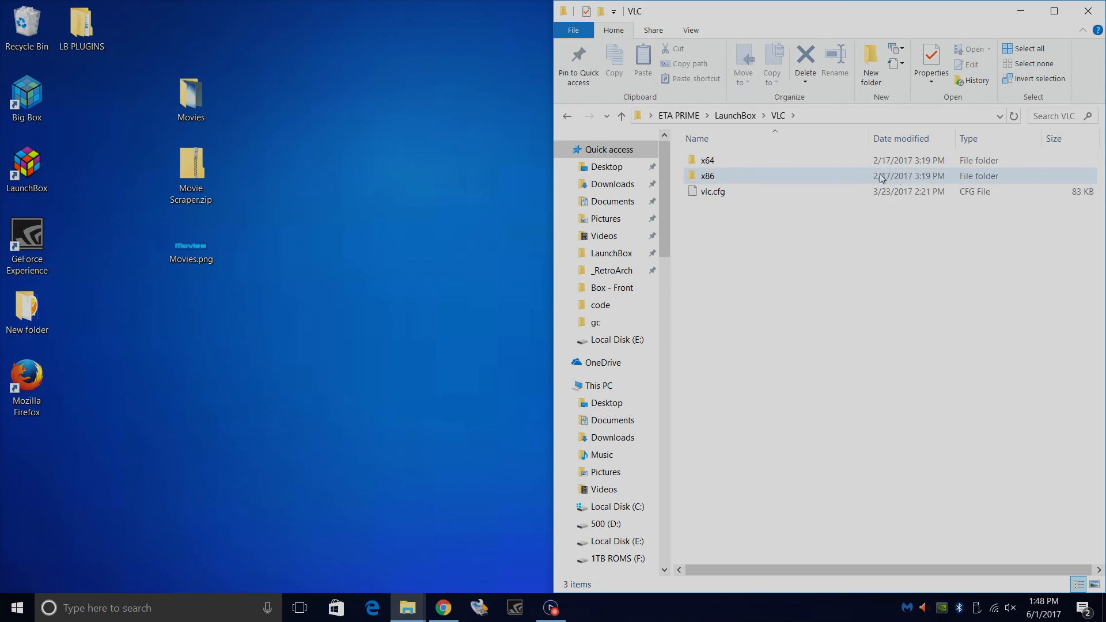
mouse_move(707, 176)
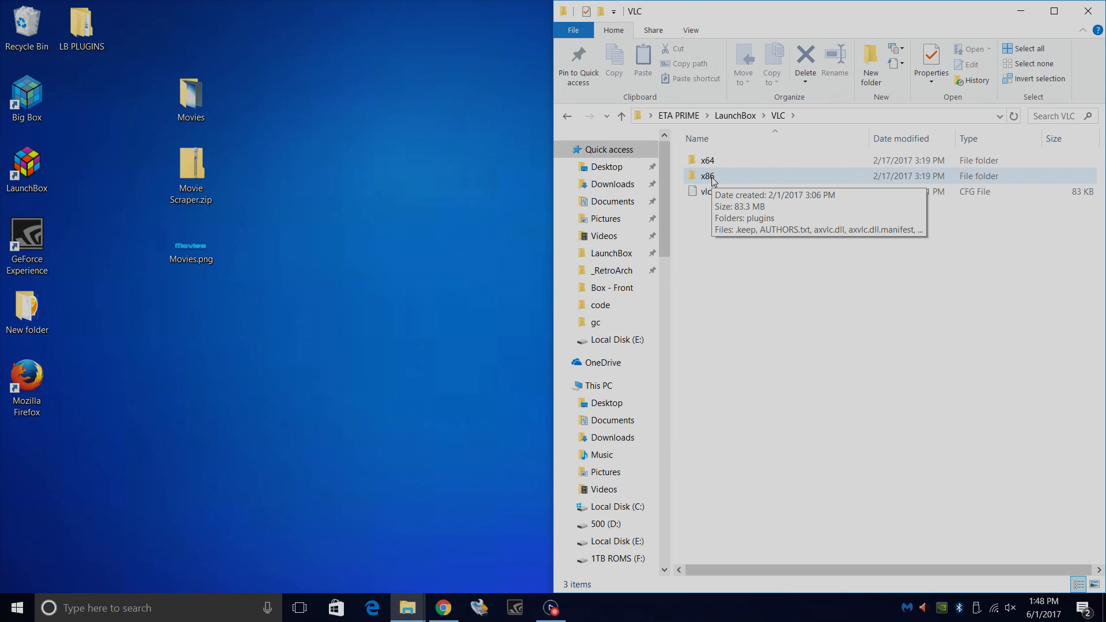
double_click(707, 160)
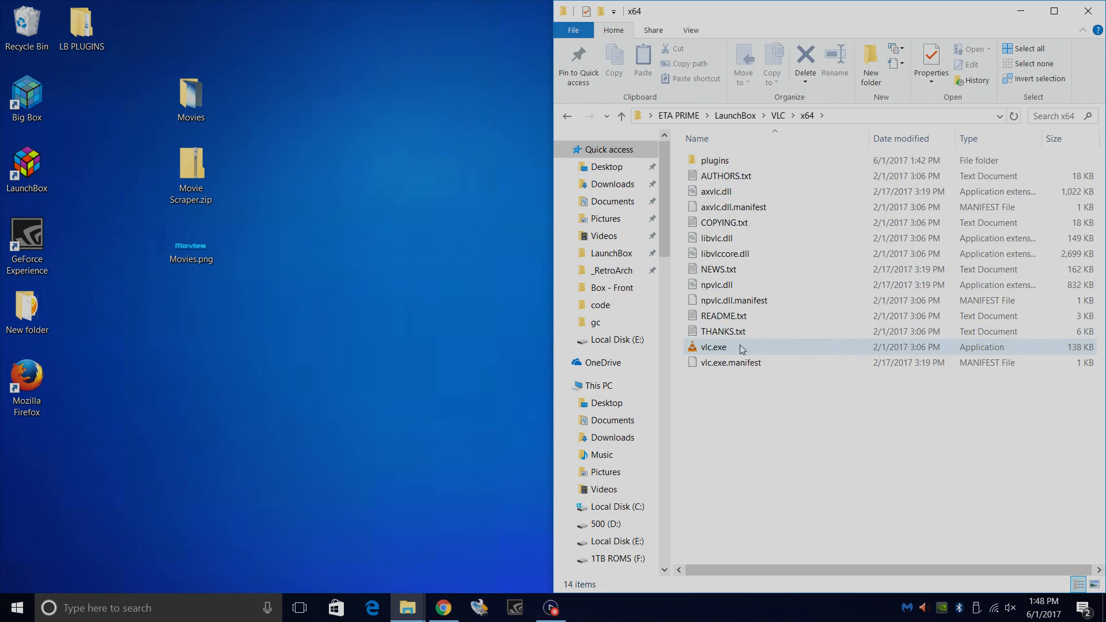
click(712, 346)
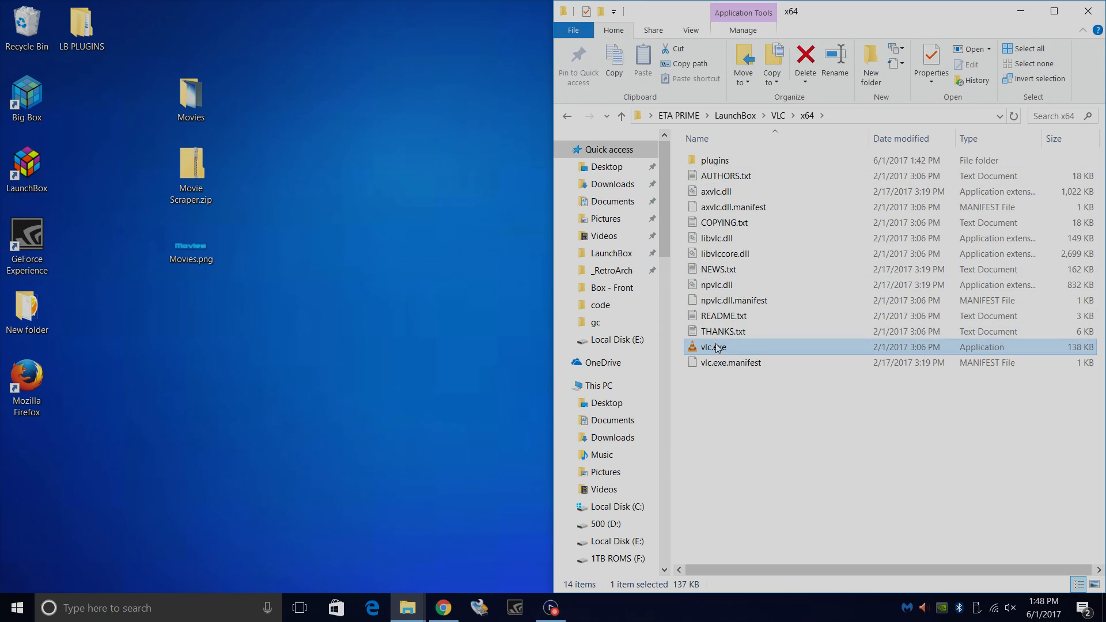
double_click(712, 347)
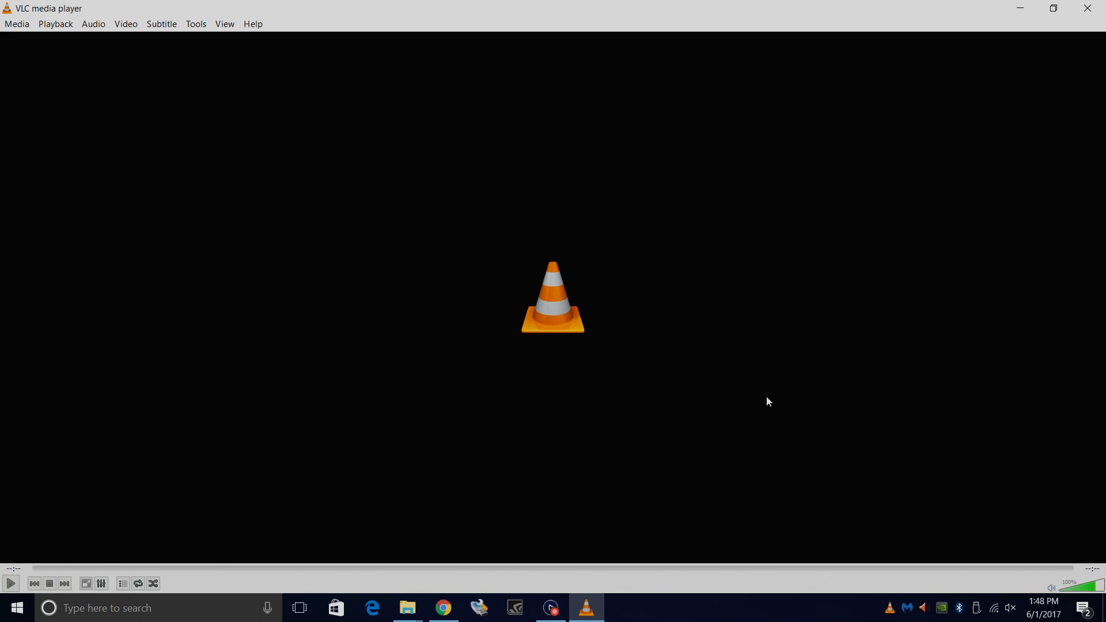
mouse_move(562, 253)
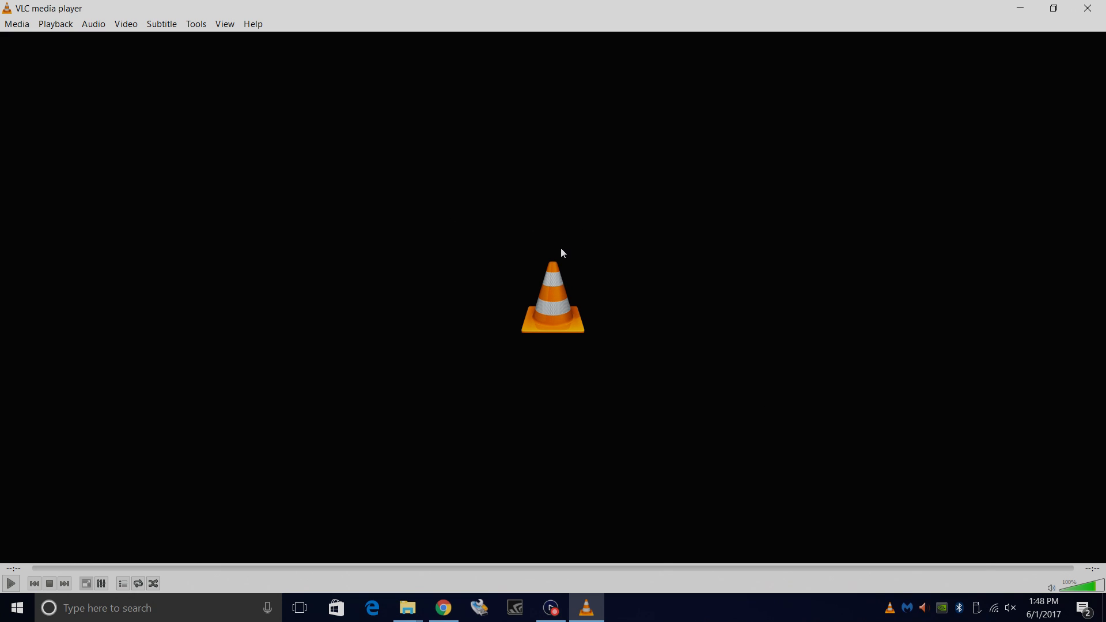
Search VLC hotkey preferences for 'quit' and bind the Quit action to Esc
click(195, 23)
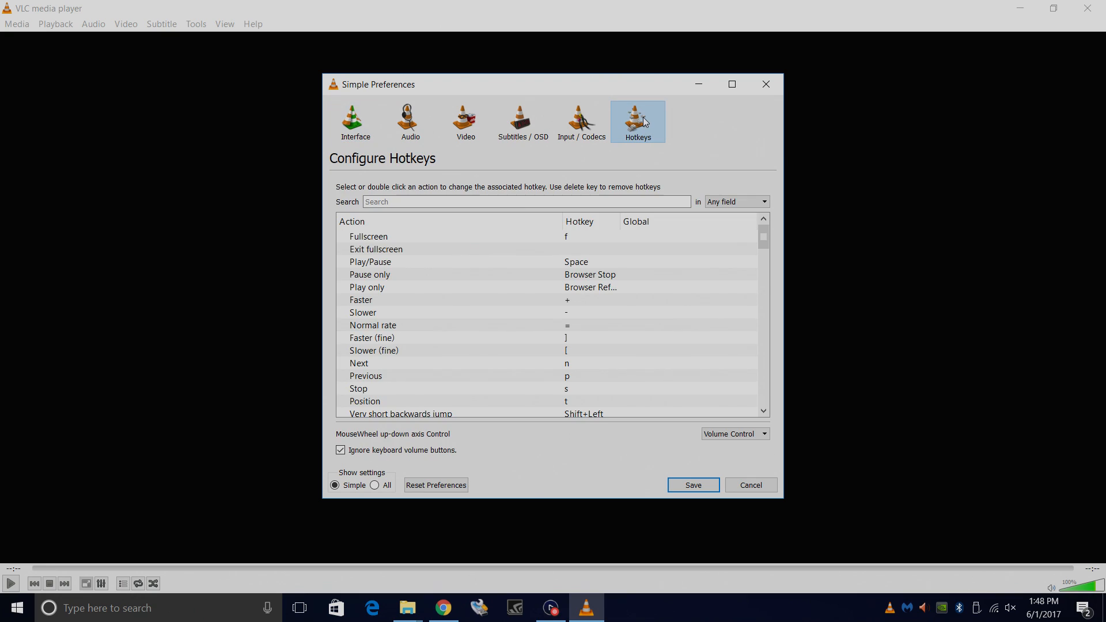
mouse_move(637, 119)
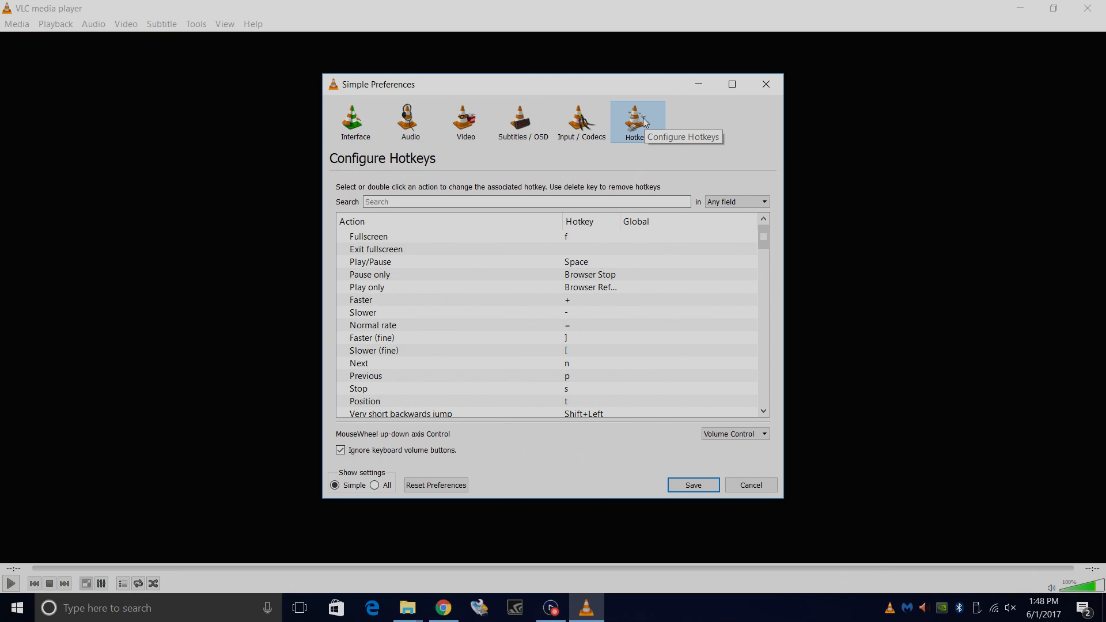
mouse_move(637, 117)
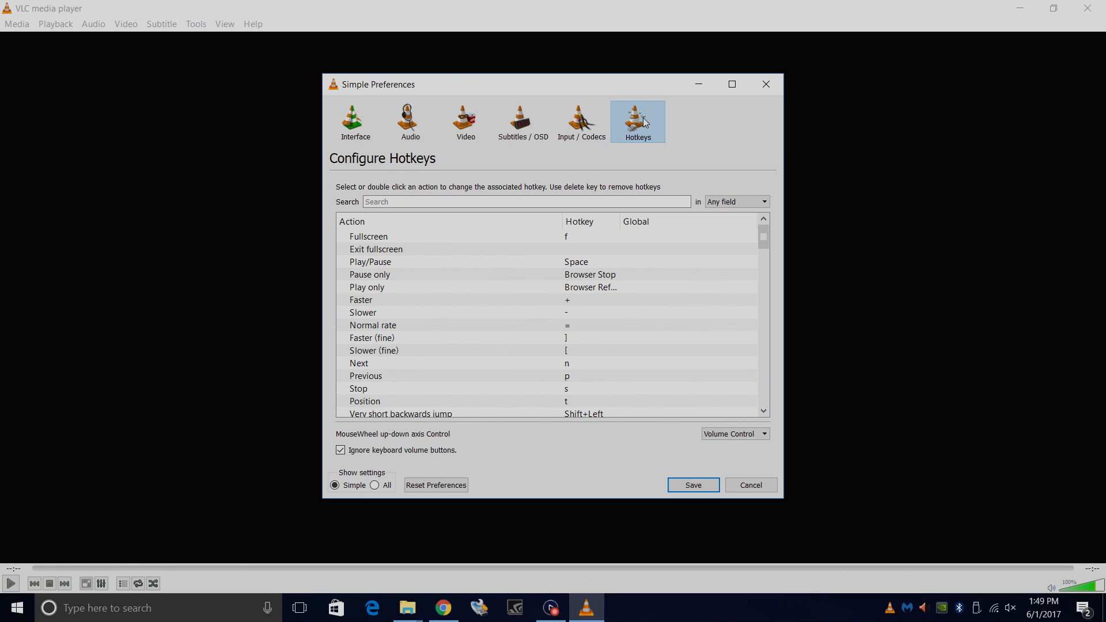
click(525, 202)
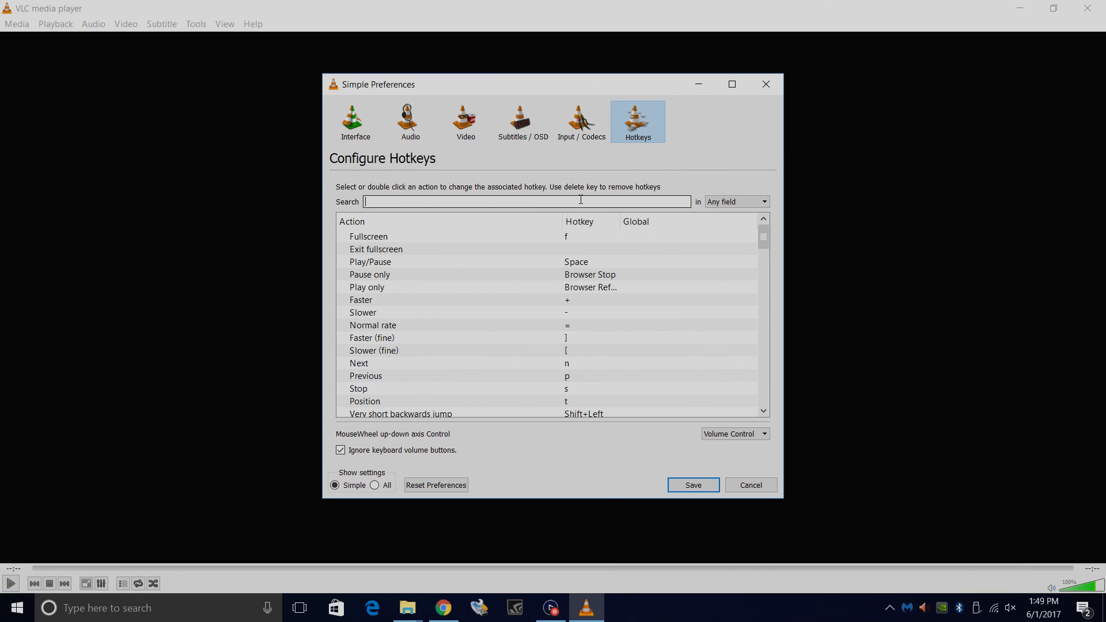
text(quit)
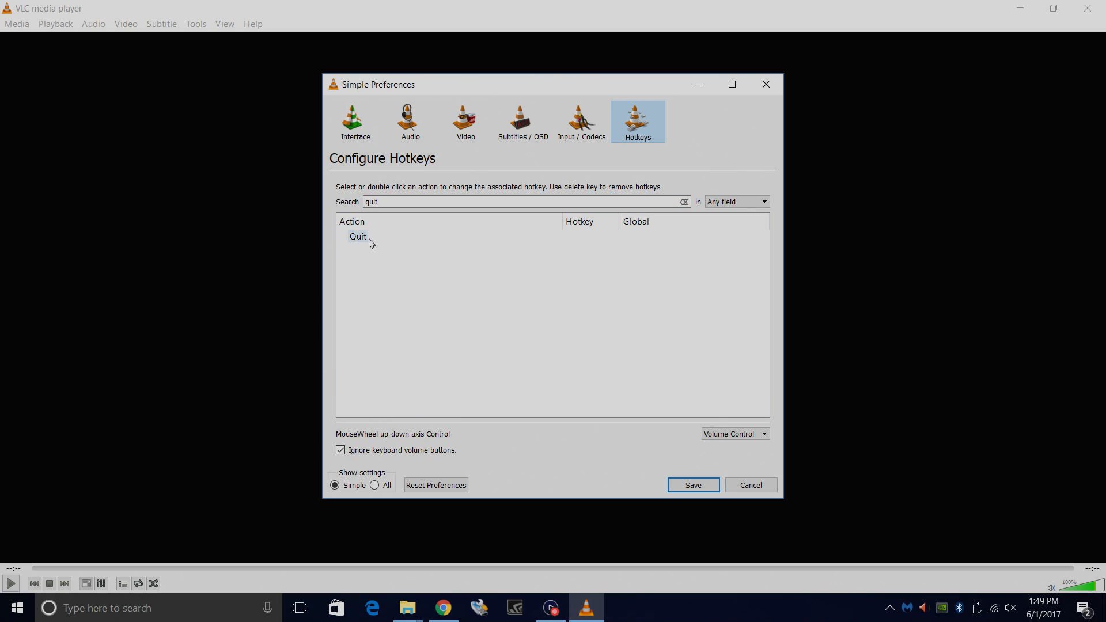
click(358, 236)
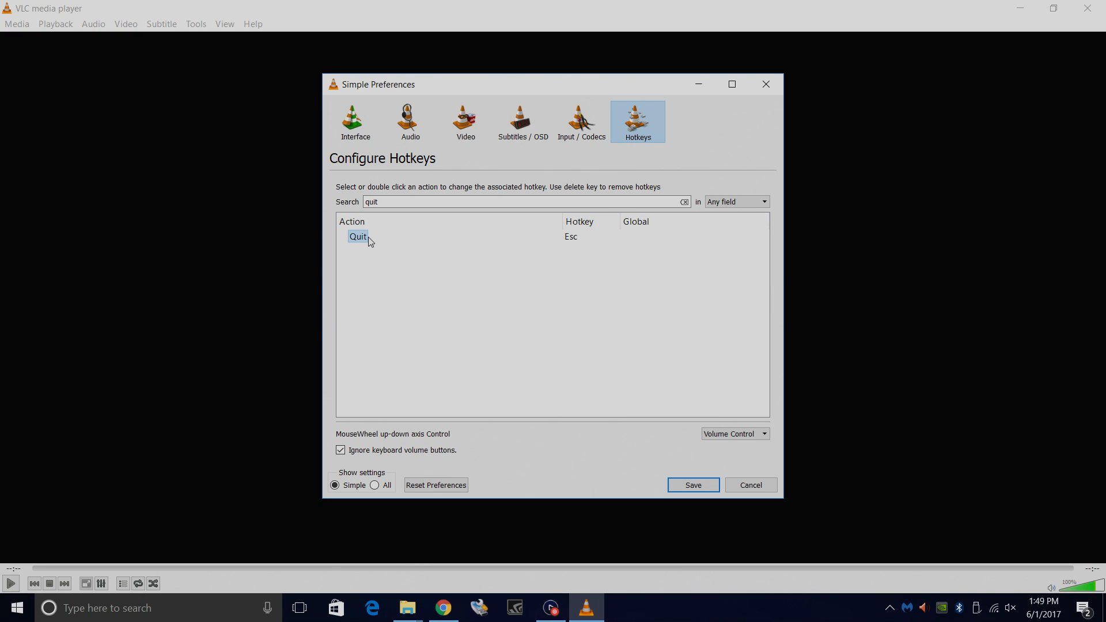
mouse_move(578, 236)
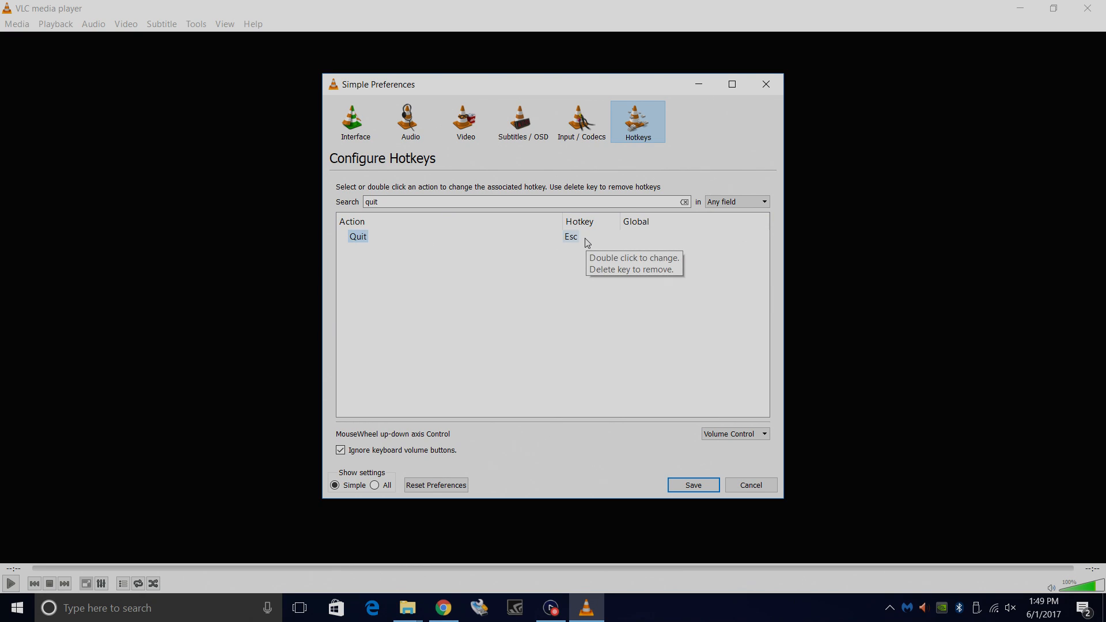
mouse_move(590, 244)
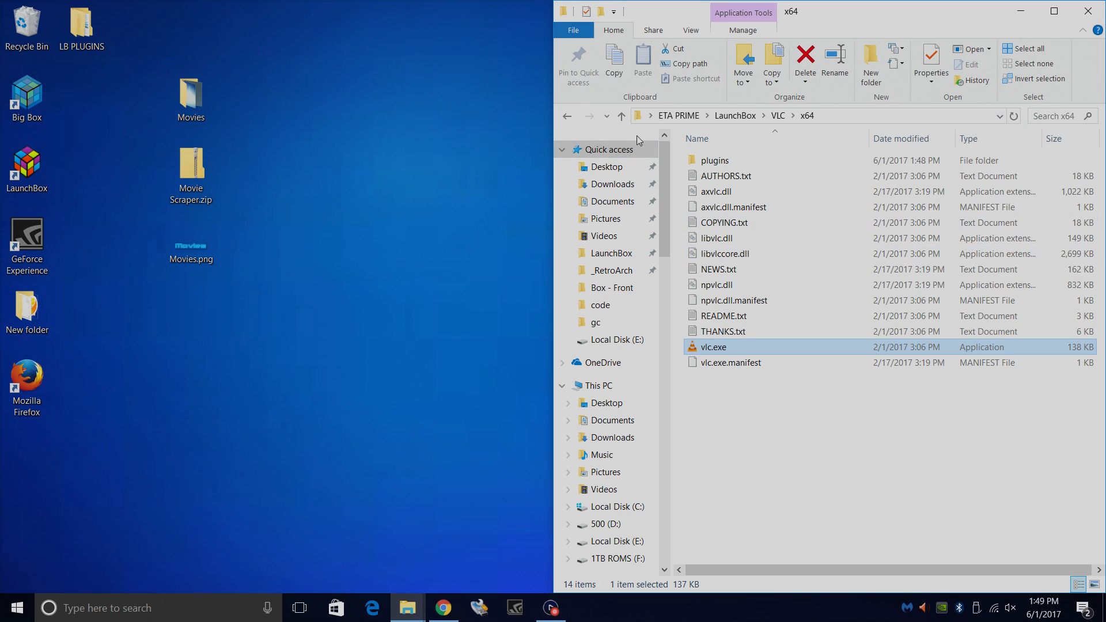
Extract Movie Scraper.zip with 7-Zip into a Movie Scraper folder, then close that folder
click(566, 116)
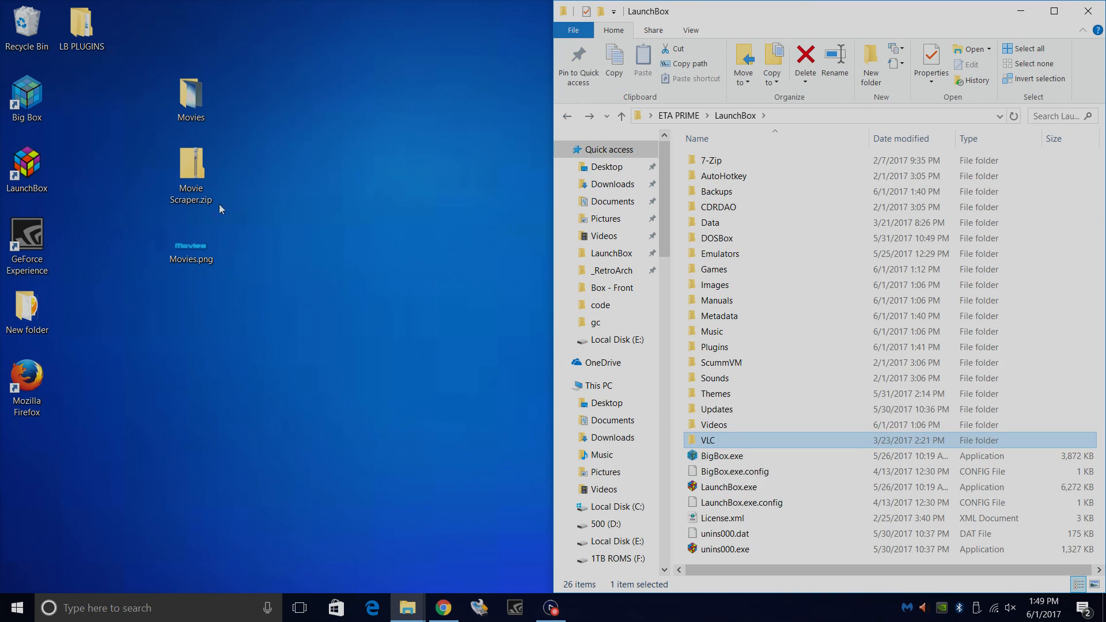
mouse_move(248, 166)
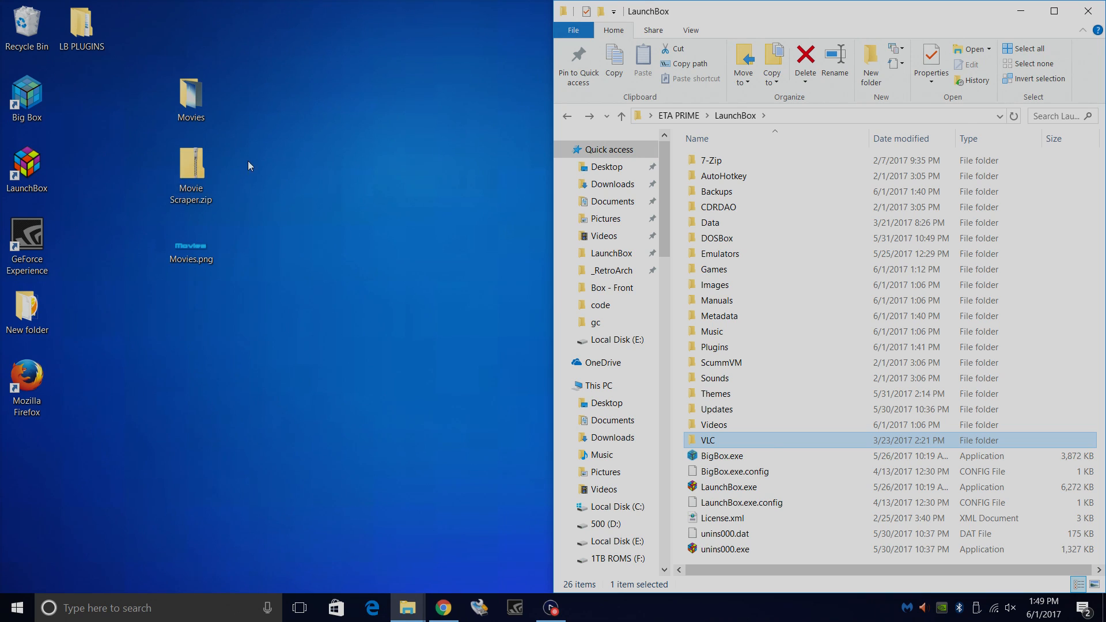
click(191, 170)
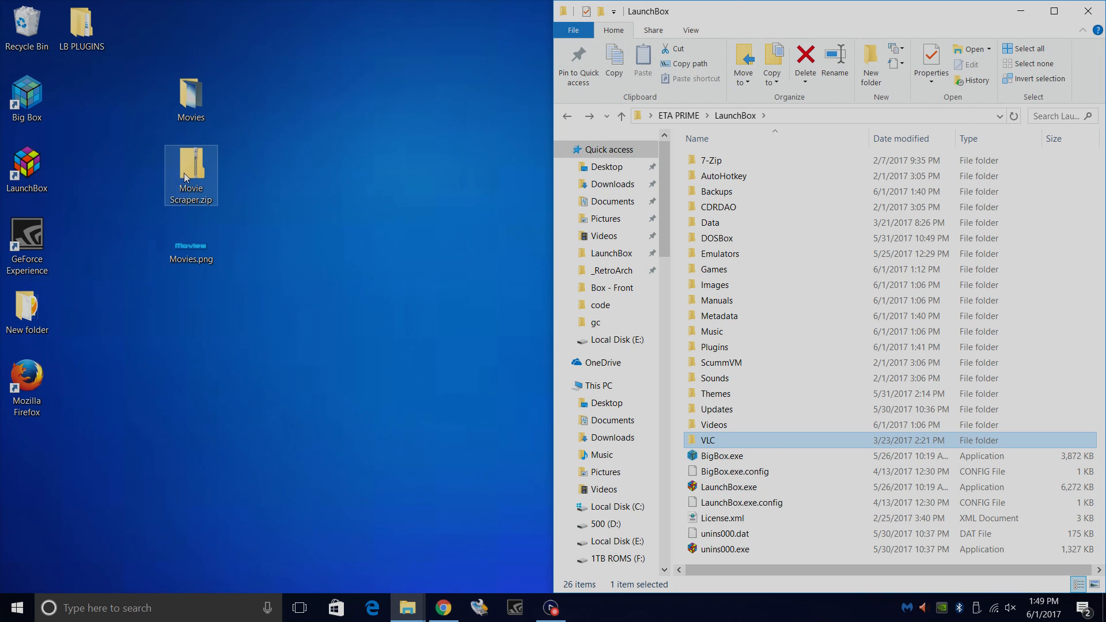
right_click(190, 175)
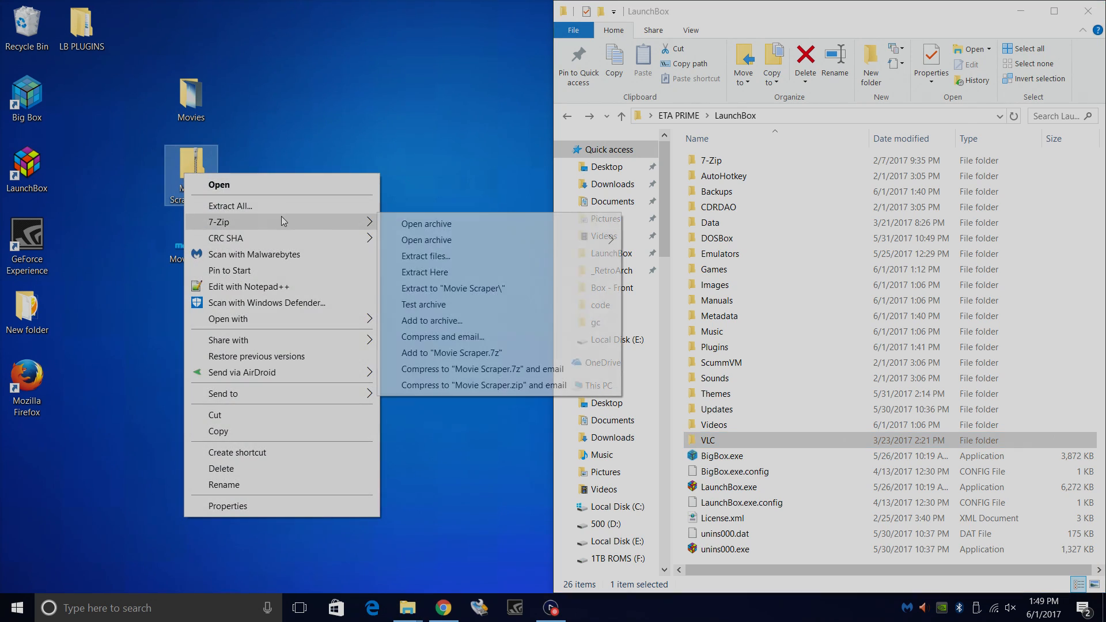
mouse_move(453, 288)
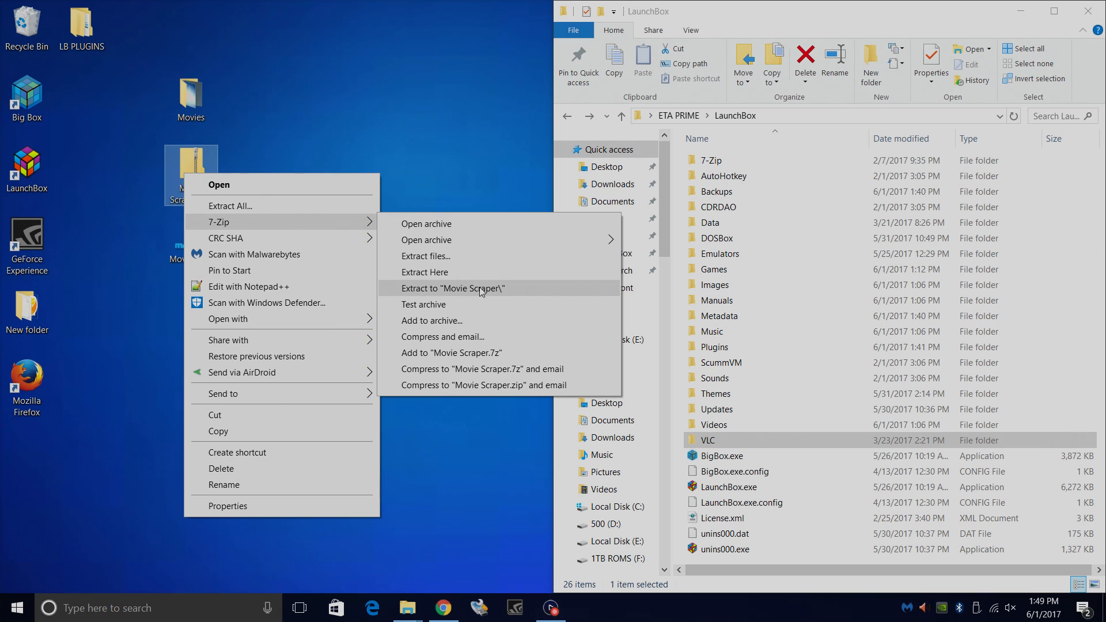
click(452, 287)
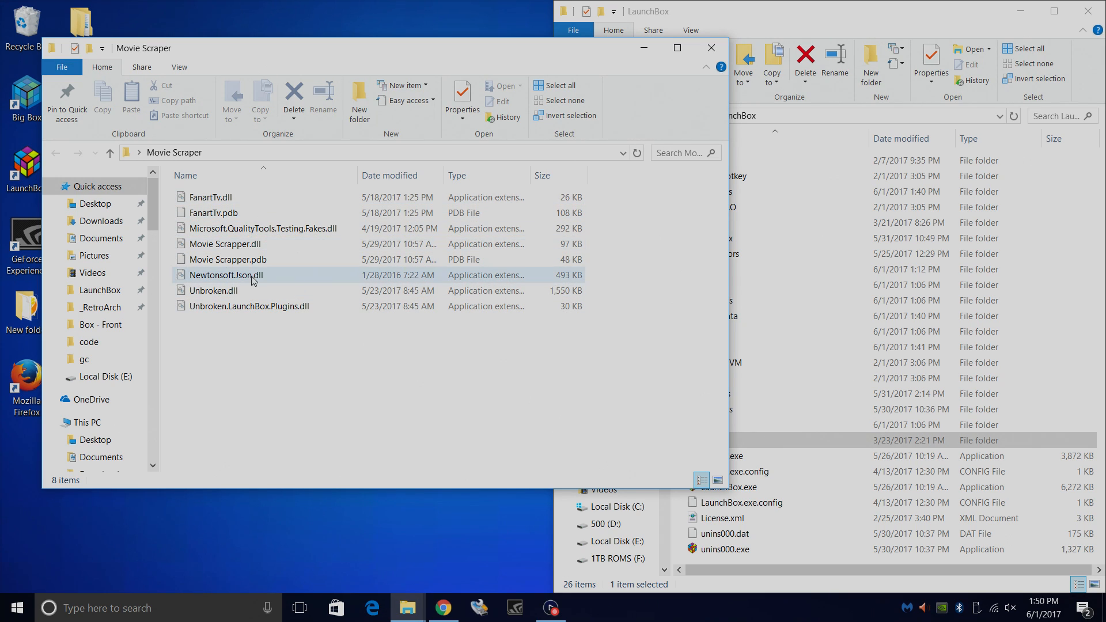
click(710, 48)
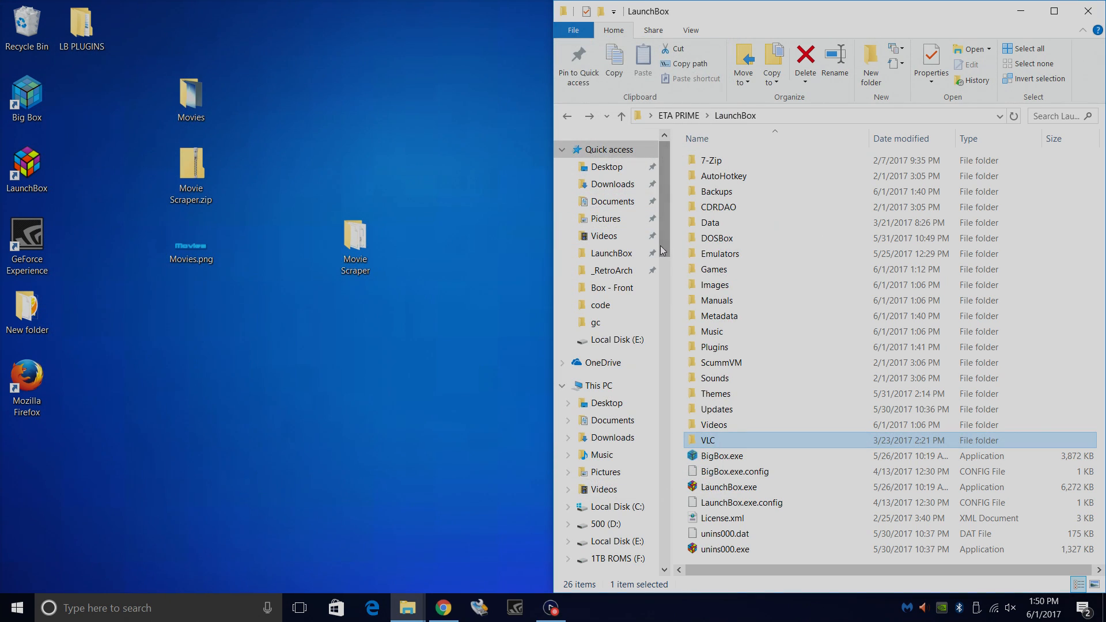
mouse_move(712, 330)
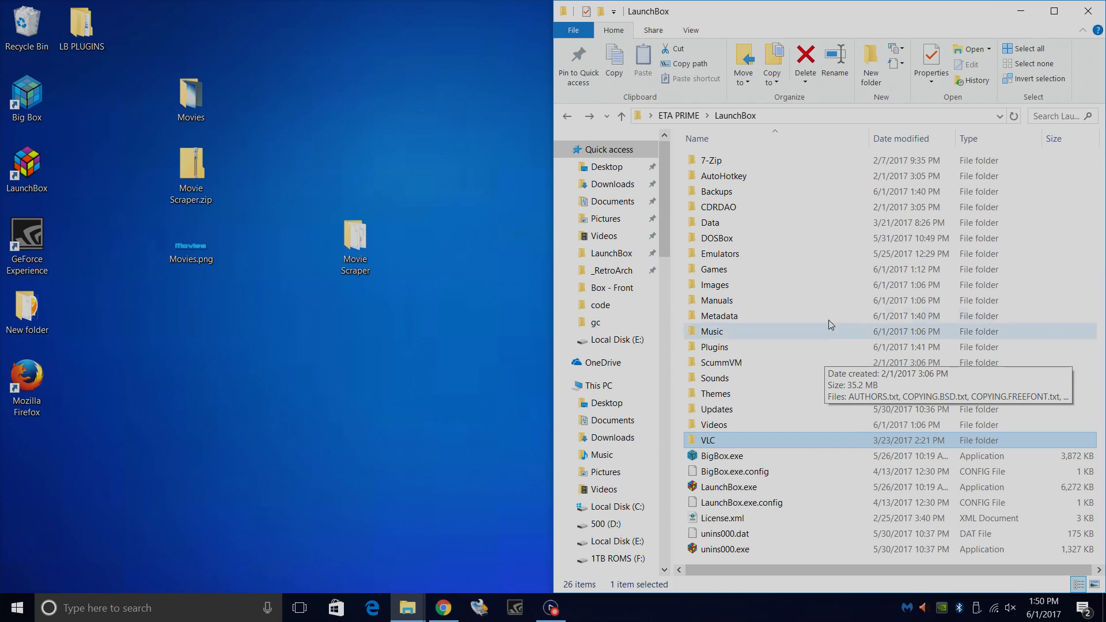
mouse_move(703, 358)
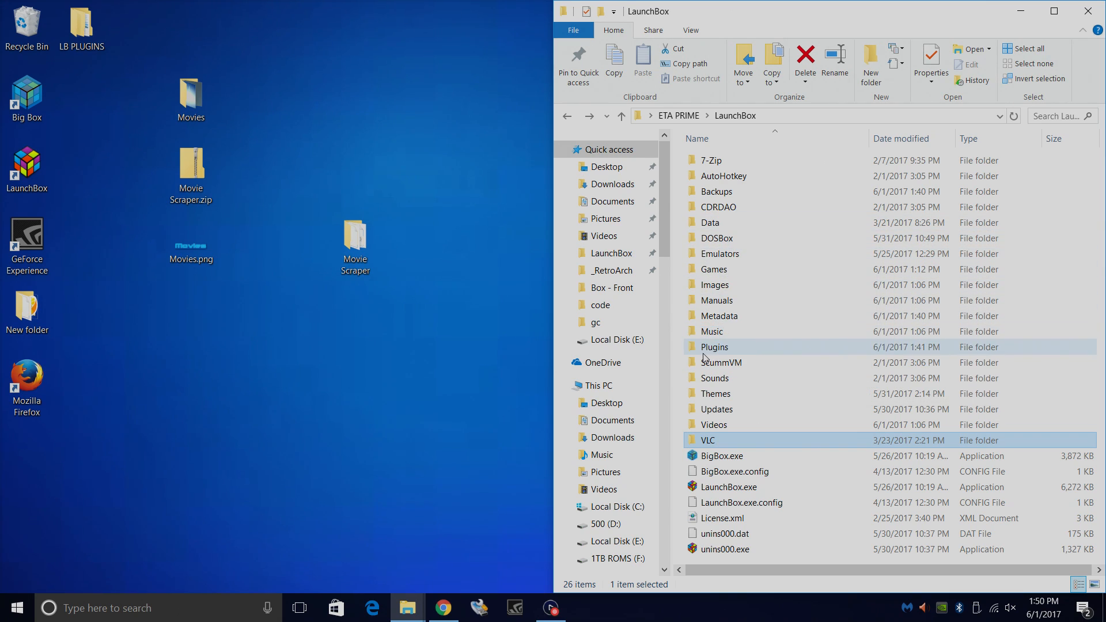
Place the Movie Scraper folder in LaunchBox\Plugins and return to the LaunchBox folder
double_click(713, 346)
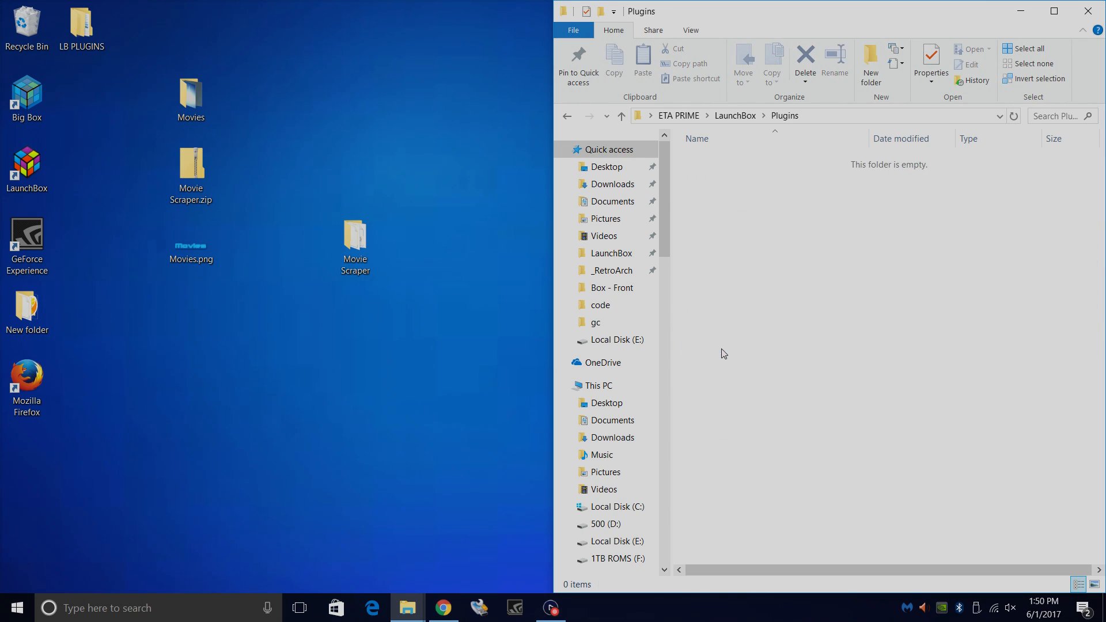
mouse_move(791, 270)
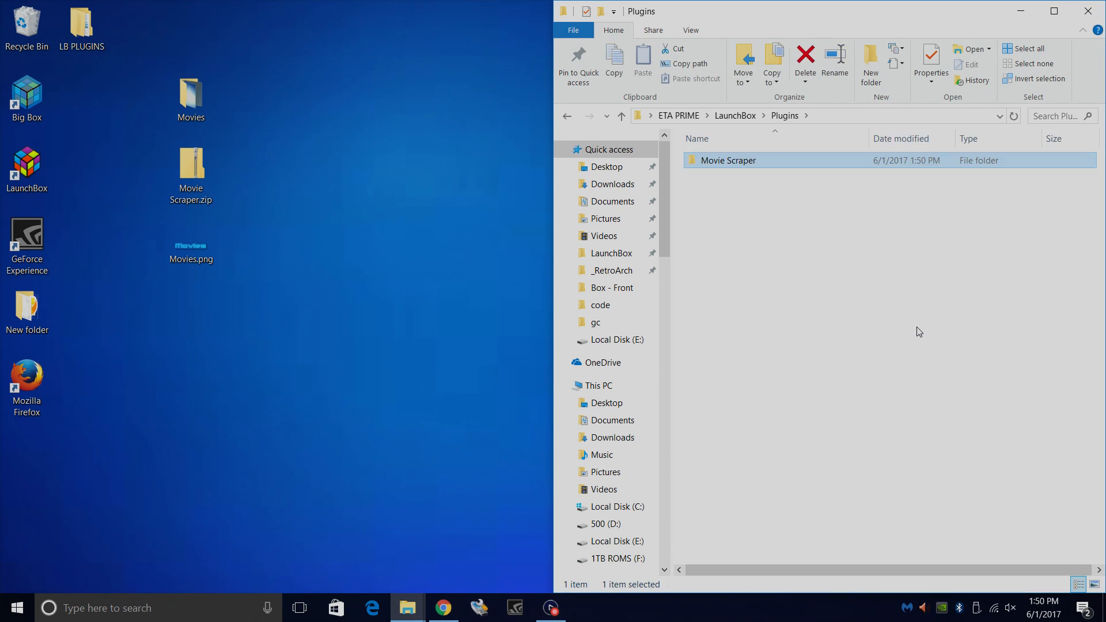
click(620, 116)
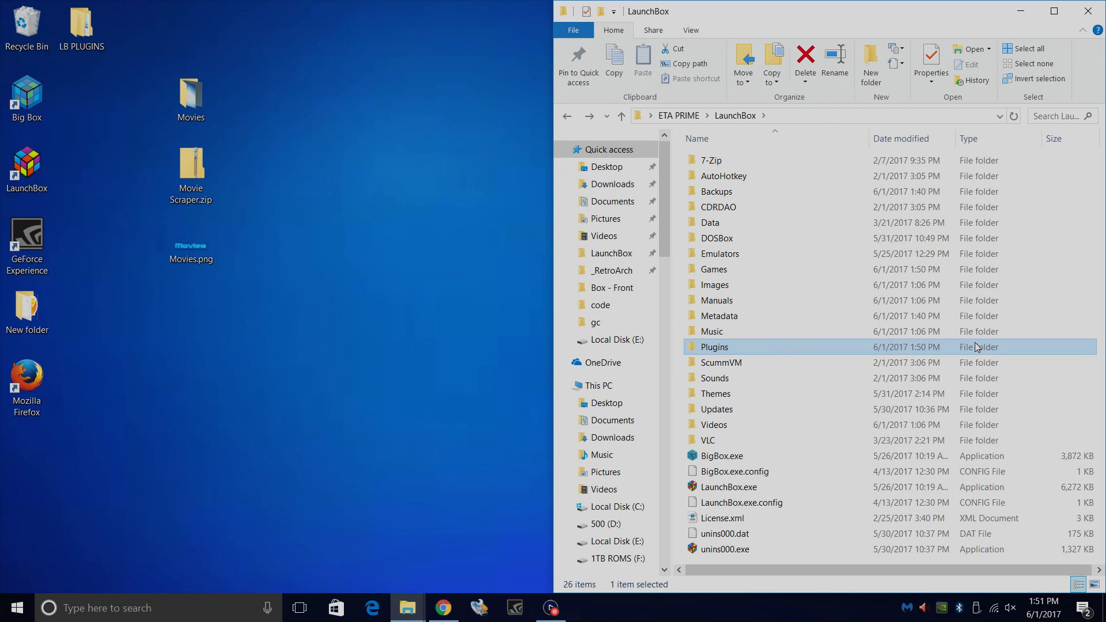
mouse_move(780, 254)
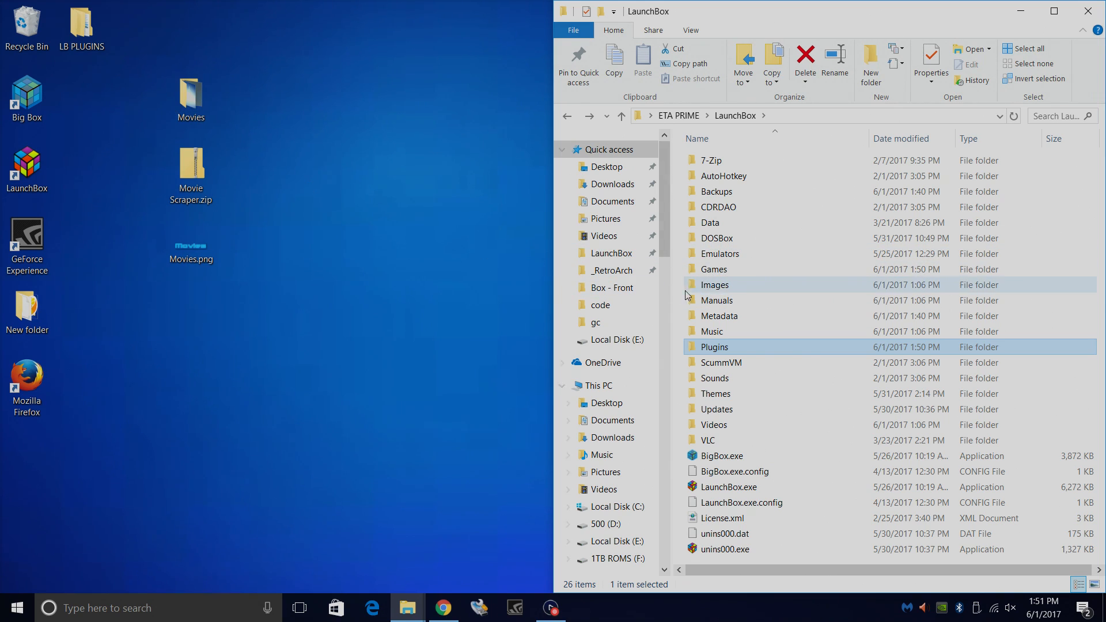
Move the Movies folder into LaunchBox\Games and preview the Movies.png logo
double_click(713, 269)
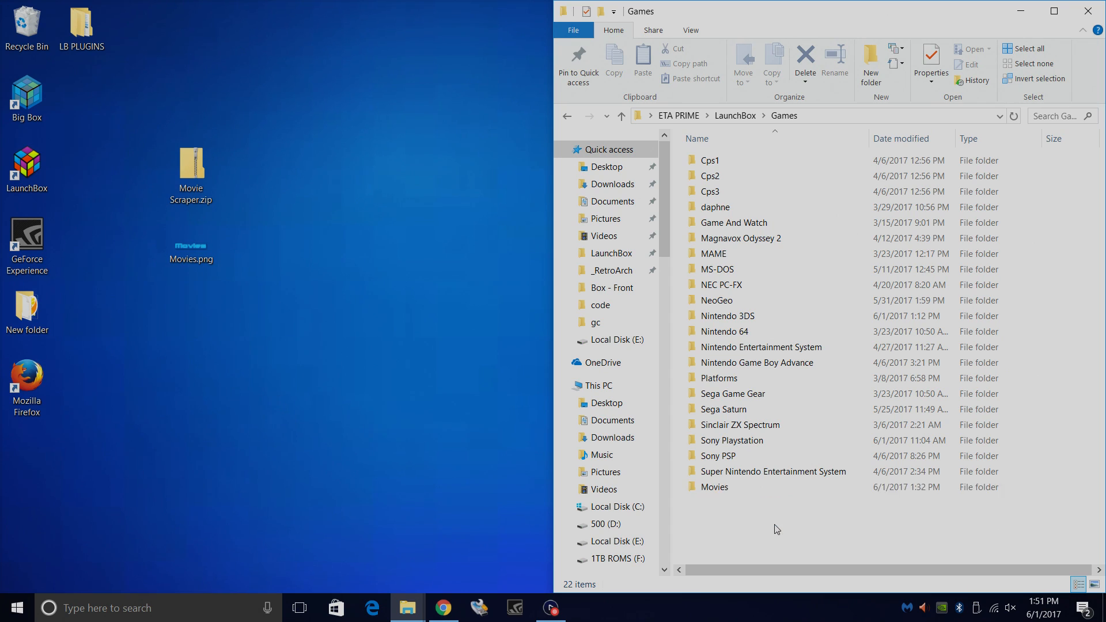
click(713, 486)
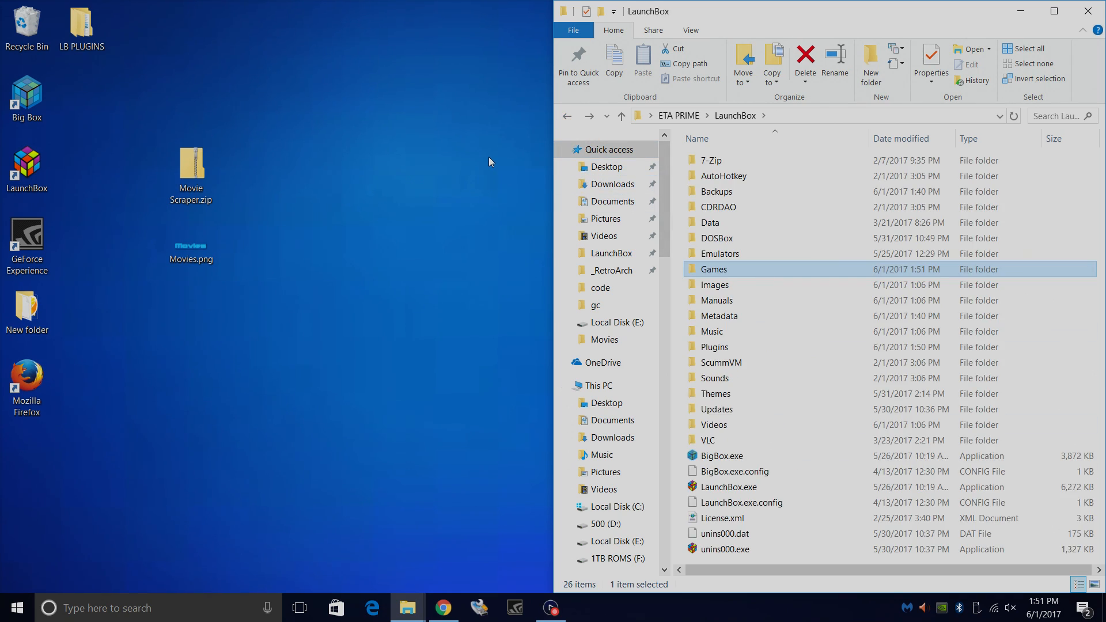
mouse_move(345, 300)
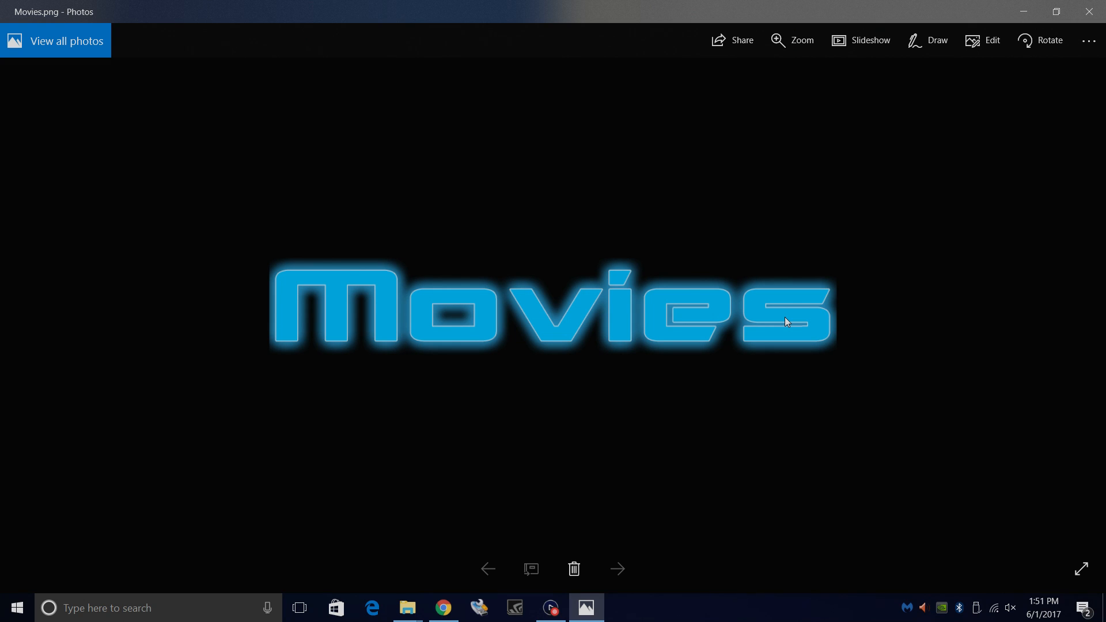
click(1088, 11)
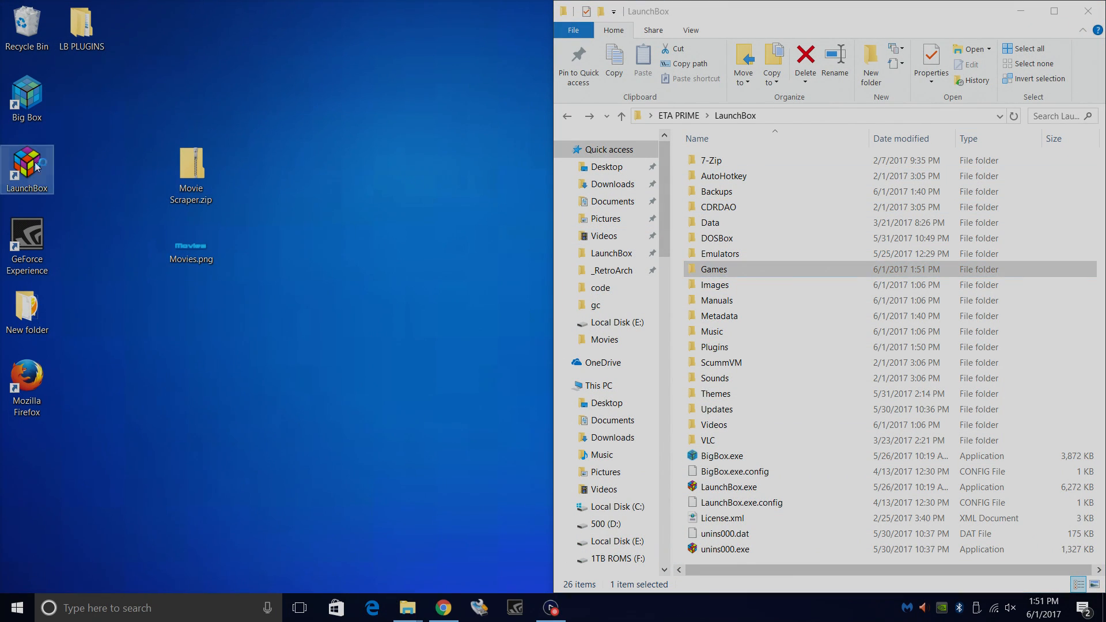
Start LaunchBox and bring up Tools > Manage Emulators
double_click(26, 167)
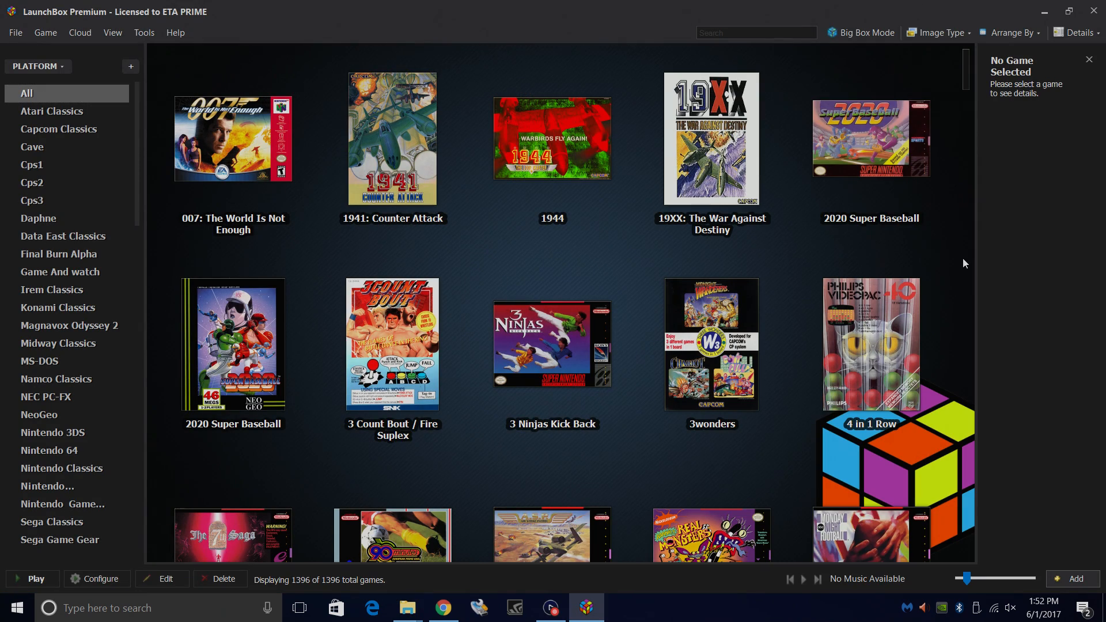
mouse_move(871, 352)
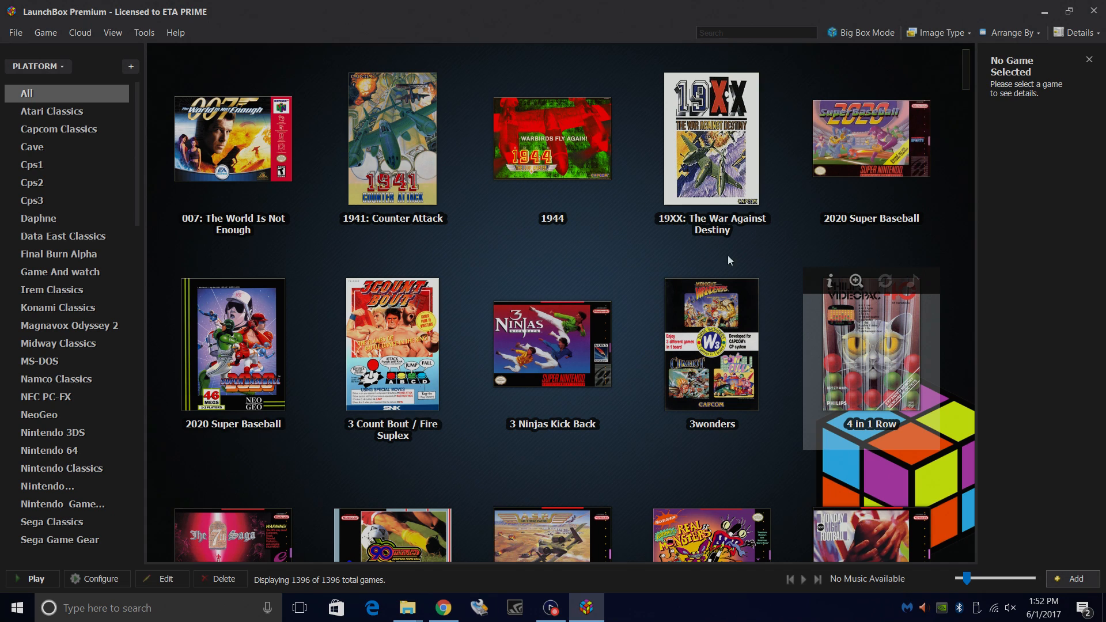
click(144, 32)
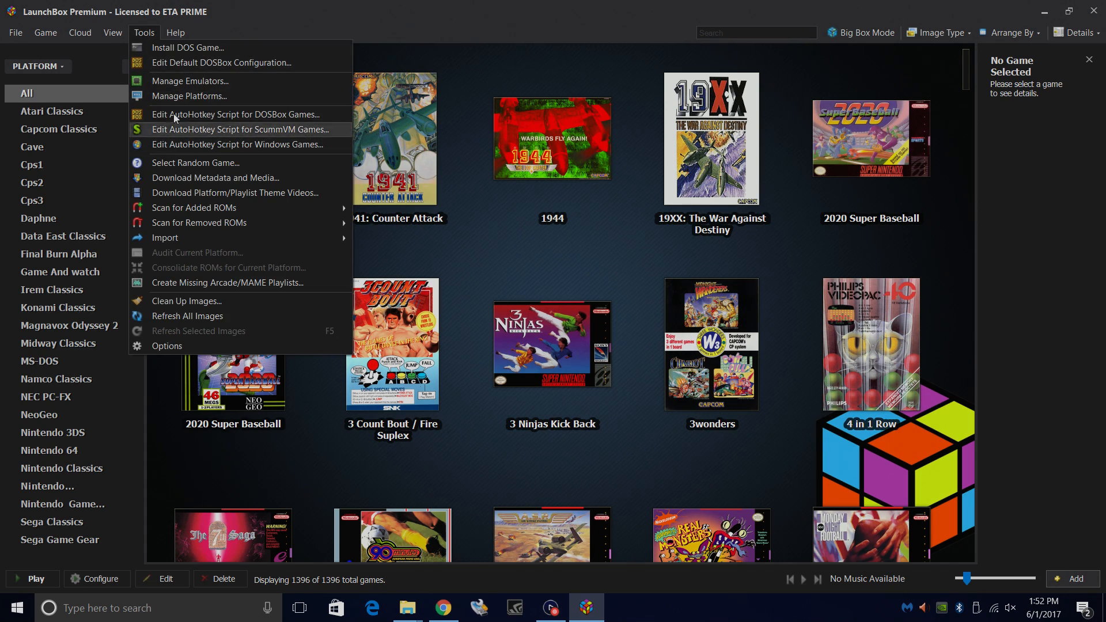
click(189, 81)
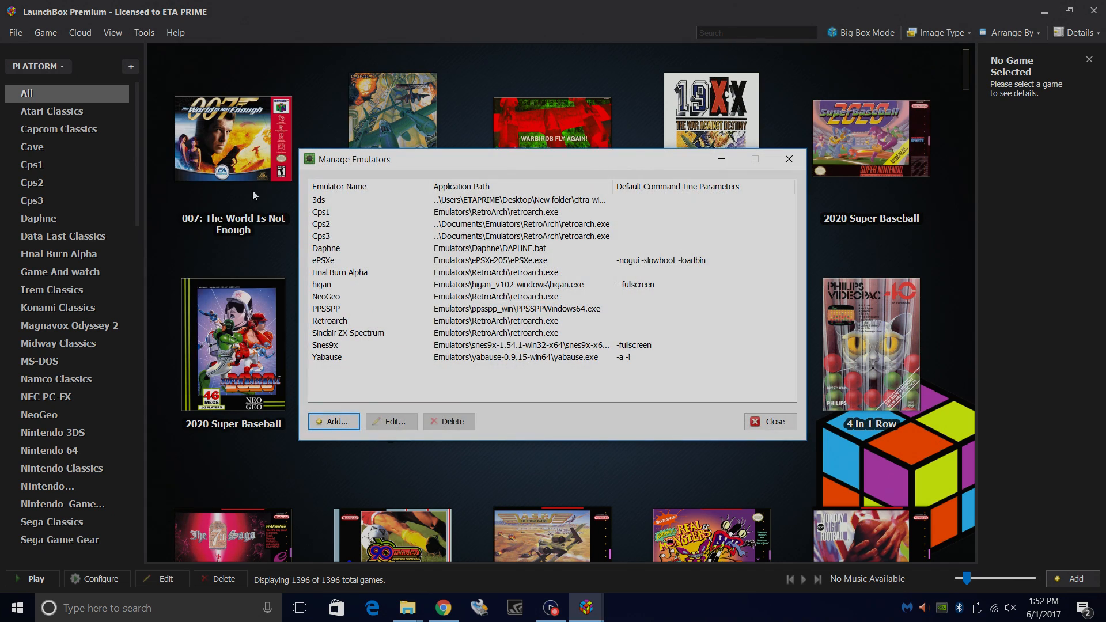
Add a new emulator and name it Movies
click(332, 421)
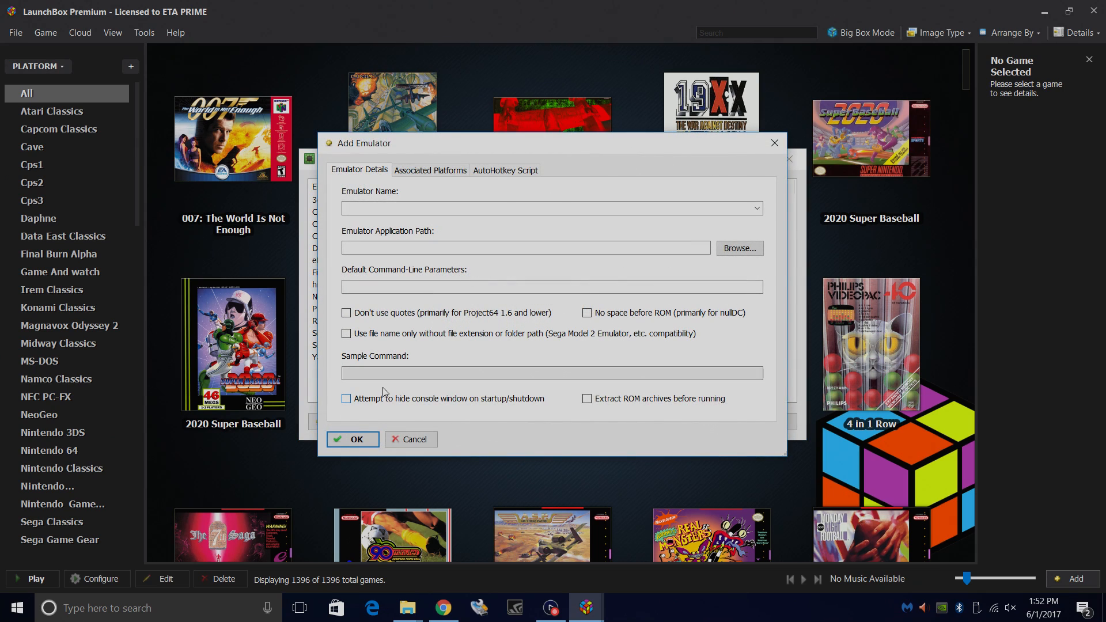
click(550, 207)
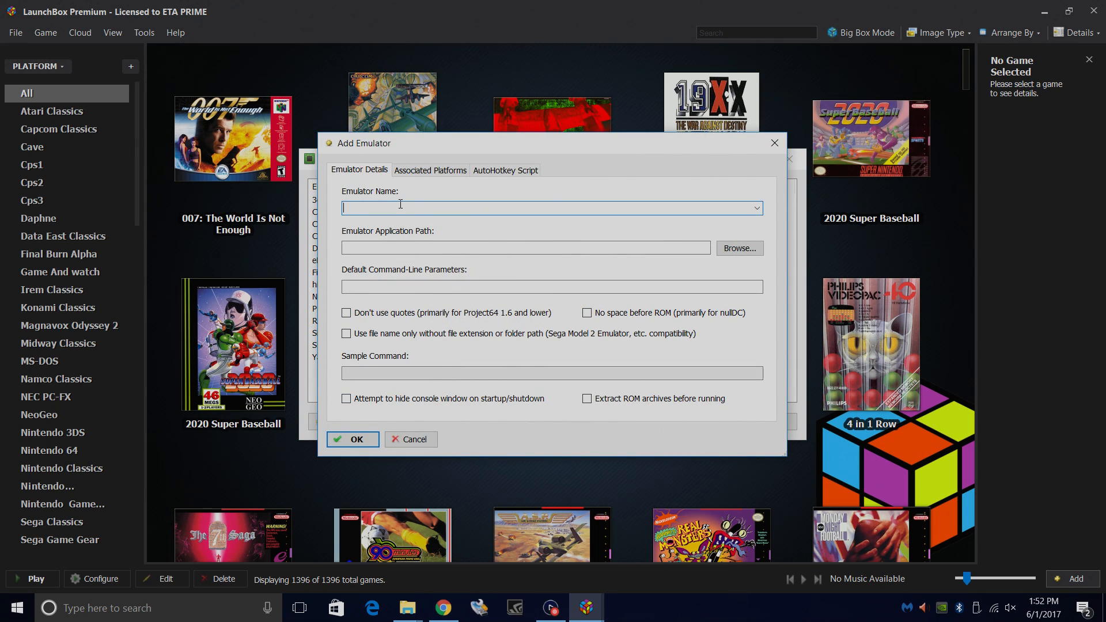
text(Movies)
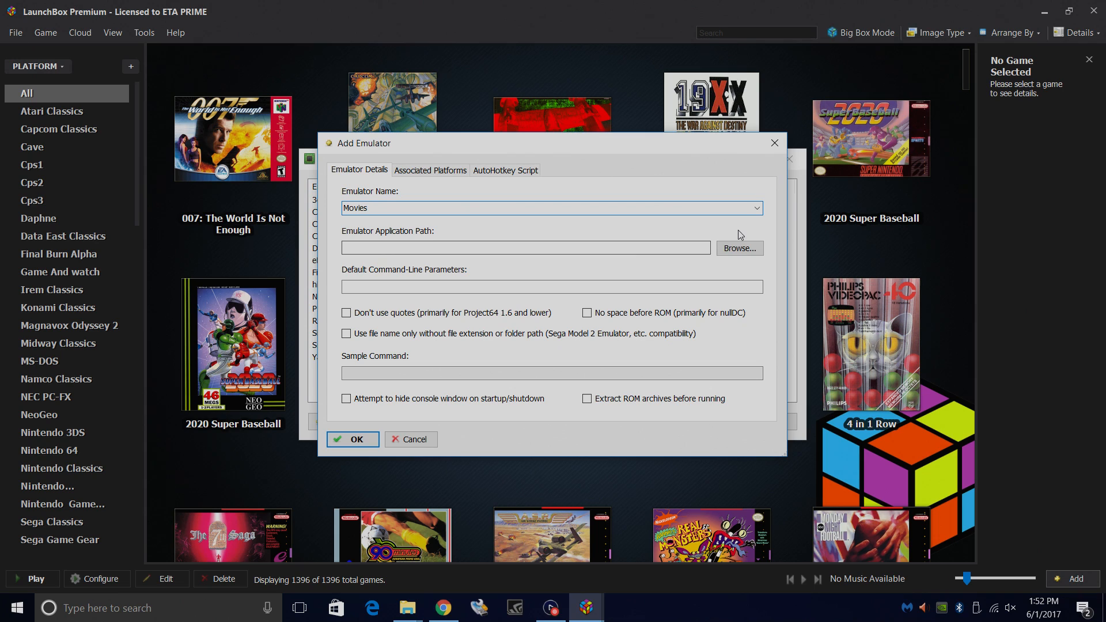
Point the emulator to VLC\x64\vlc.exe with -f as the default parameter
click(738, 248)
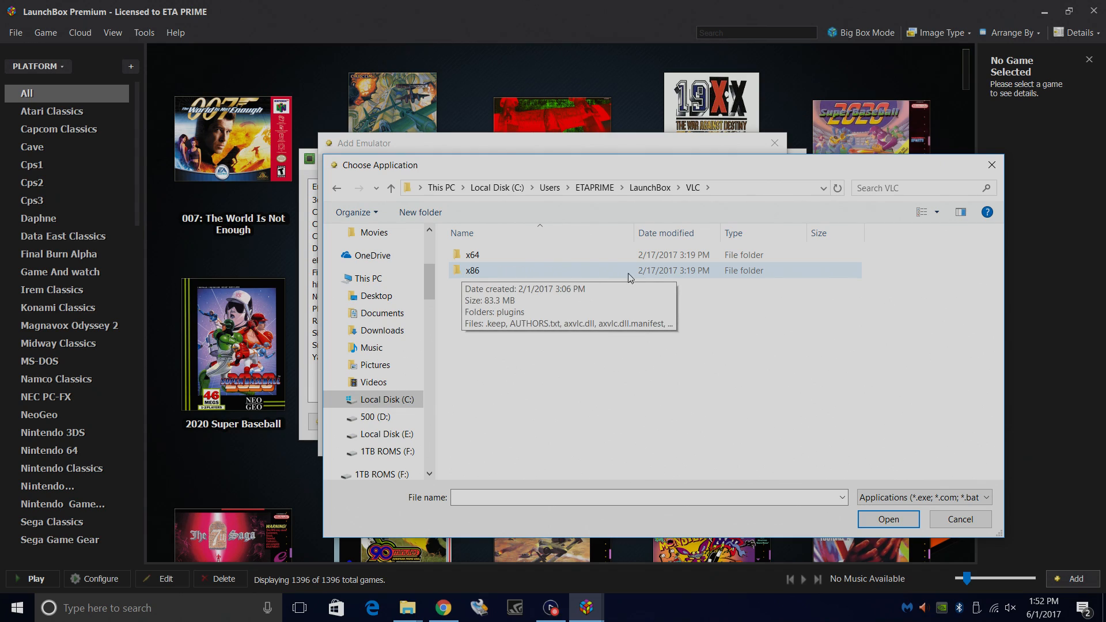
mouse_move(483, 276)
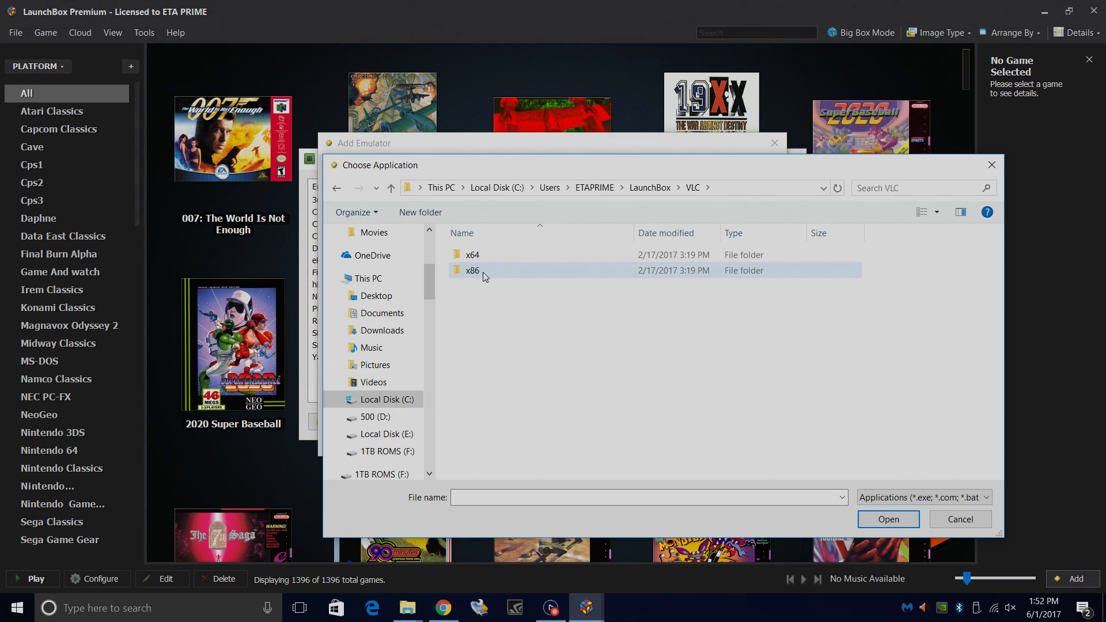
click(471, 270)
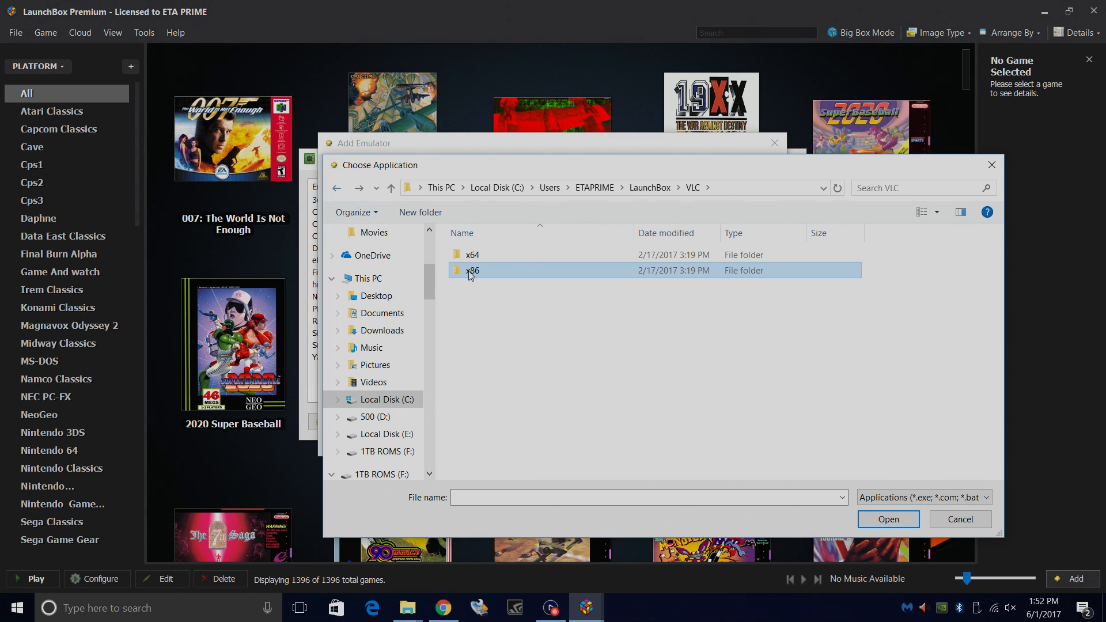
double_click(470, 270)
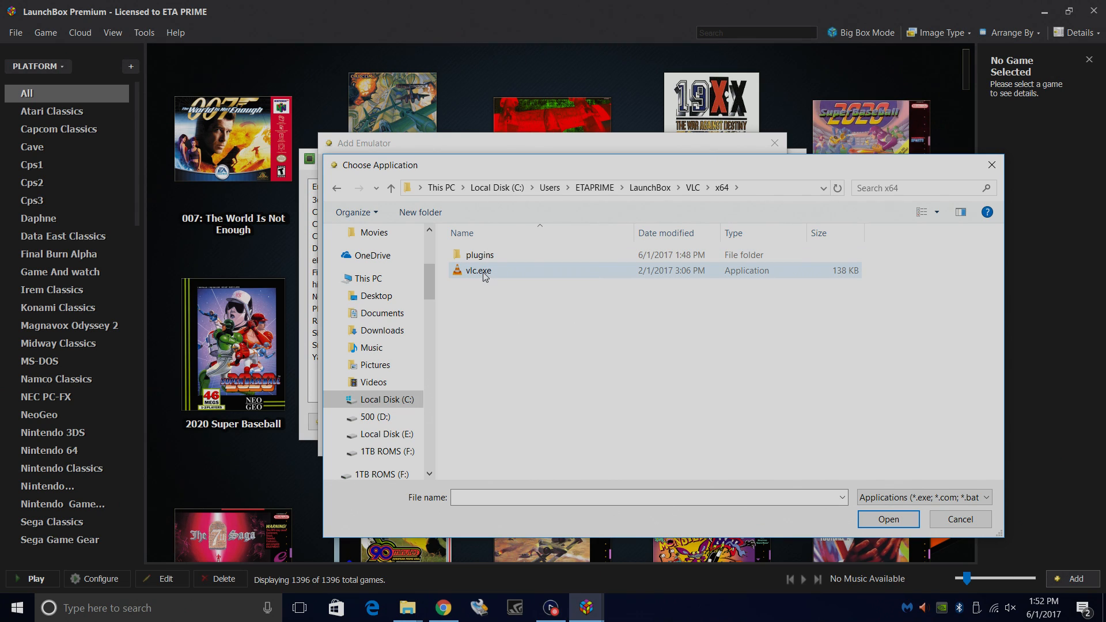
mouse_move(481, 280)
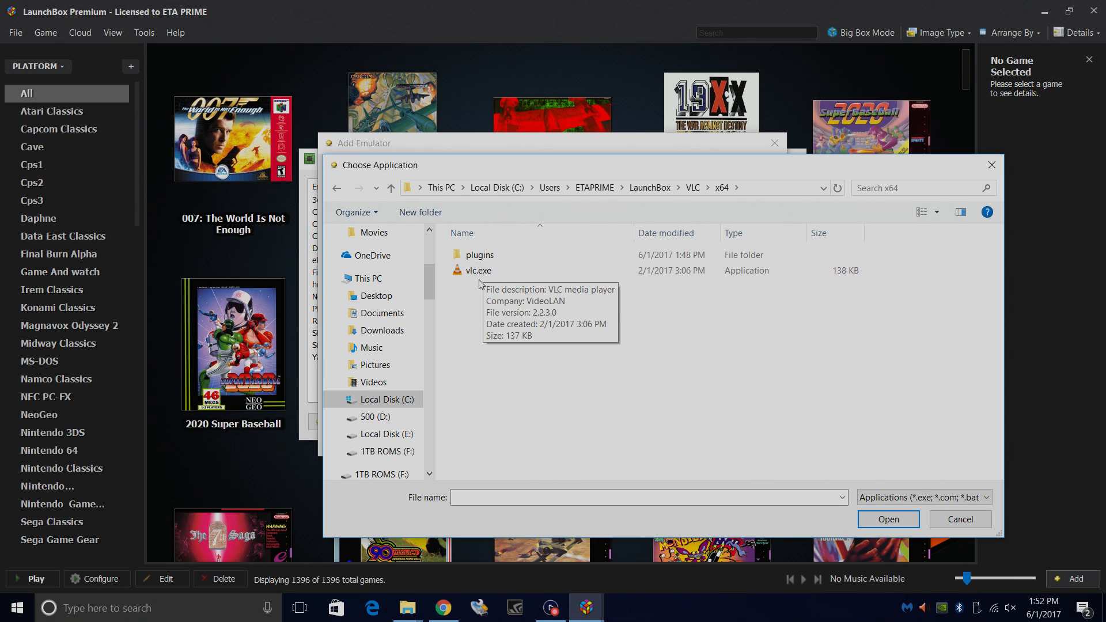
double_click(478, 271)
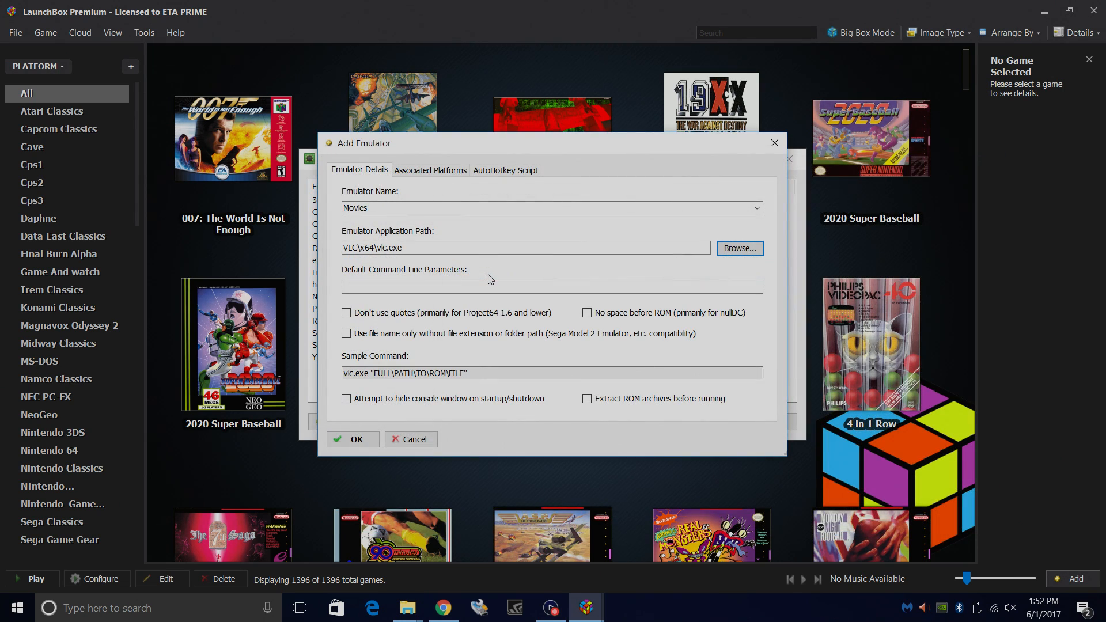
click(550, 286)
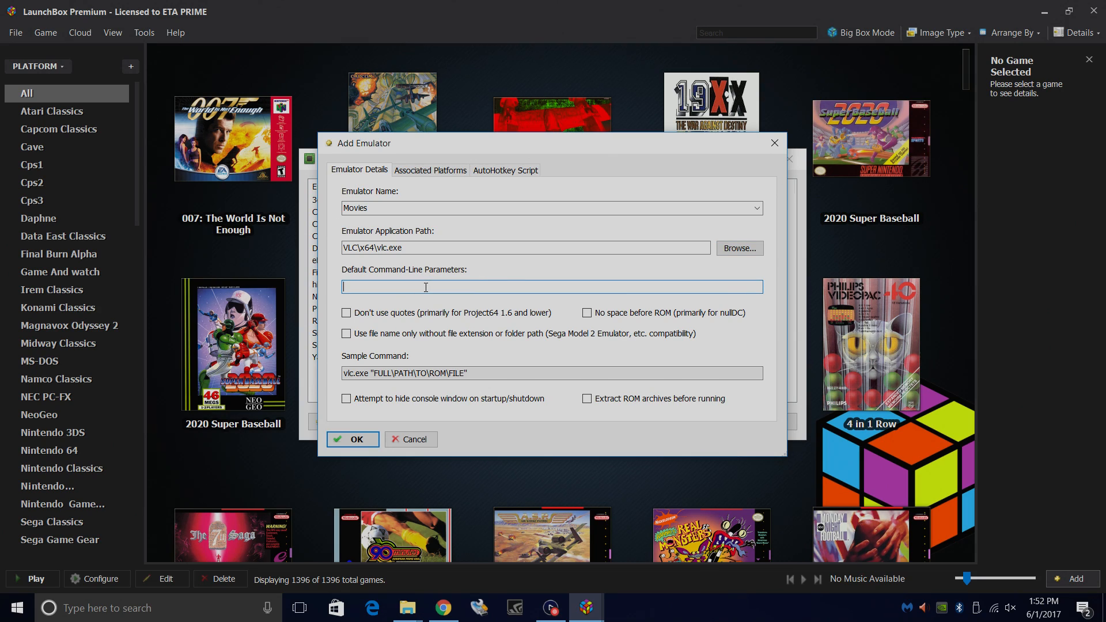
text(-)
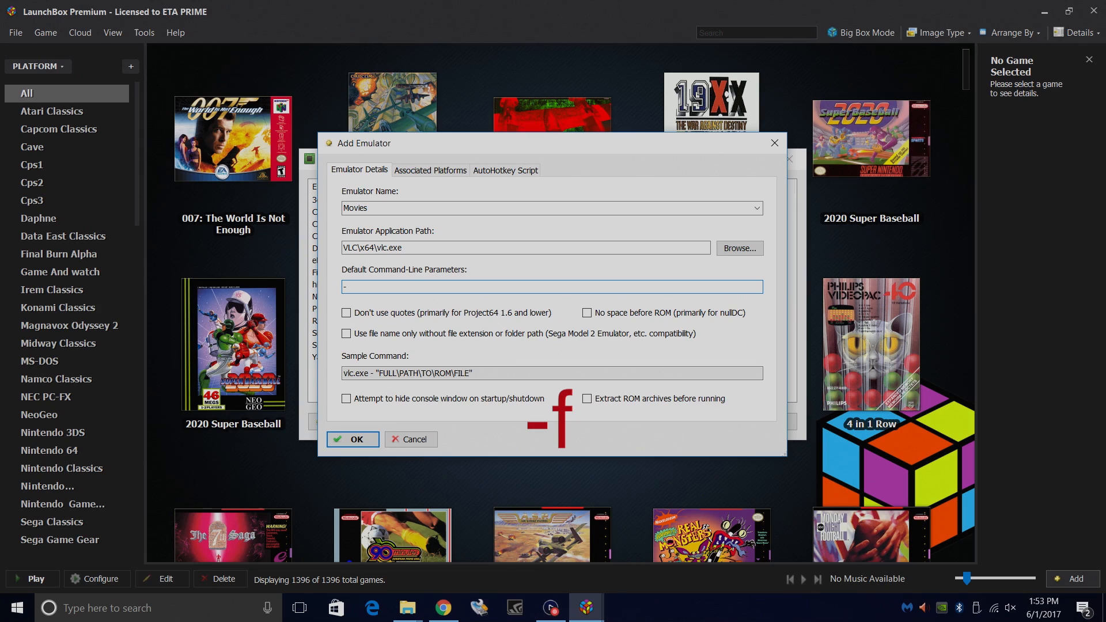
text(f)
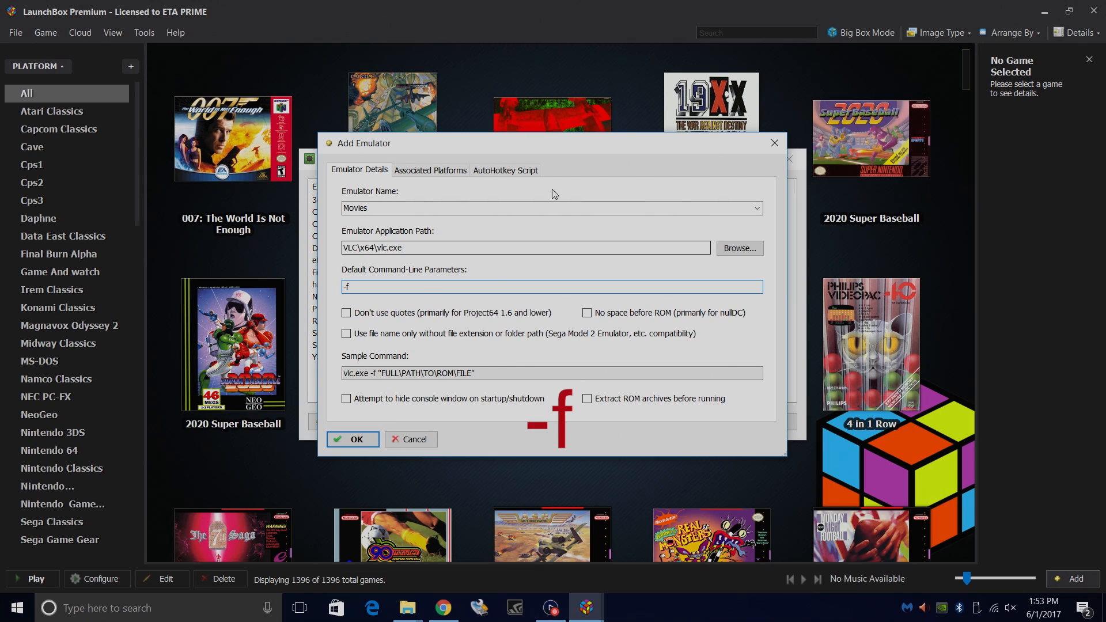
Associate the emulator with the Movies platform as default, save, and close the emulator list
click(430, 171)
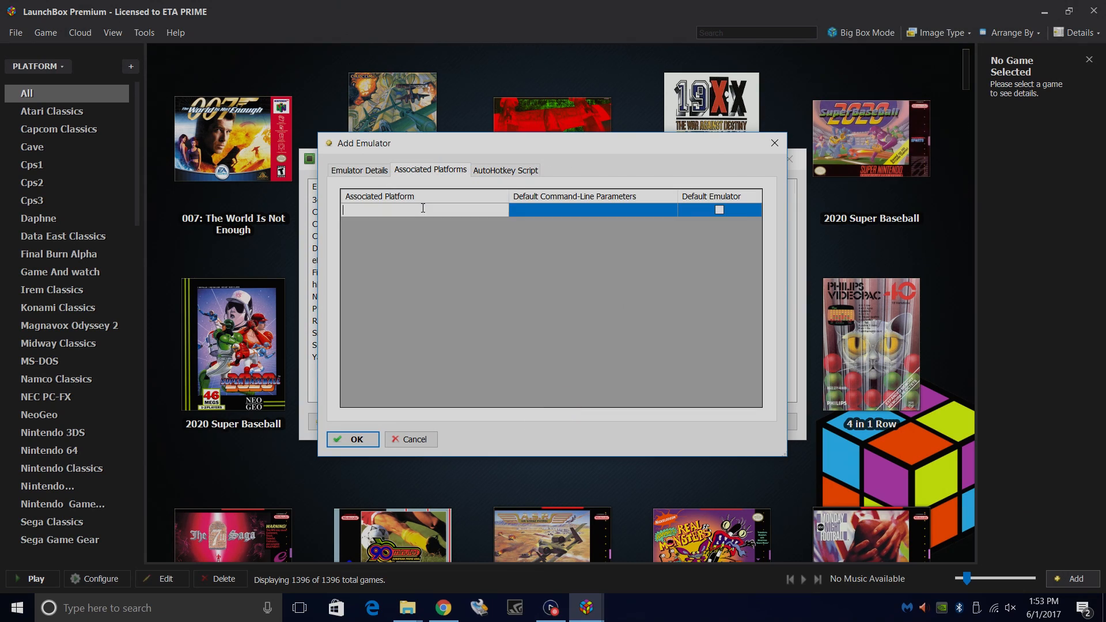
text(Mov)
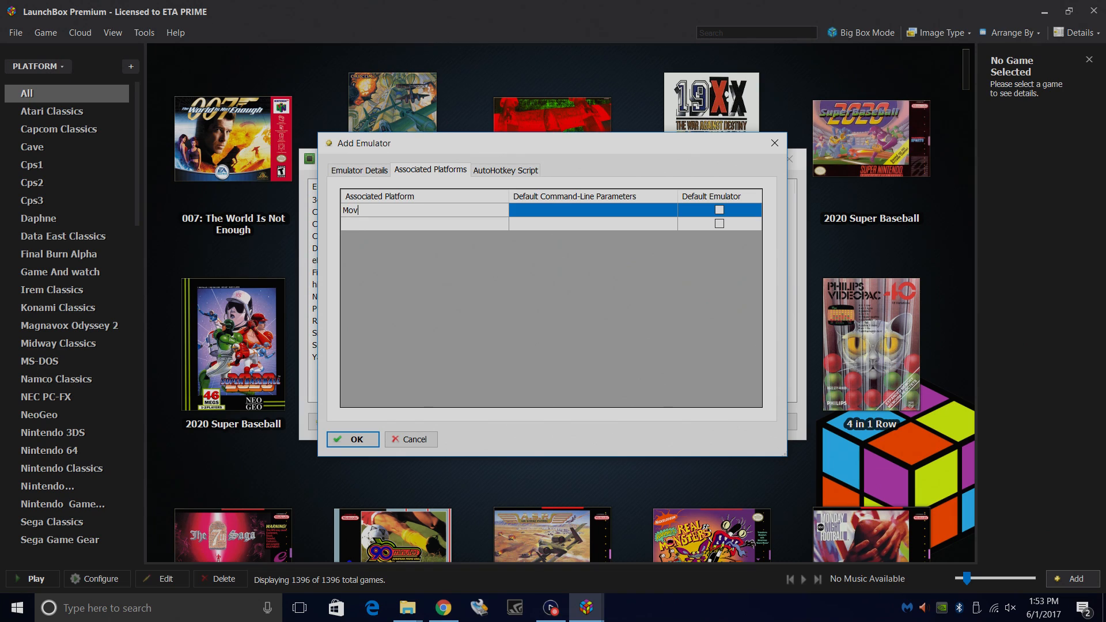
text(ies)
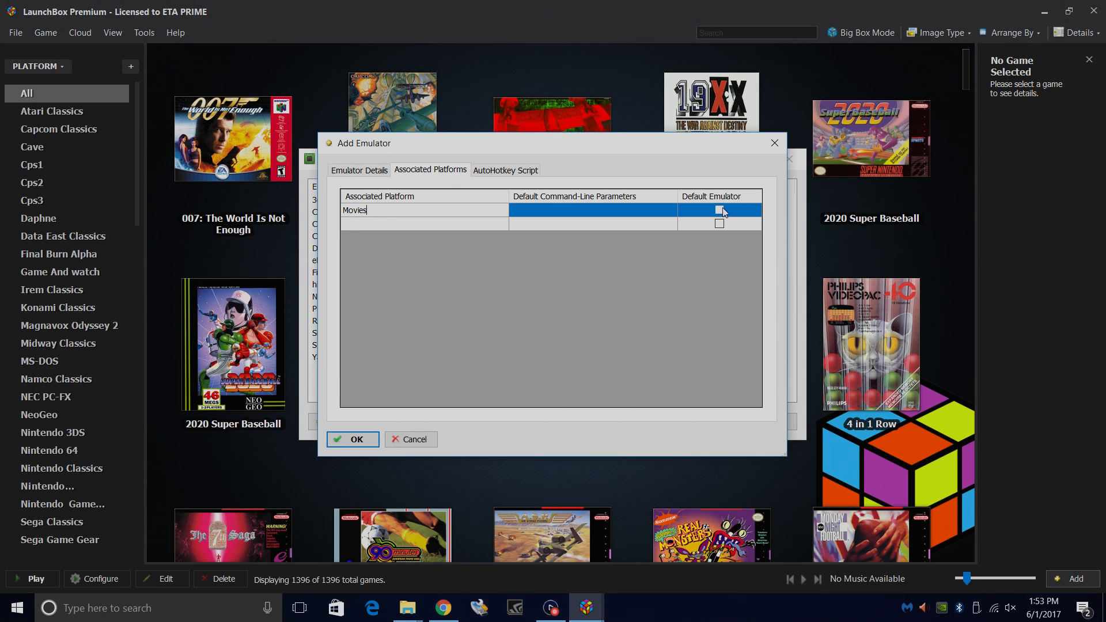
click(719, 210)
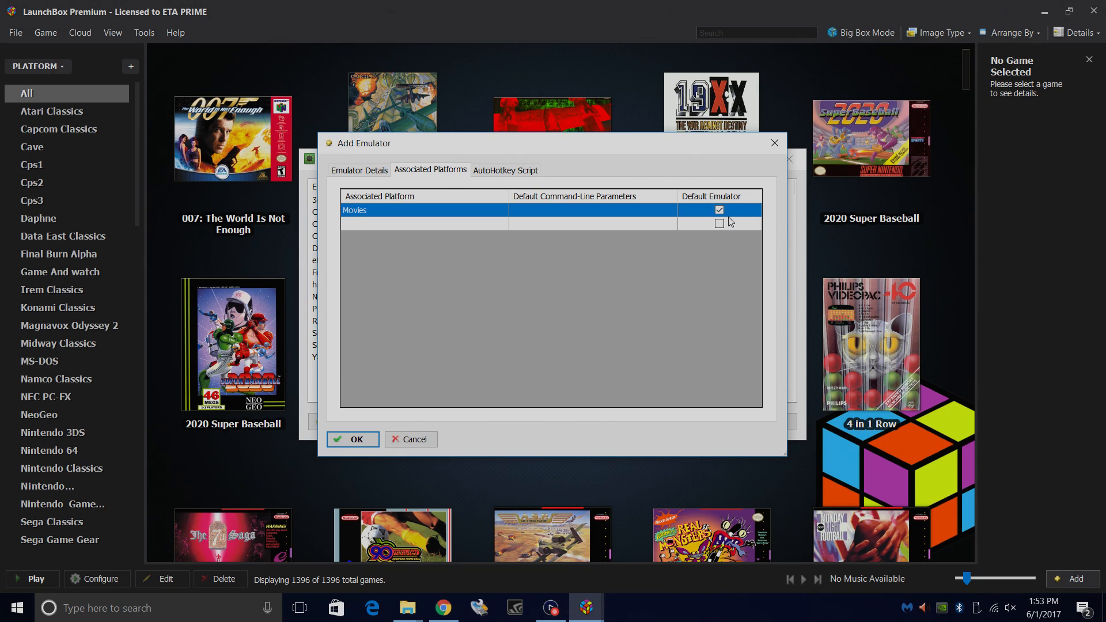
click(352, 439)
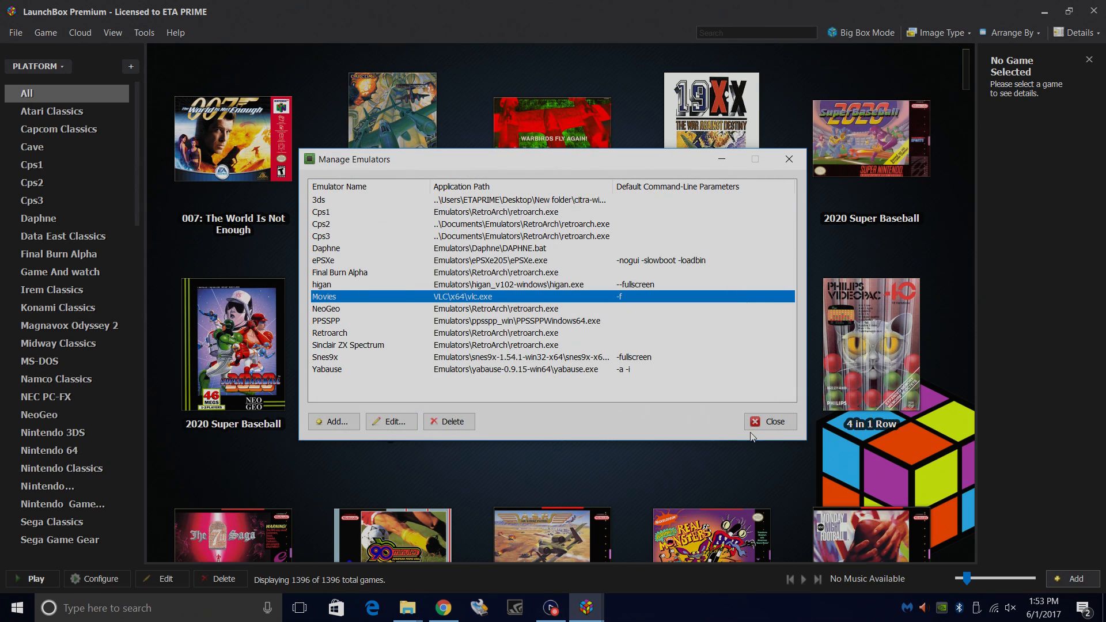
click(770, 421)
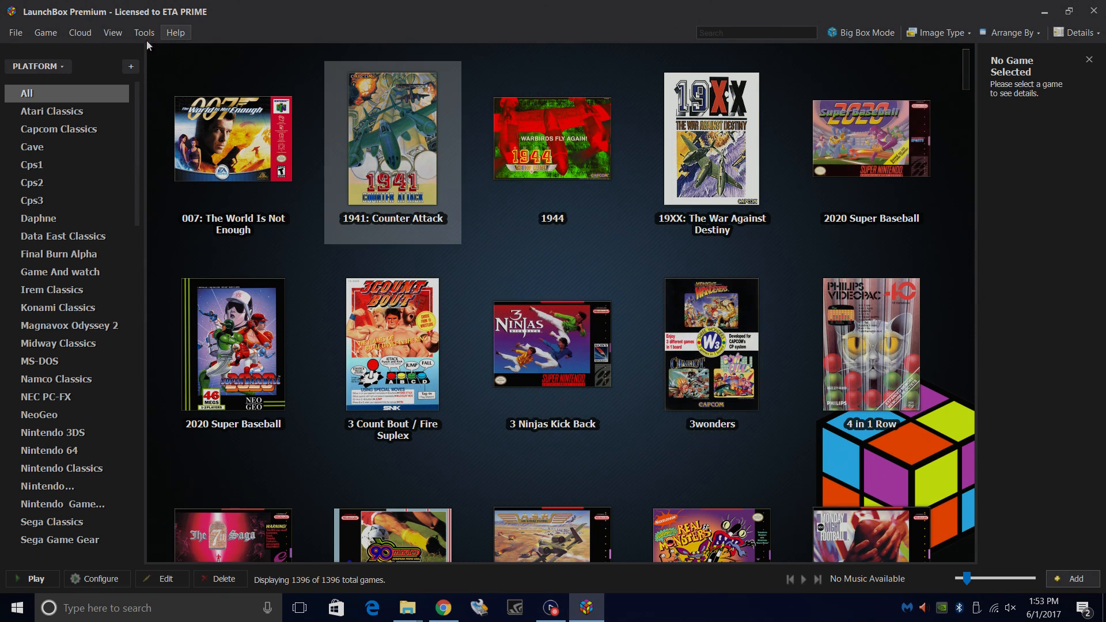
Start the ROM Files import wizard from the Tools menu
click(144, 32)
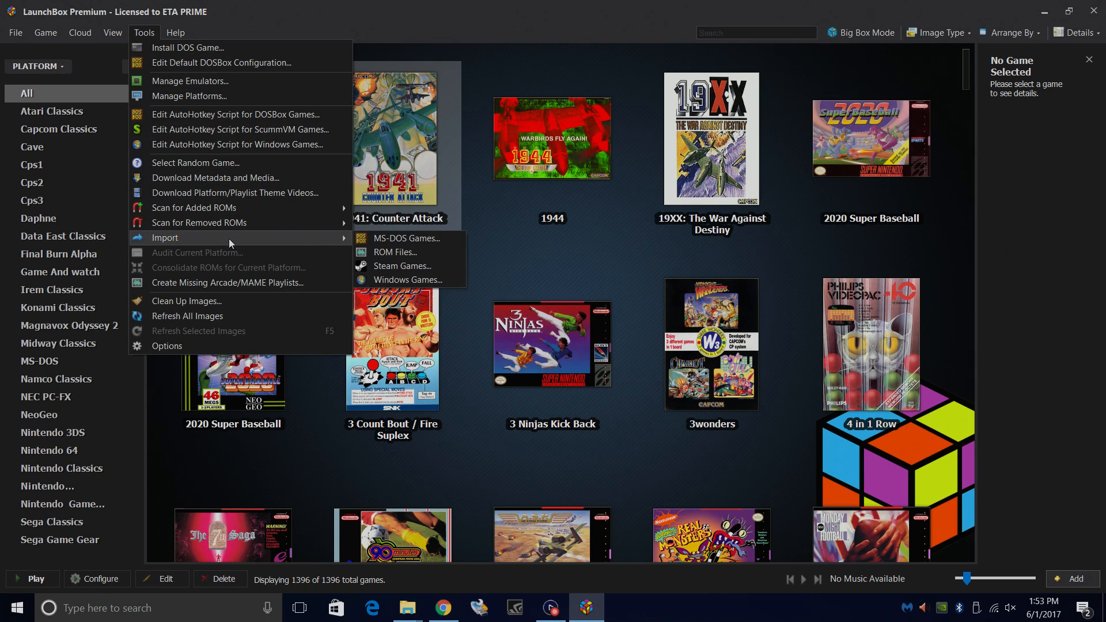
click(395, 252)
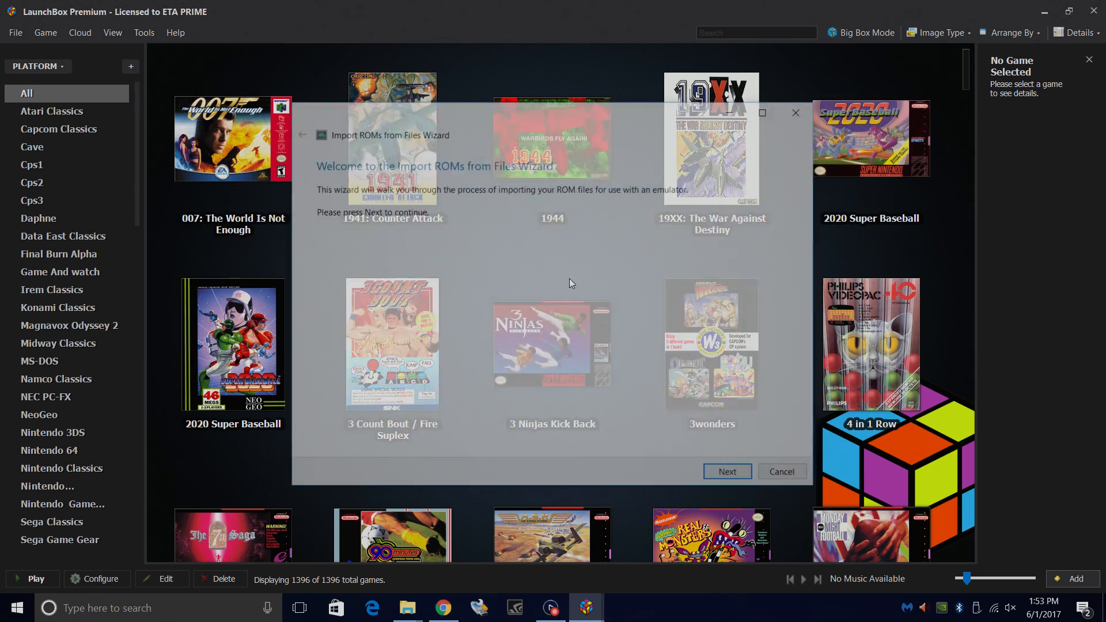
click(726, 471)
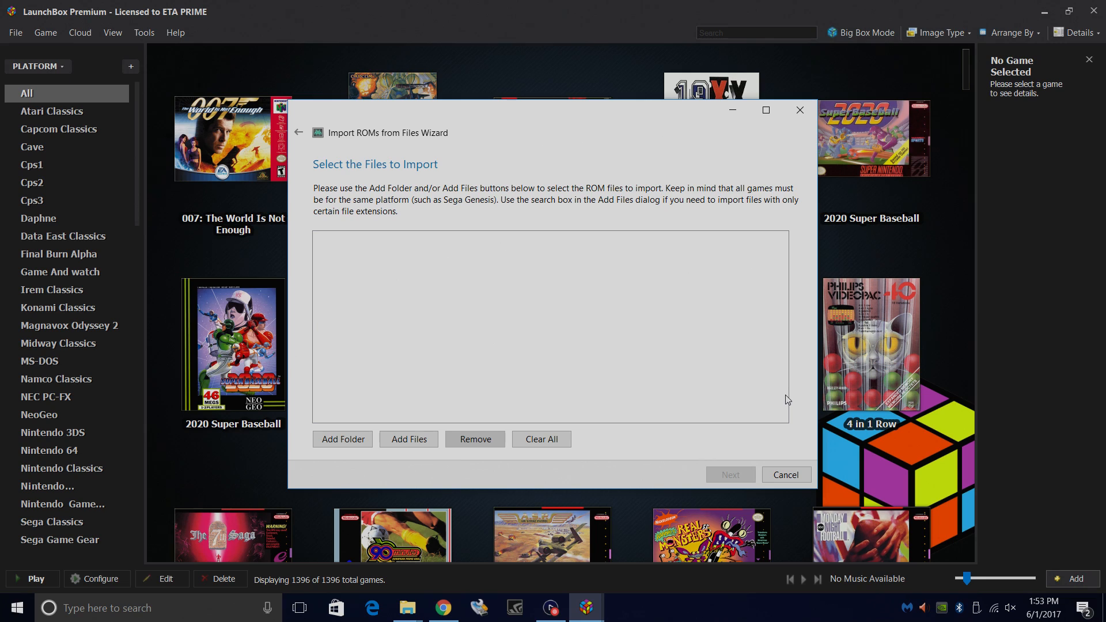
Add the LaunchBox\Games\Movies folder and continue to platform selection
click(343, 439)
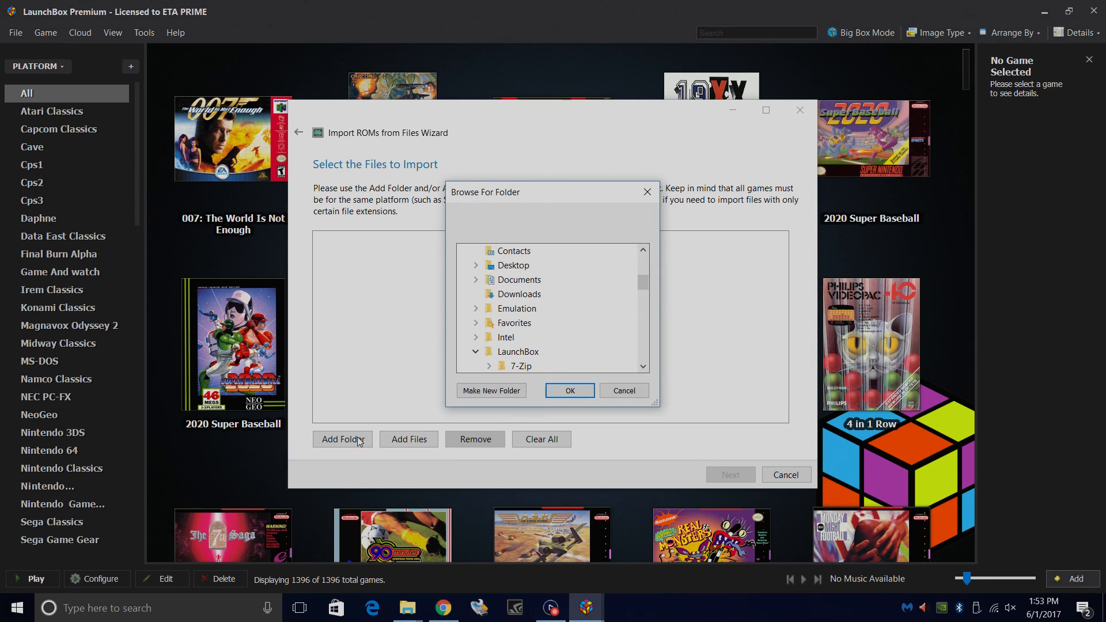
scroll(down, 3)
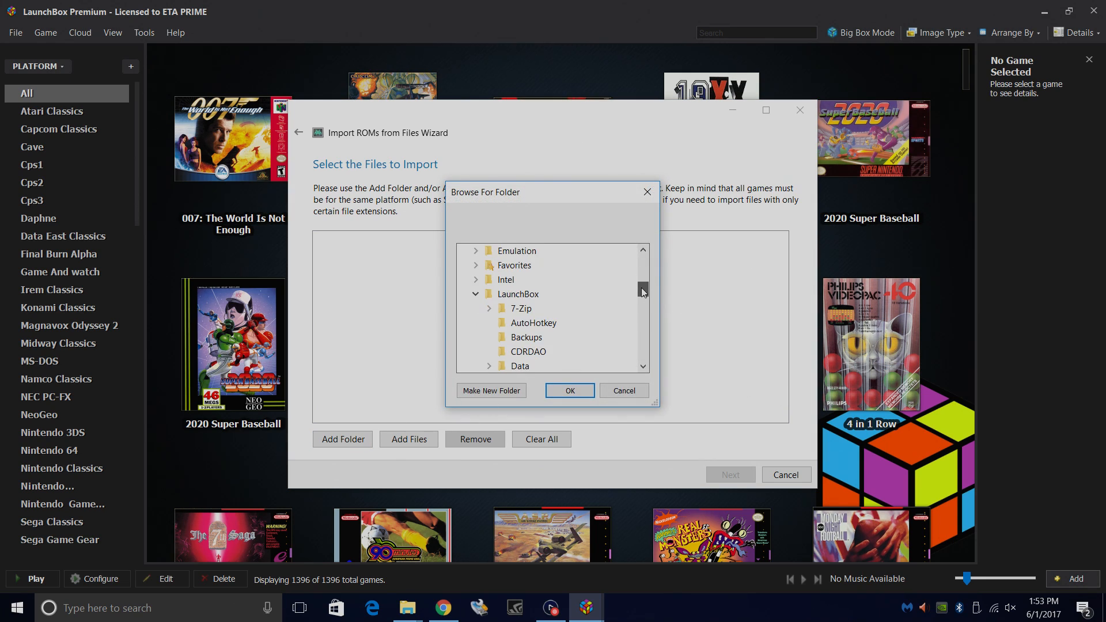
scroll(down, 3)
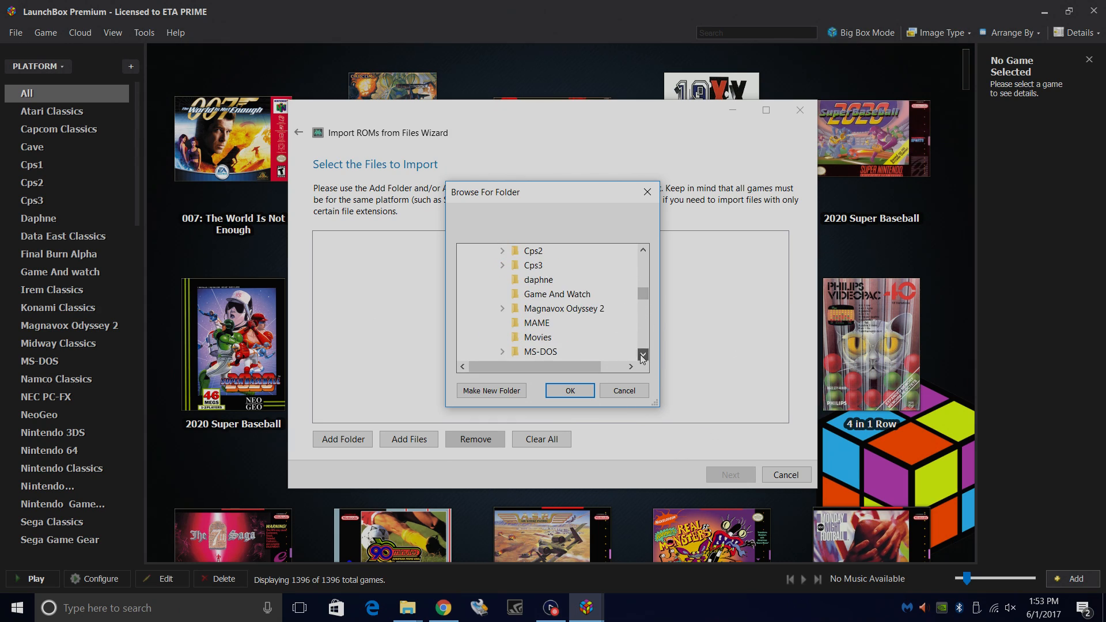
click(538, 336)
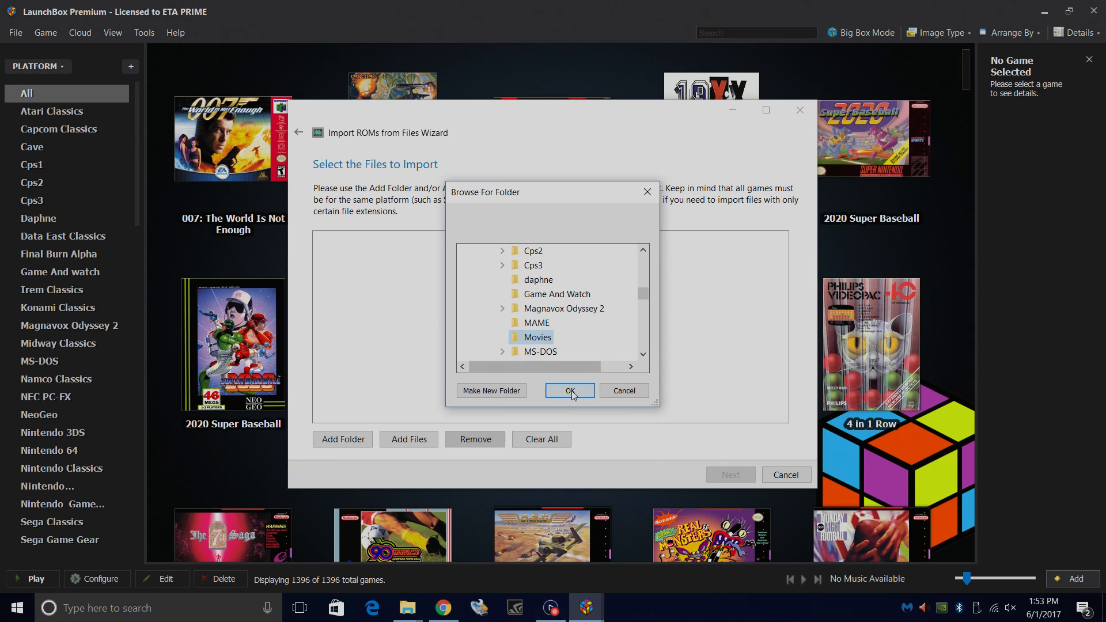
click(569, 390)
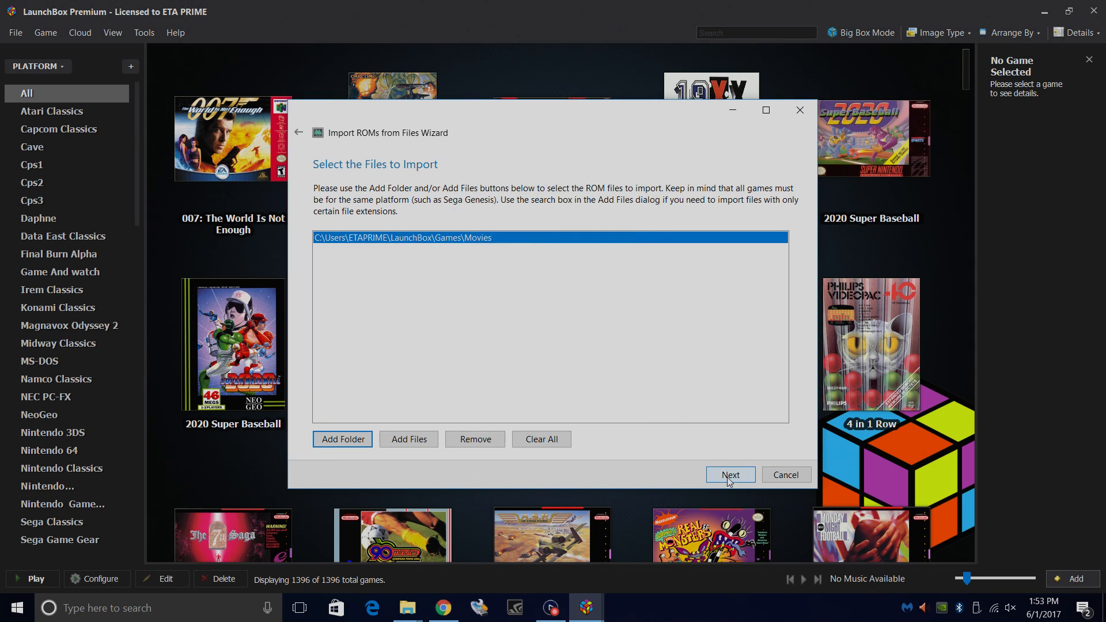
click(730, 474)
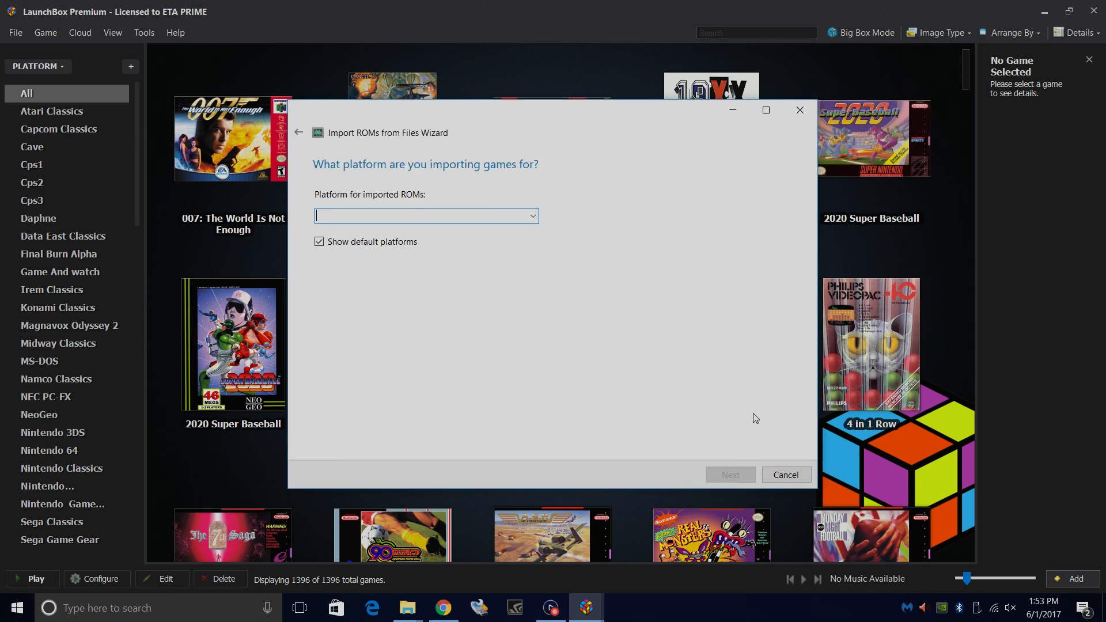
mouse_move(450, 215)
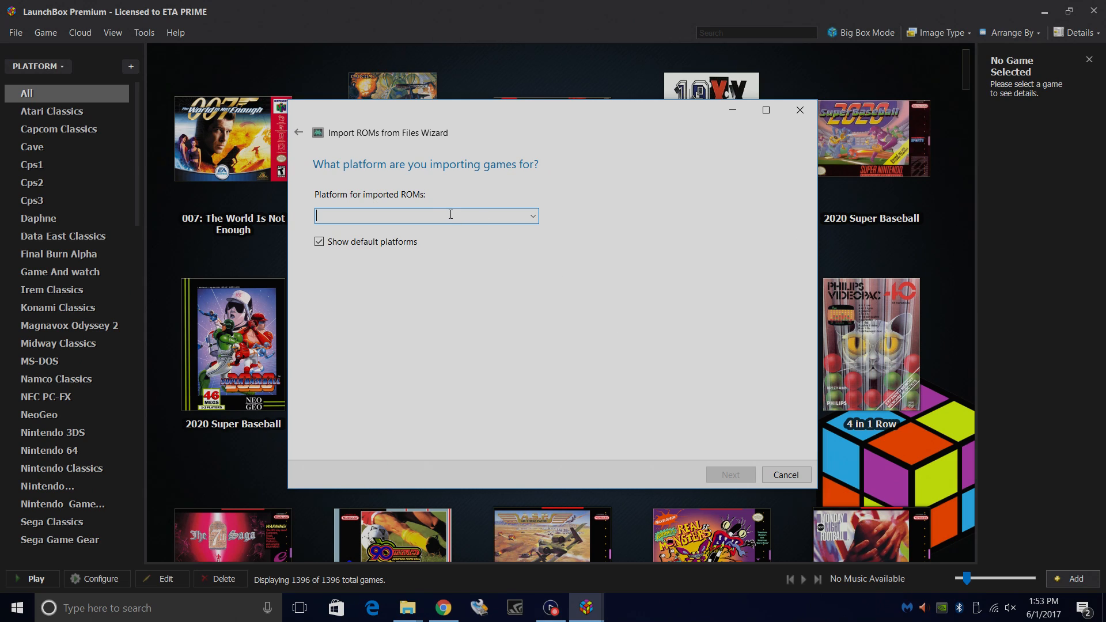
Assign the files to the Movies platform and emulator, using files in current location
text(Movies)
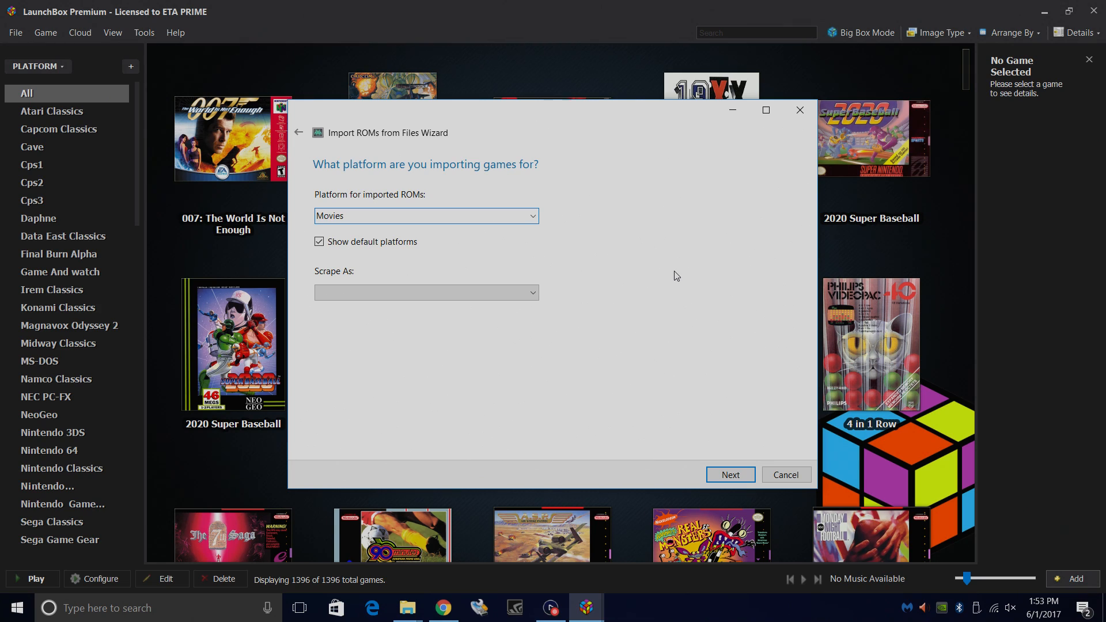
click(729, 474)
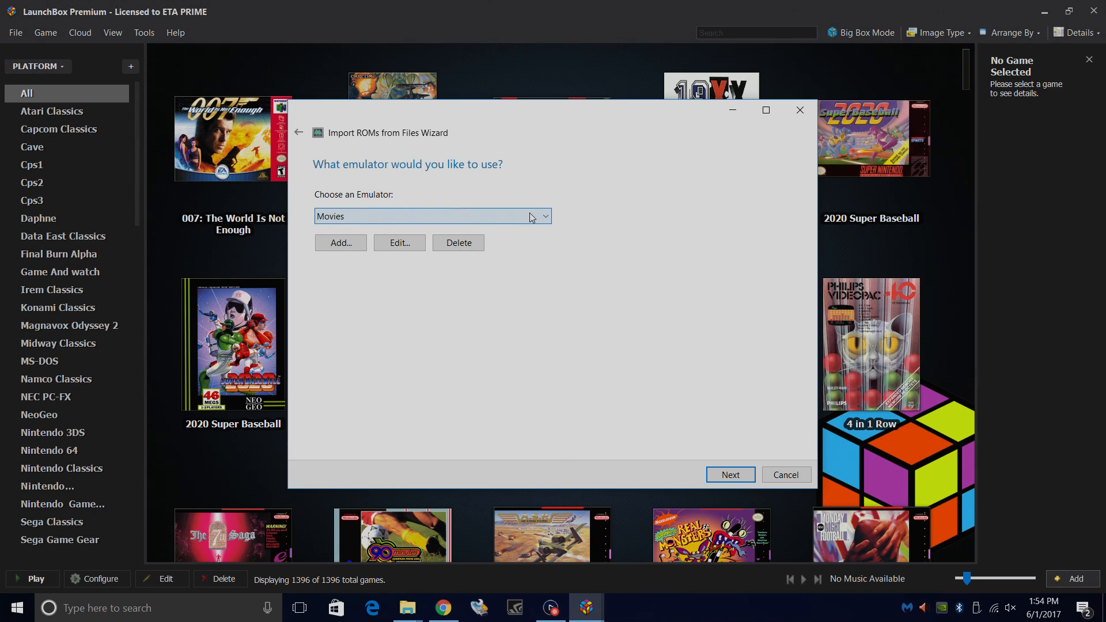
click(730, 474)
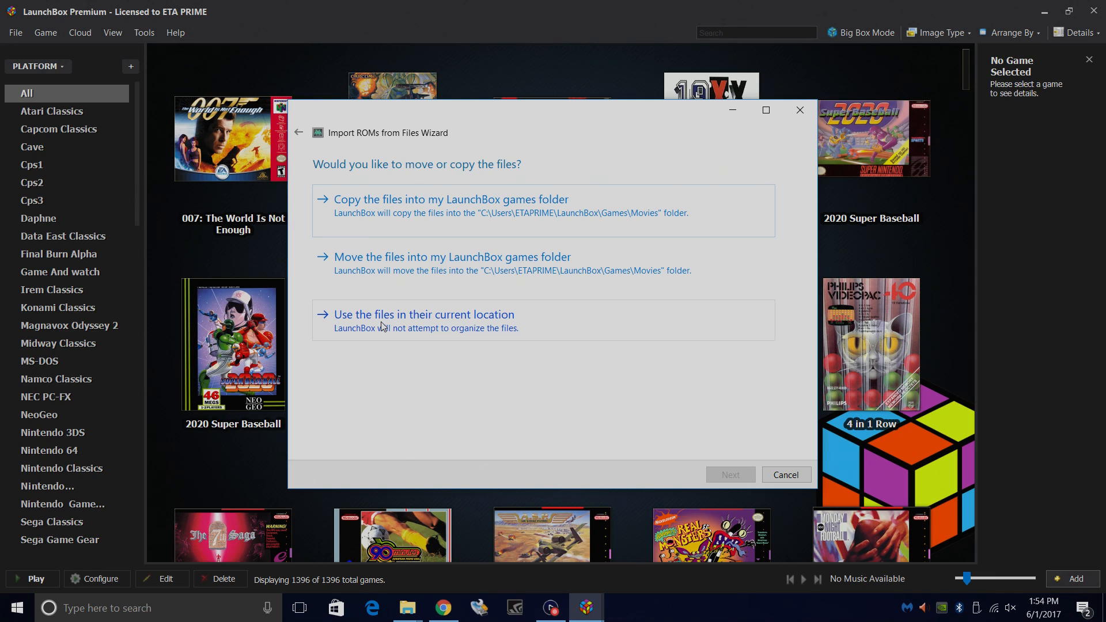
click(424, 314)
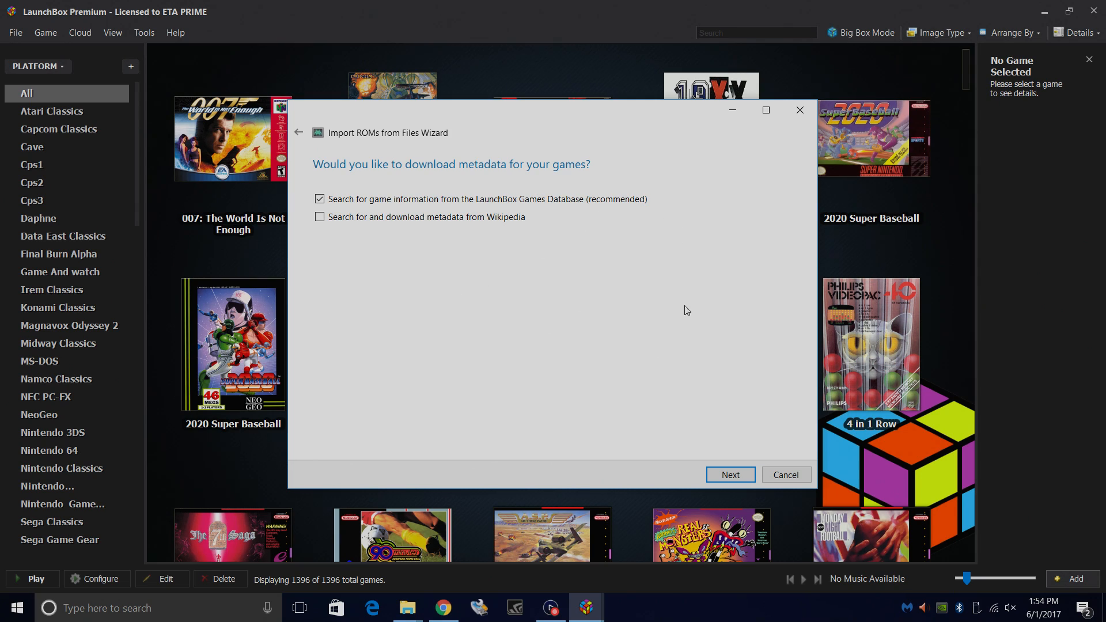
Accept default metadata, image and import options and import the four films
click(729, 474)
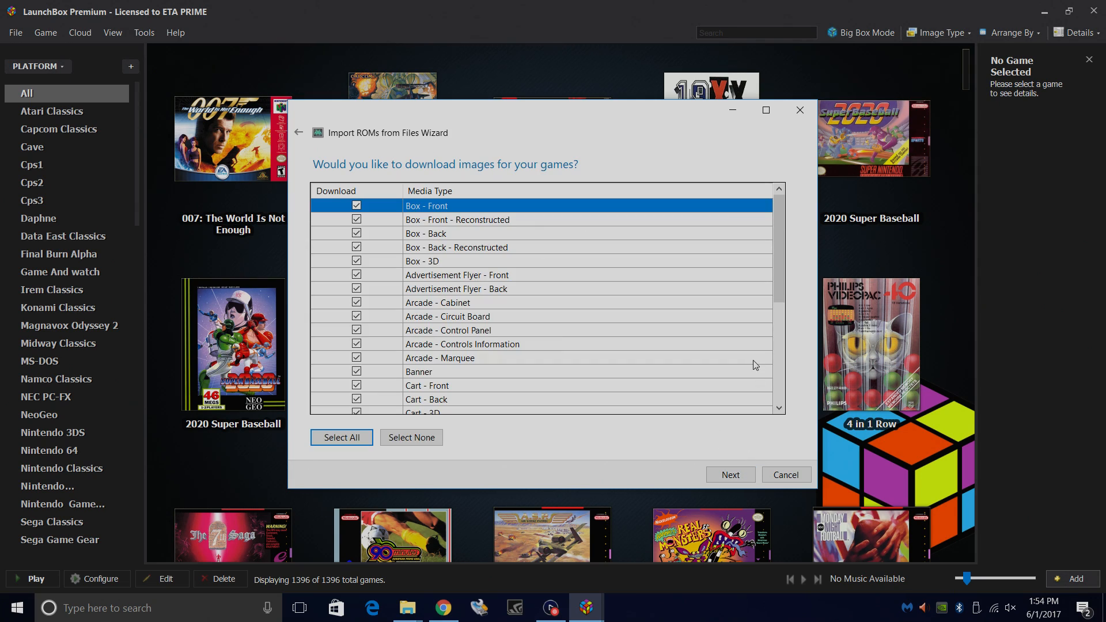
click(730, 474)
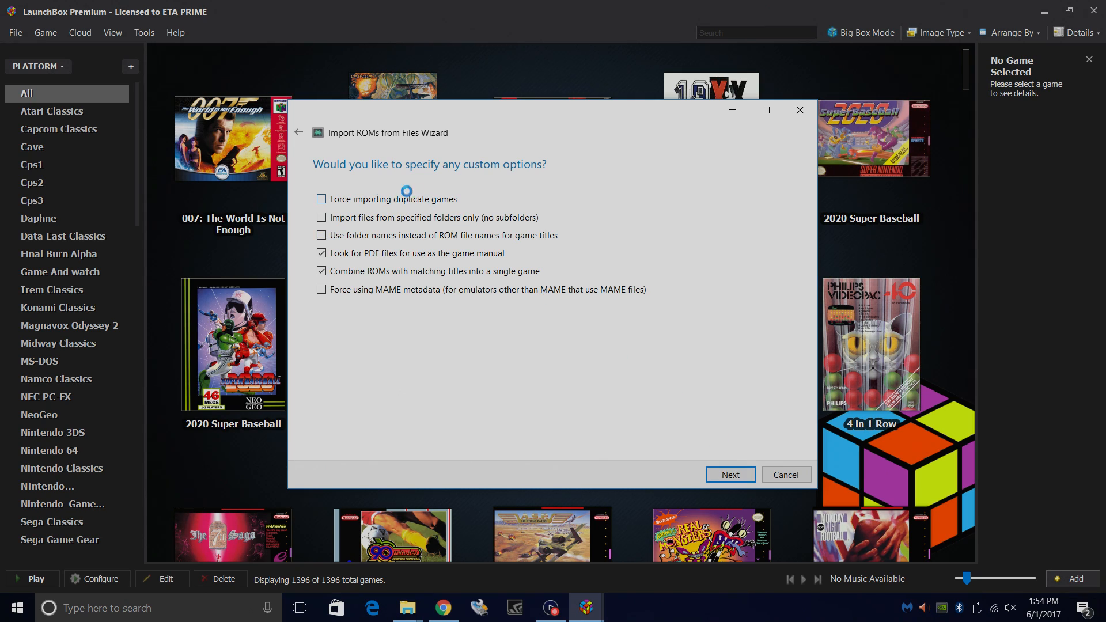
click(729, 474)
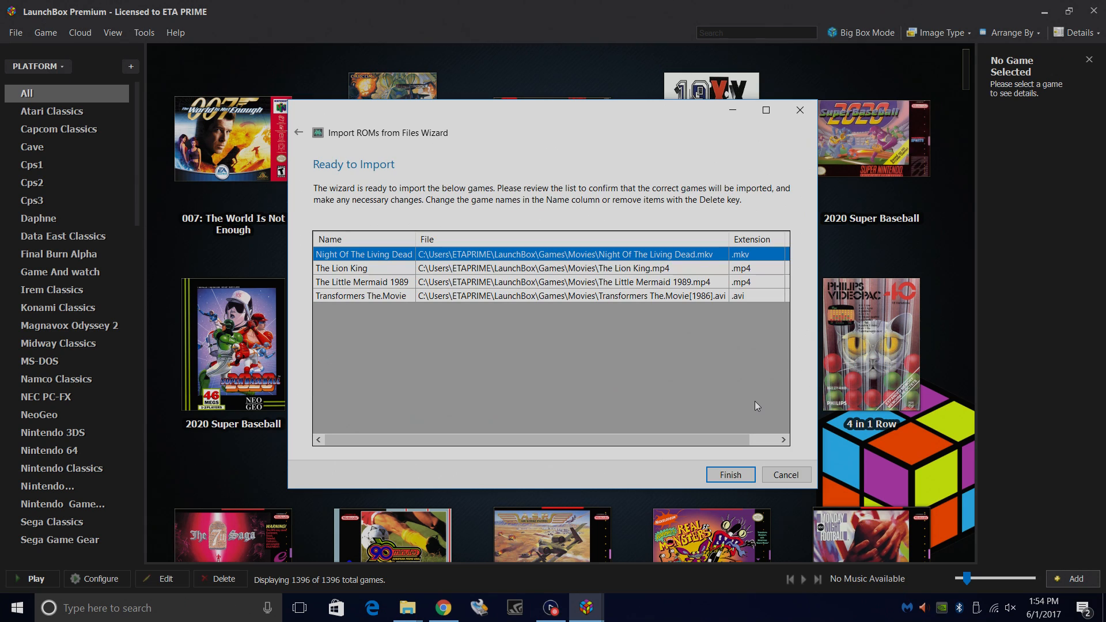
mouse_move(484, 249)
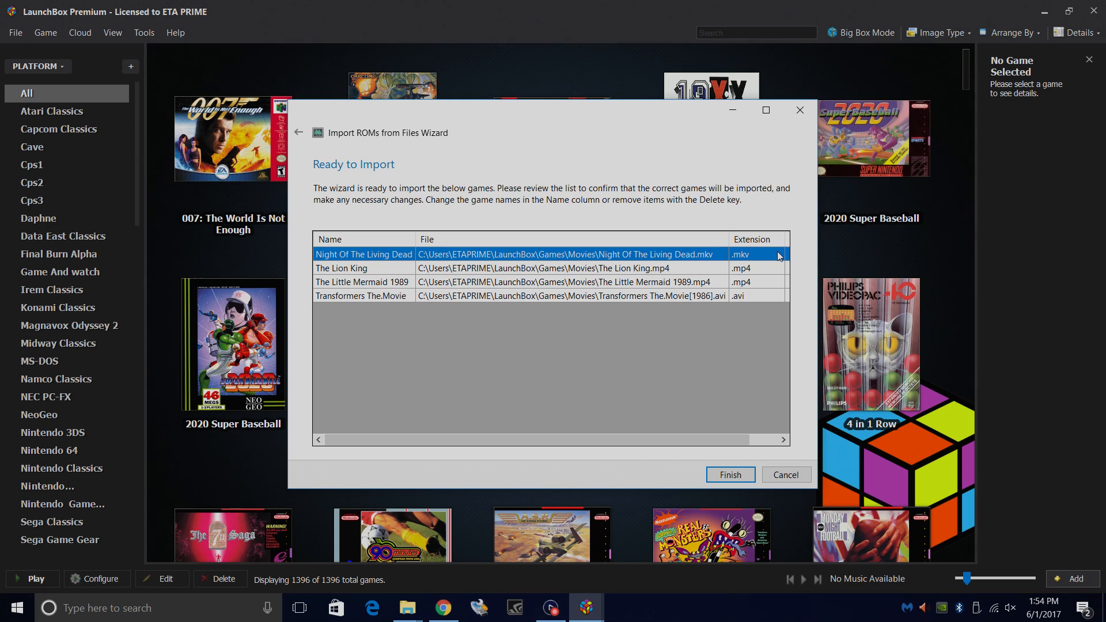
mouse_move(760, 271)
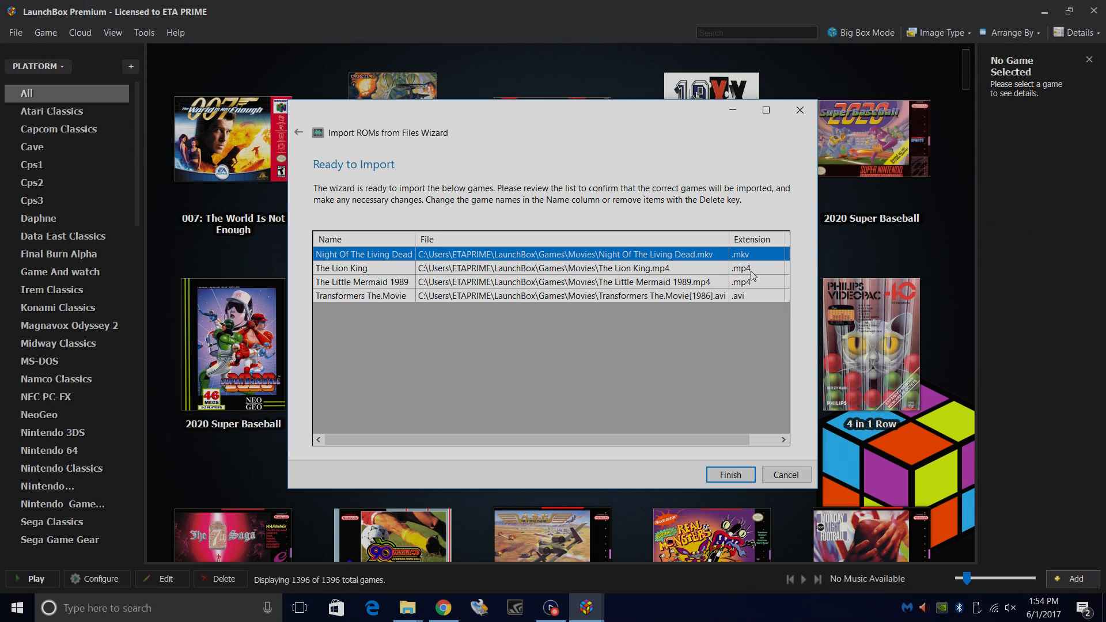
click(729, 474)
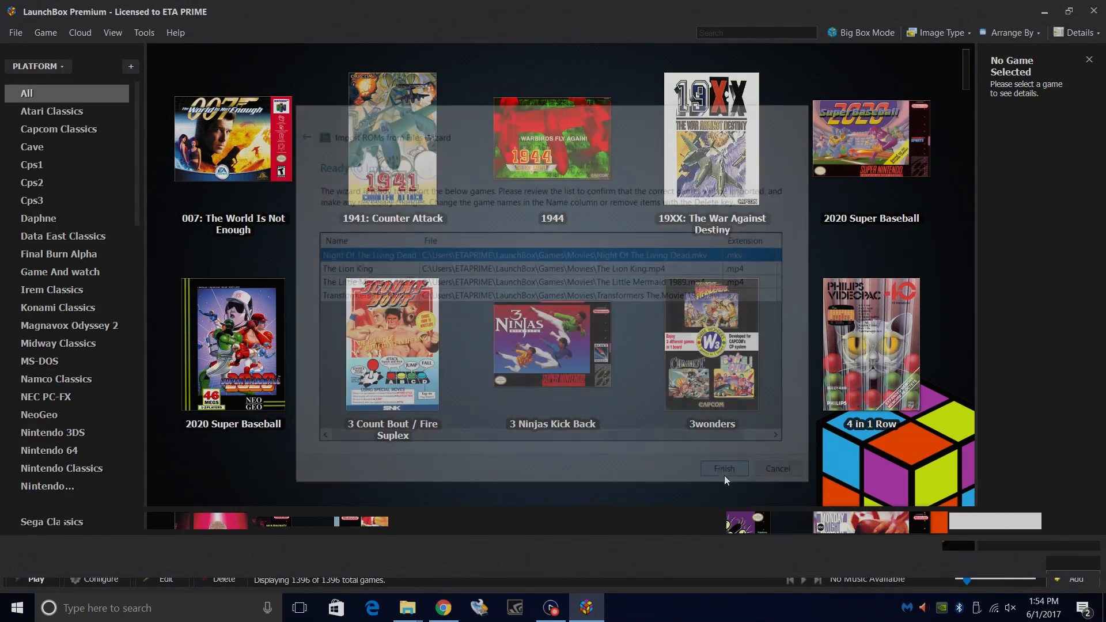
click(722, 468)
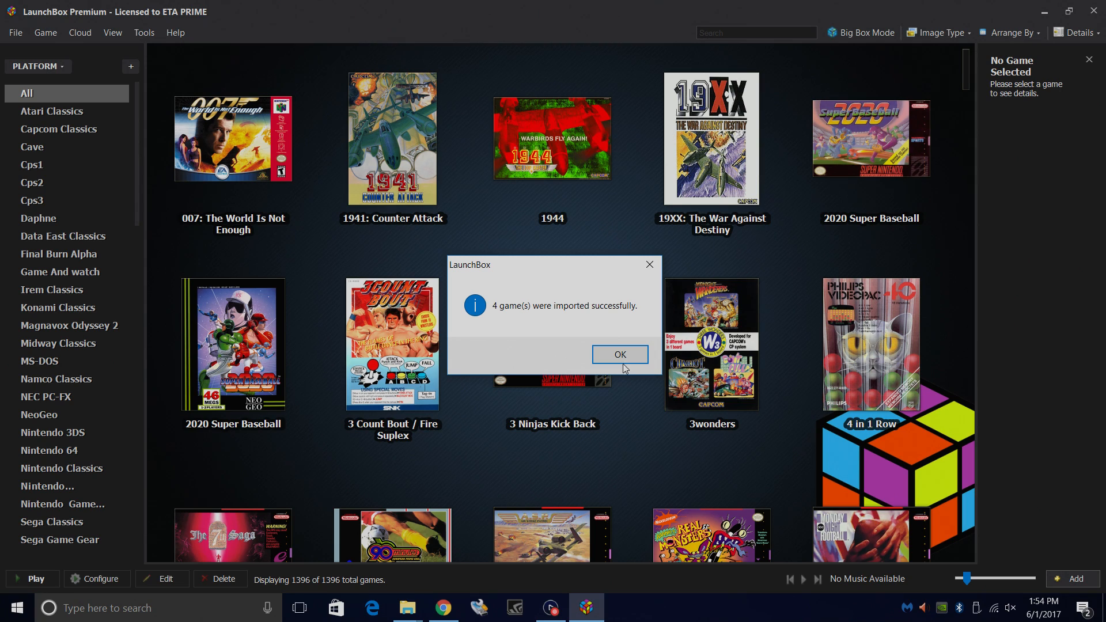
click(619, 355)
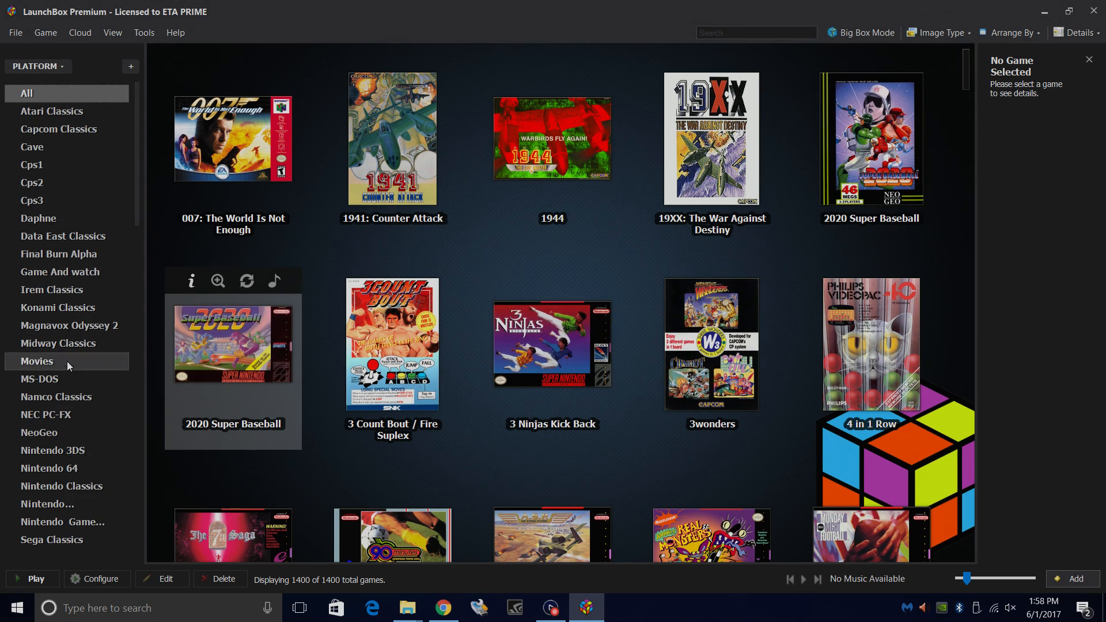
click(35, 361)
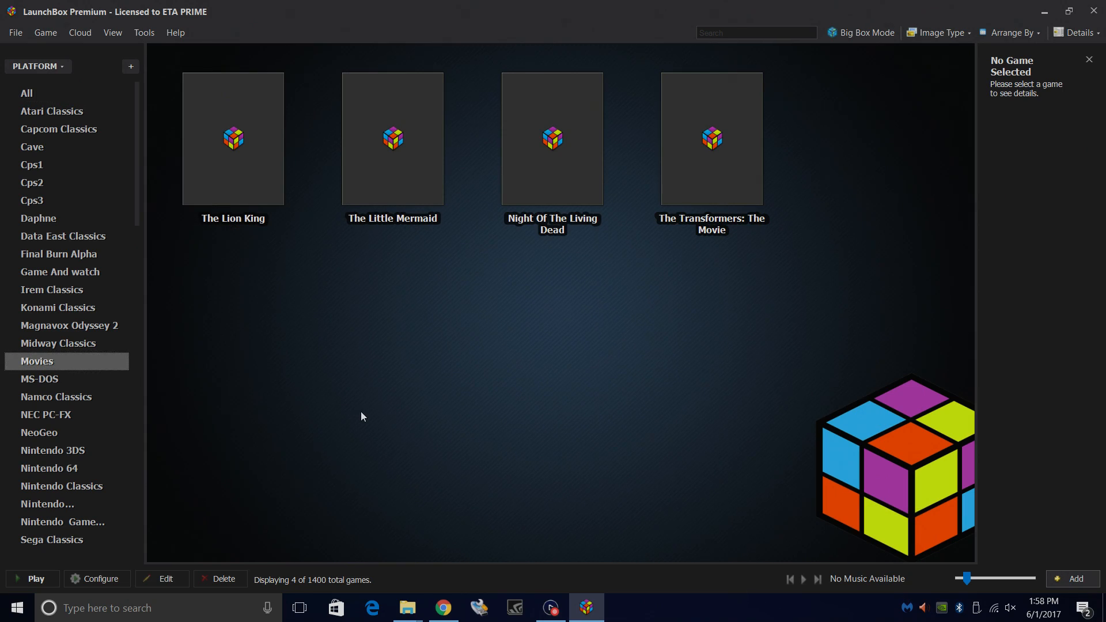
mouse_move(885, 367)
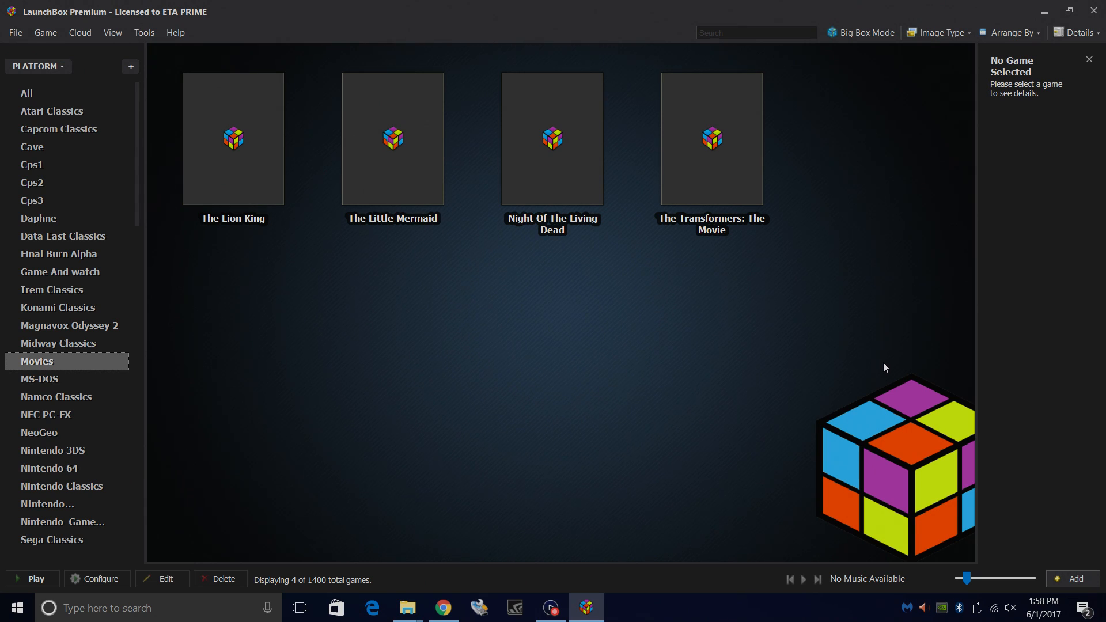
mouse_move(730, 376)
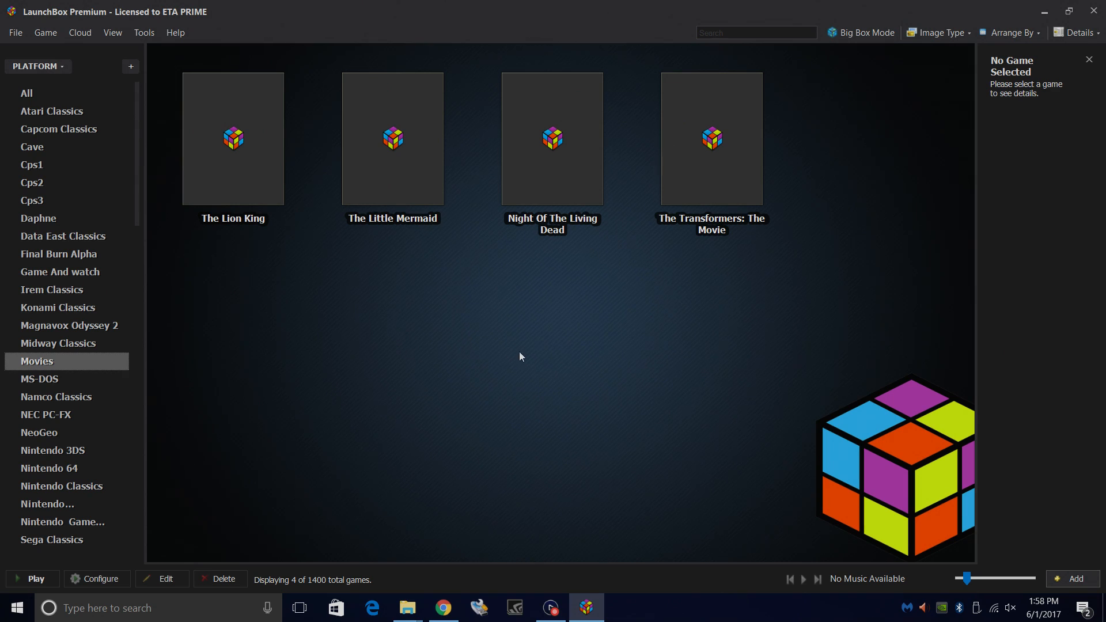
Scrape The Lion King, accepting the 1994 match
right_click(232, 138)
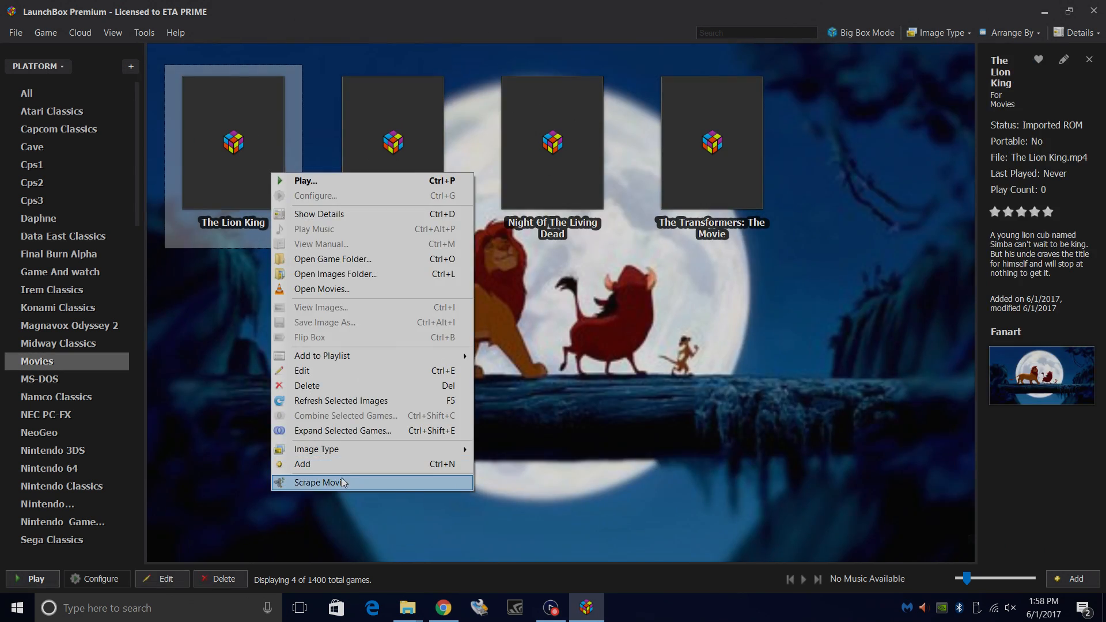
click(322, 481)
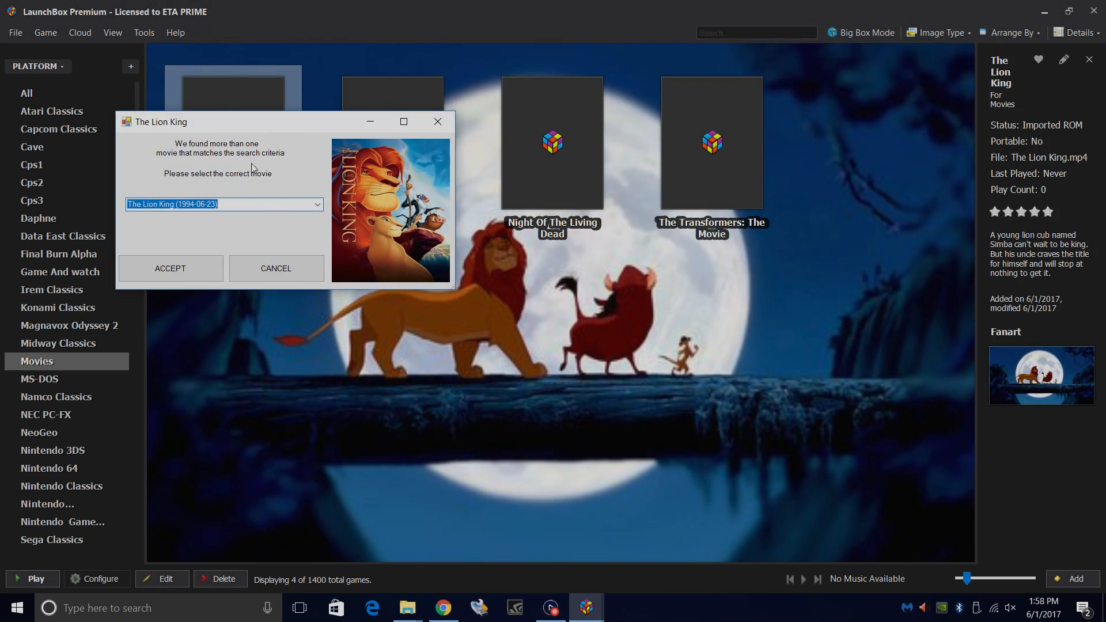
mouse_move(326, 289)
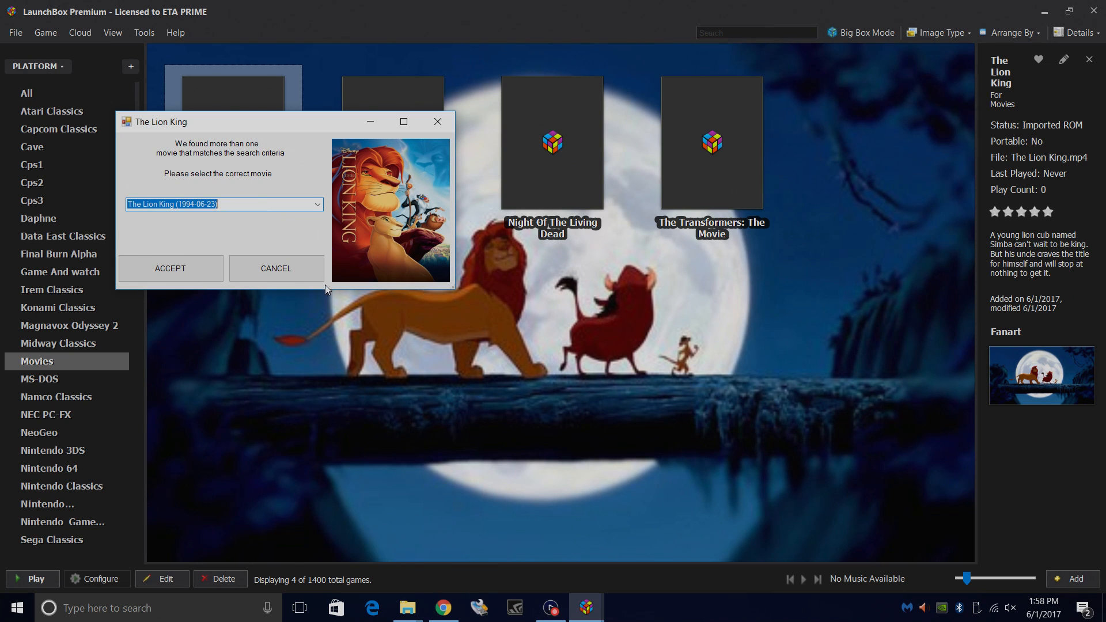
click(170, 267)
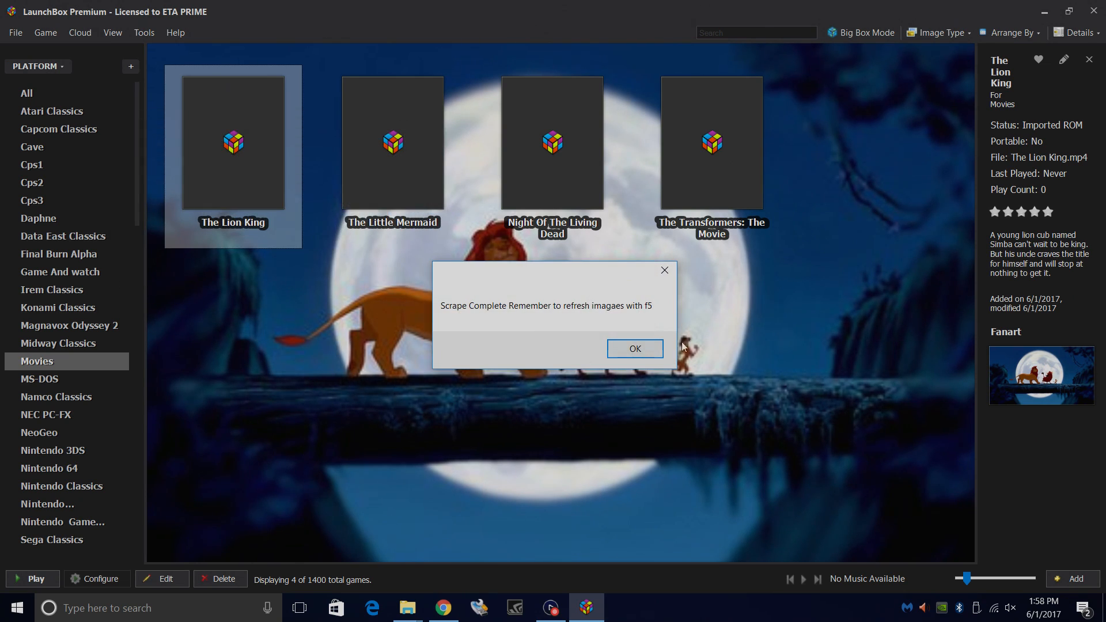
click(633, 348)
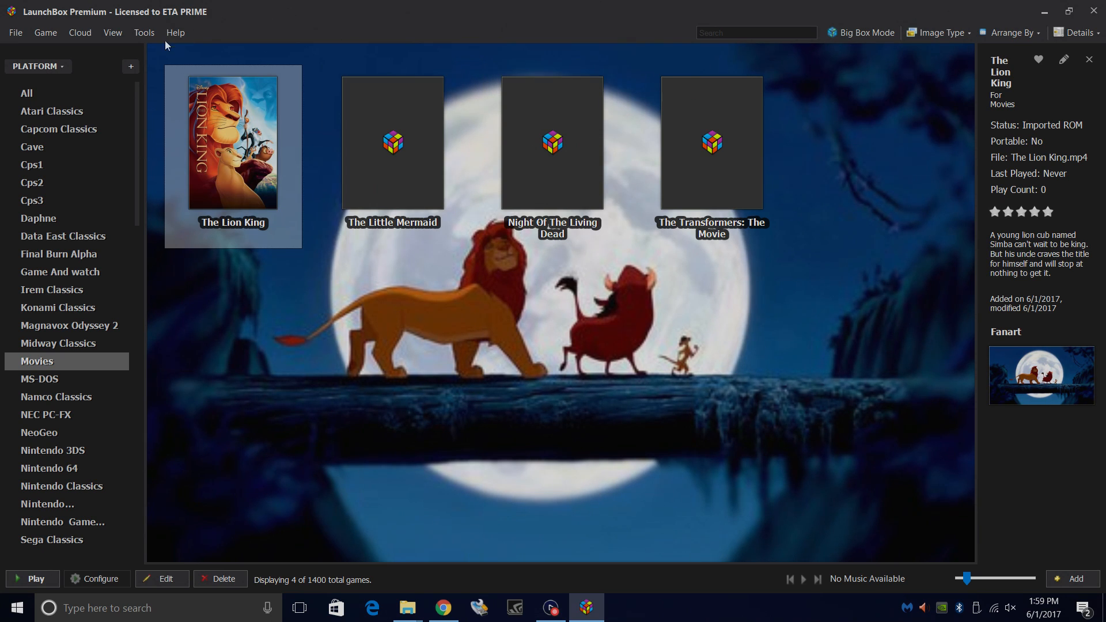
Scrape The Little Mermaid, accepting the 1989 match
click(144, 33)
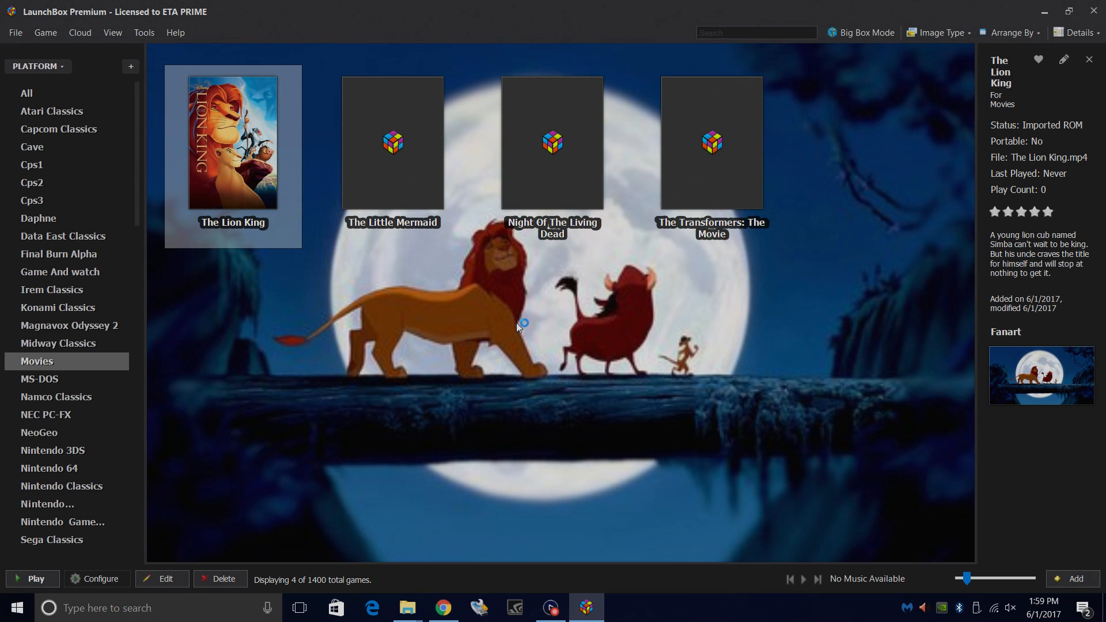
click(392, 155)
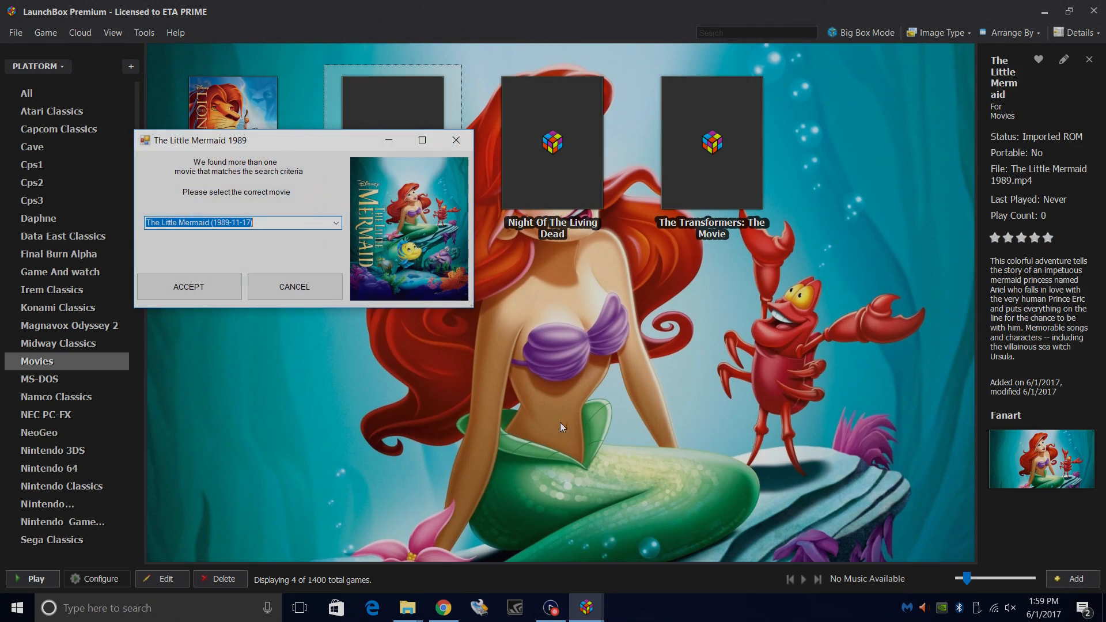
click(189, 286)
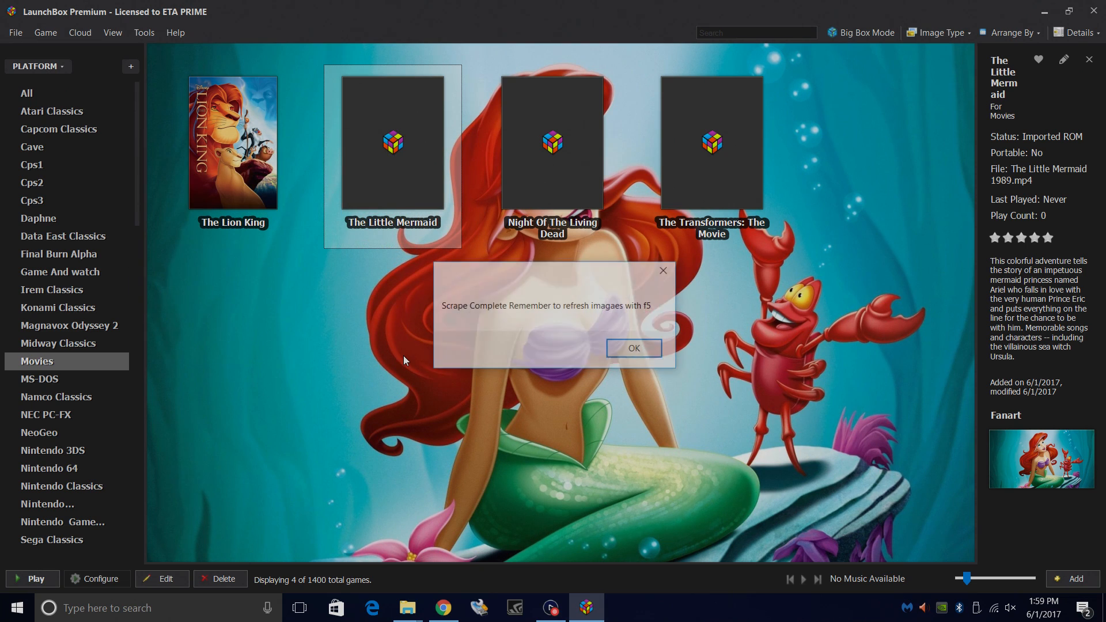
click(632, 348)
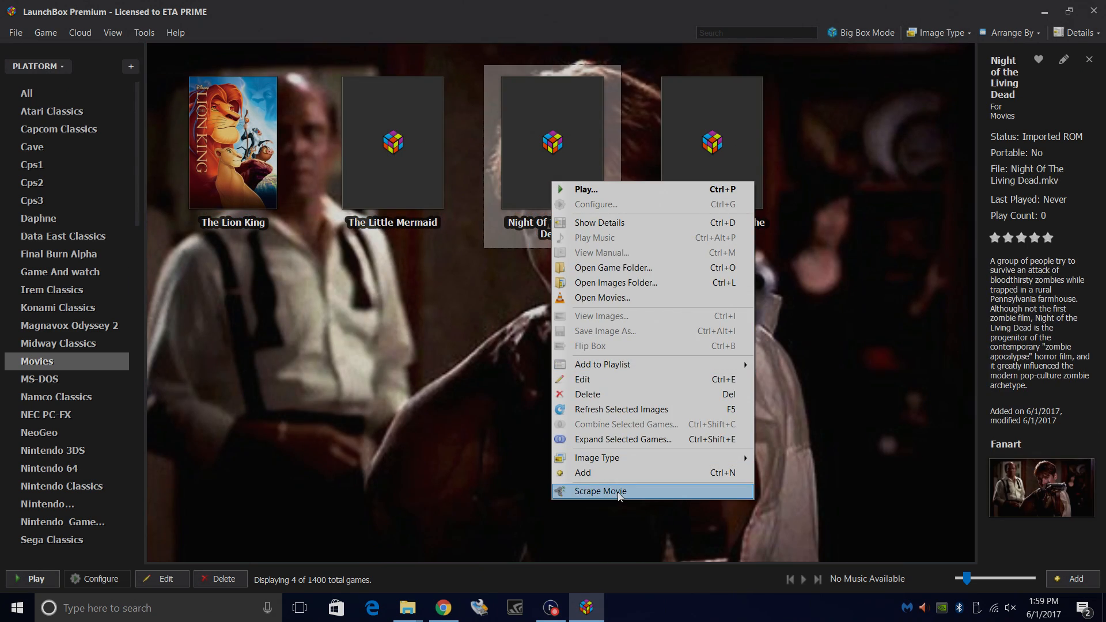
Scrape Night of the Living Dead and The Transformers: The Movie
click(599, 490)
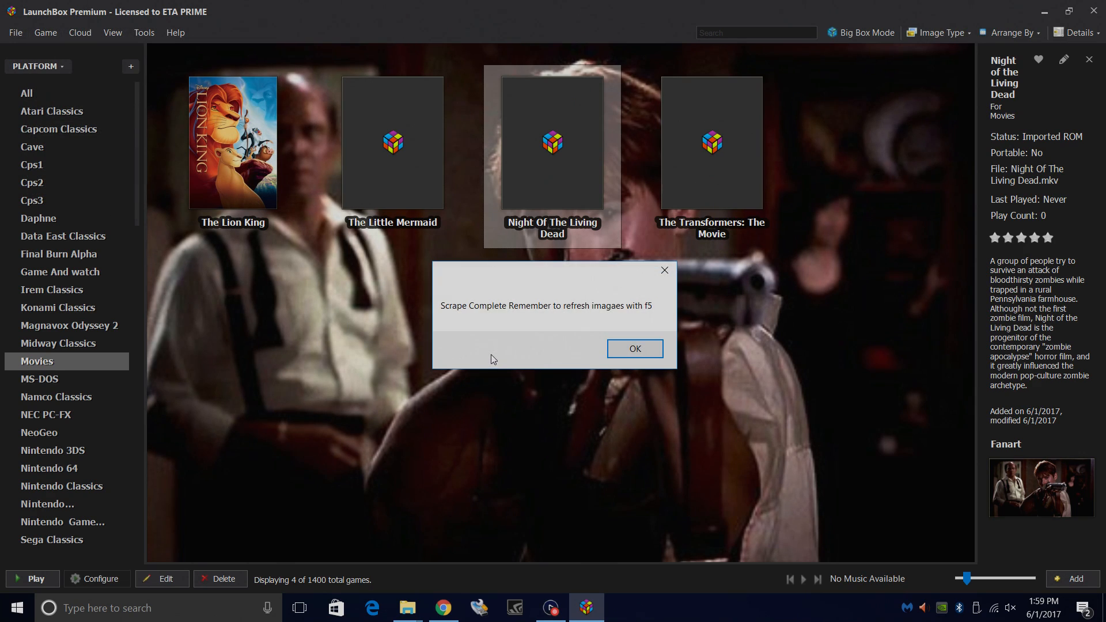
click(633, 348)
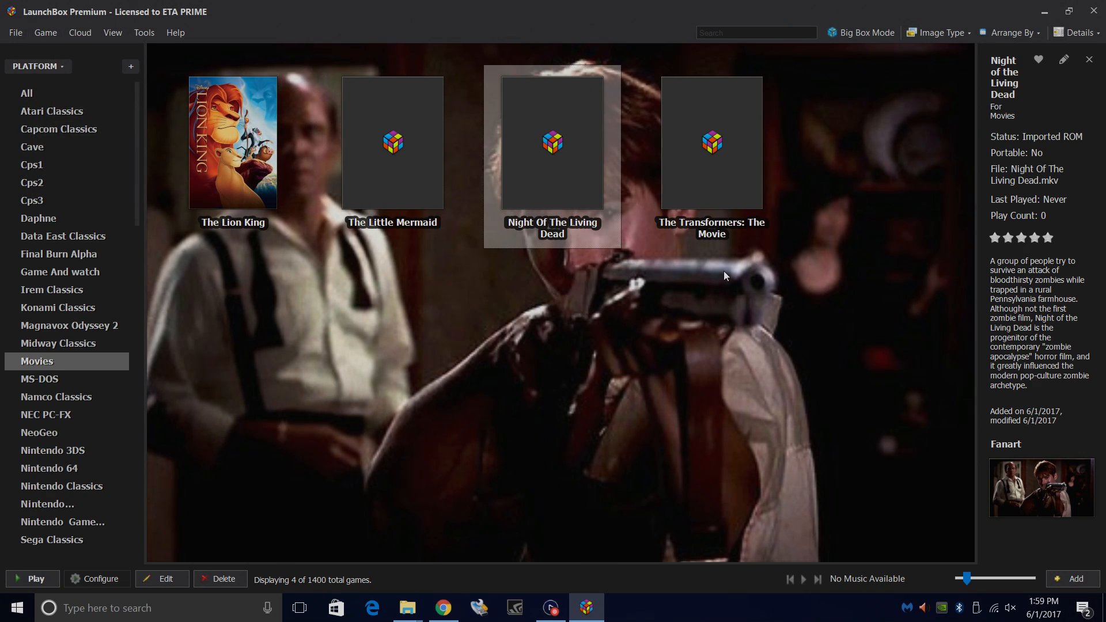
right_click(710, 141)
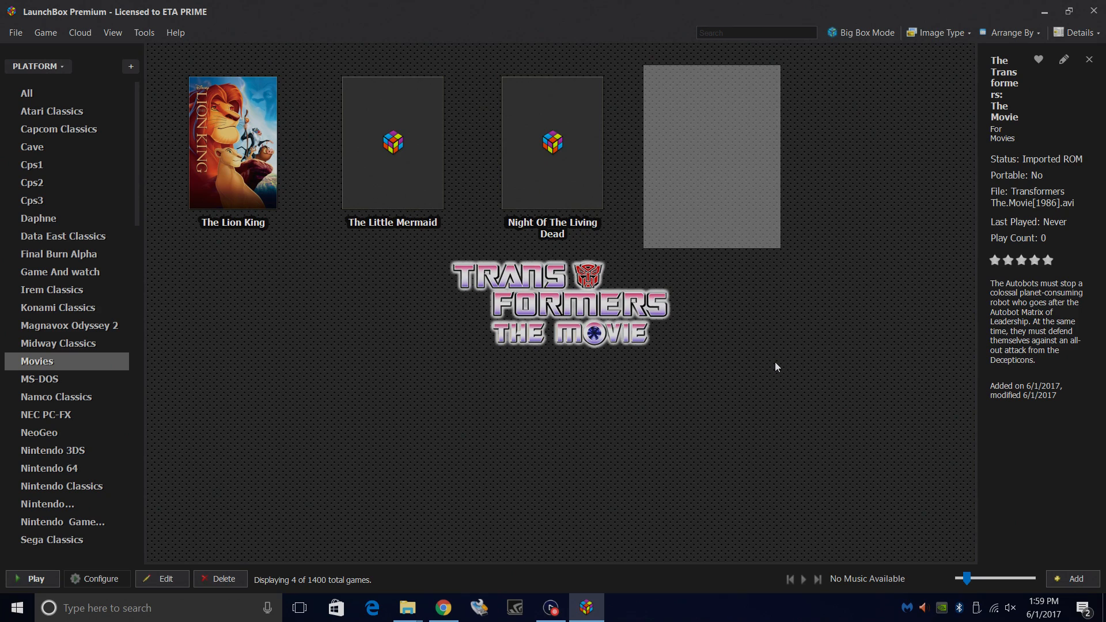
click(392, 142)
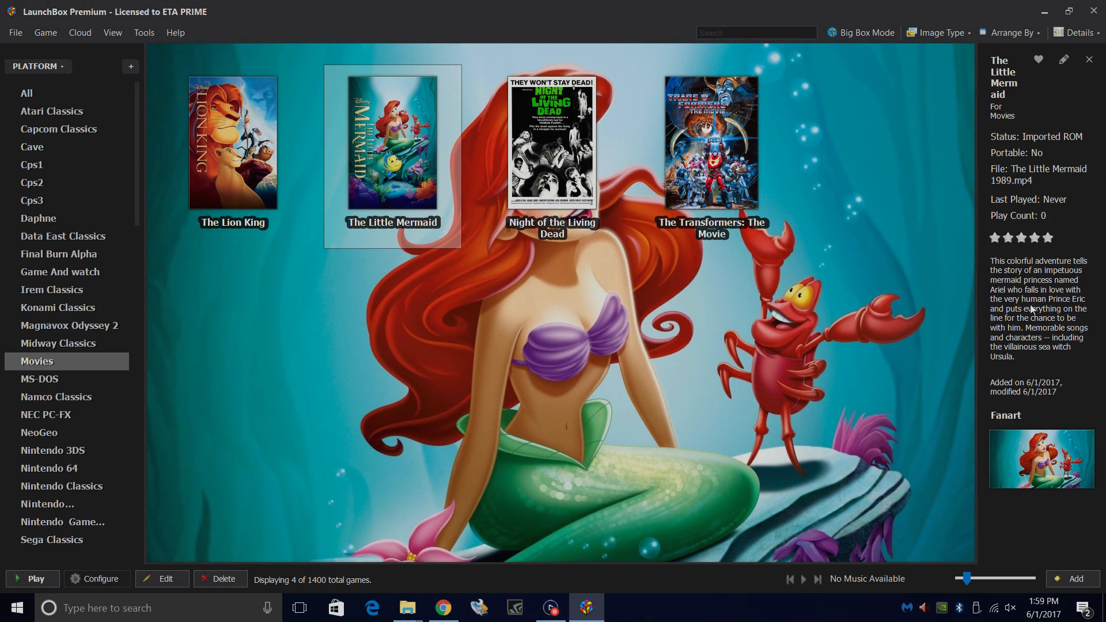
mouse_move(645, 348)
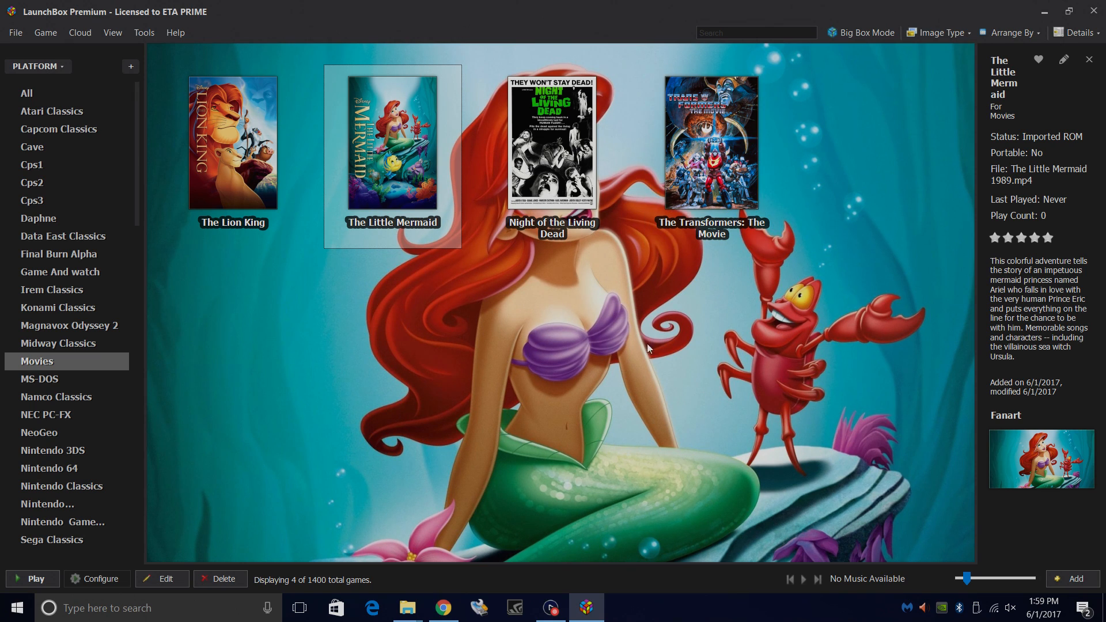
Play Night of the Living Dead, then close the LaunchBox window
click(553, 141)
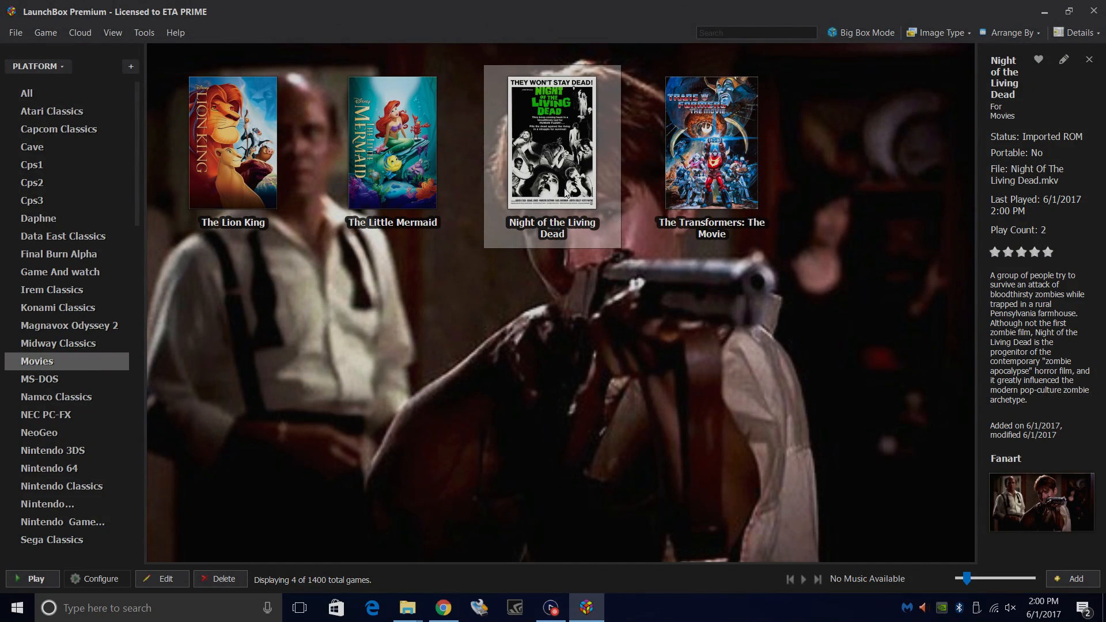
mouse_move(735, 322)
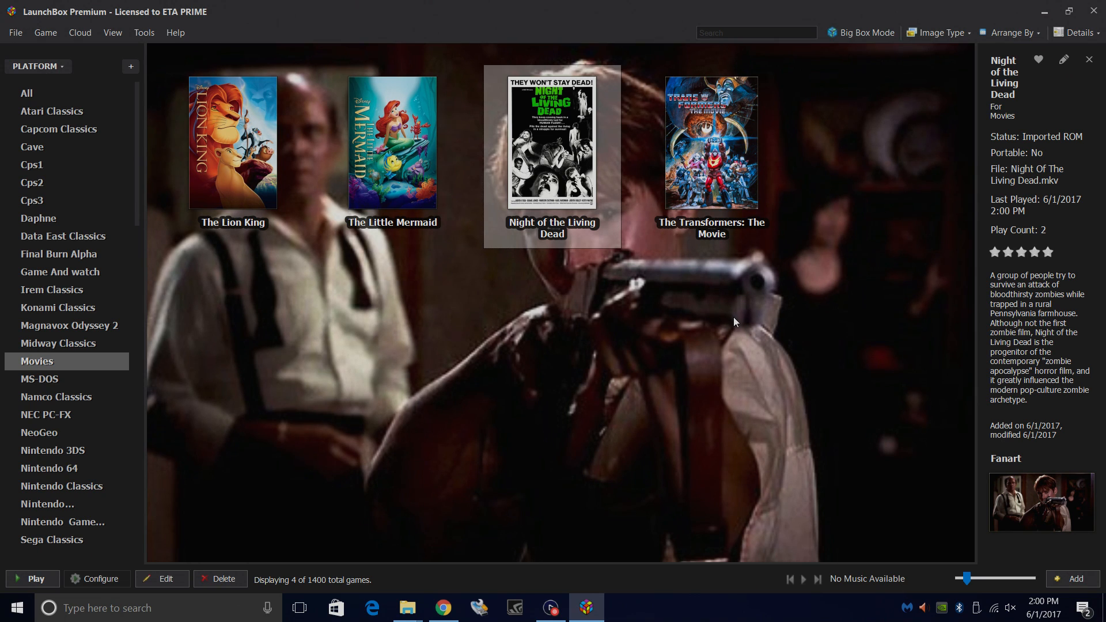
mouse_move(913, 201)
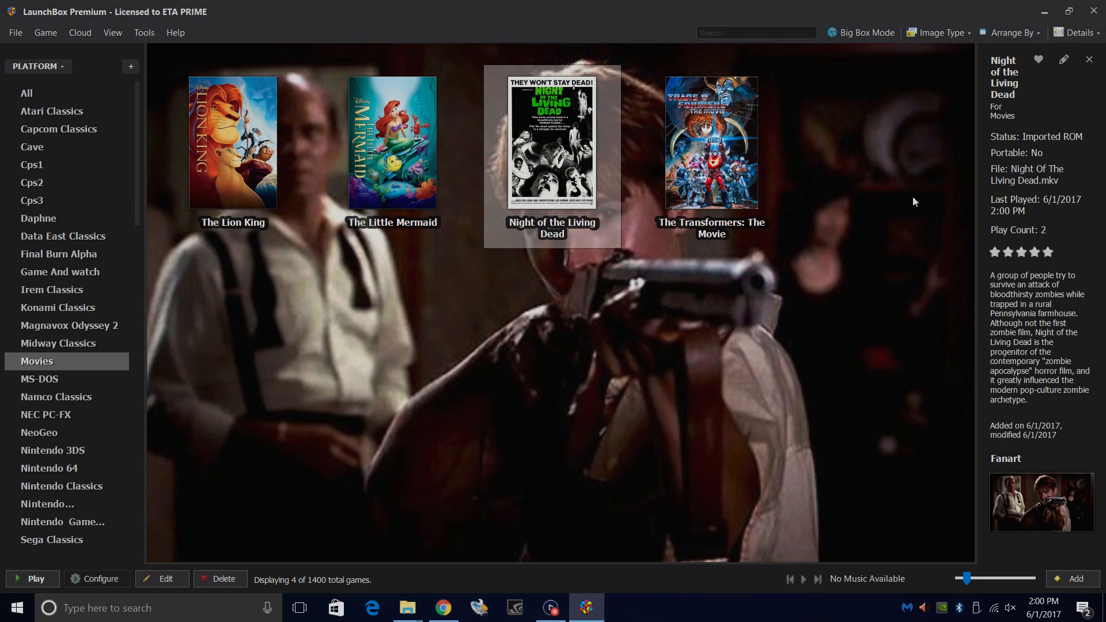
click(406, 607)
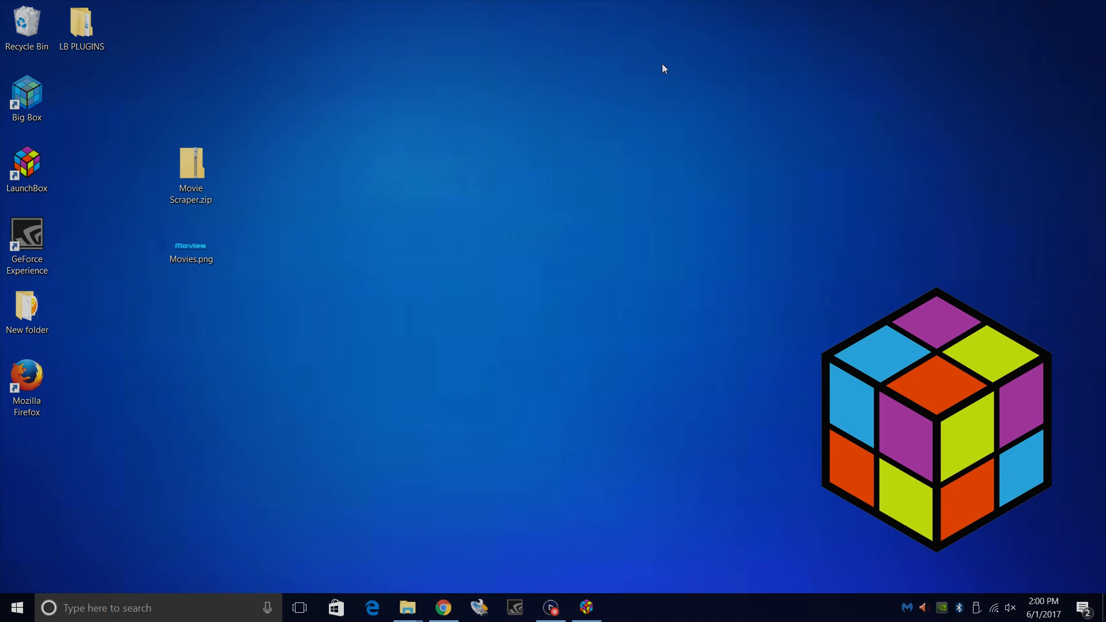
mouse_move(339, 323)
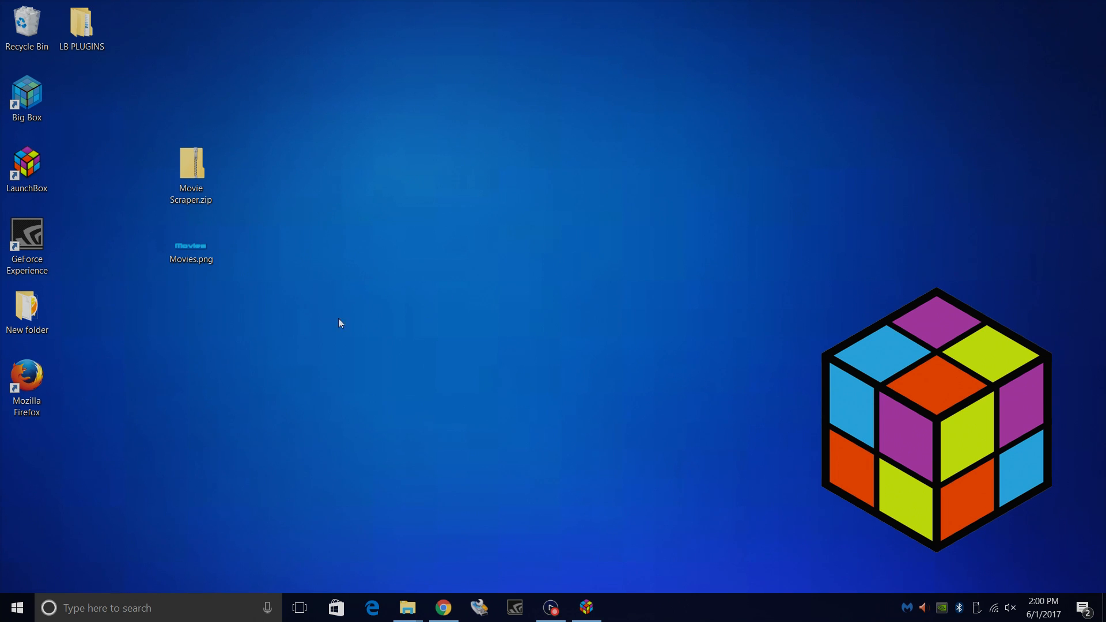
Move Movies.png from the desktop into Images\Platforms\Movies\Clear Logo
click(191, 247)
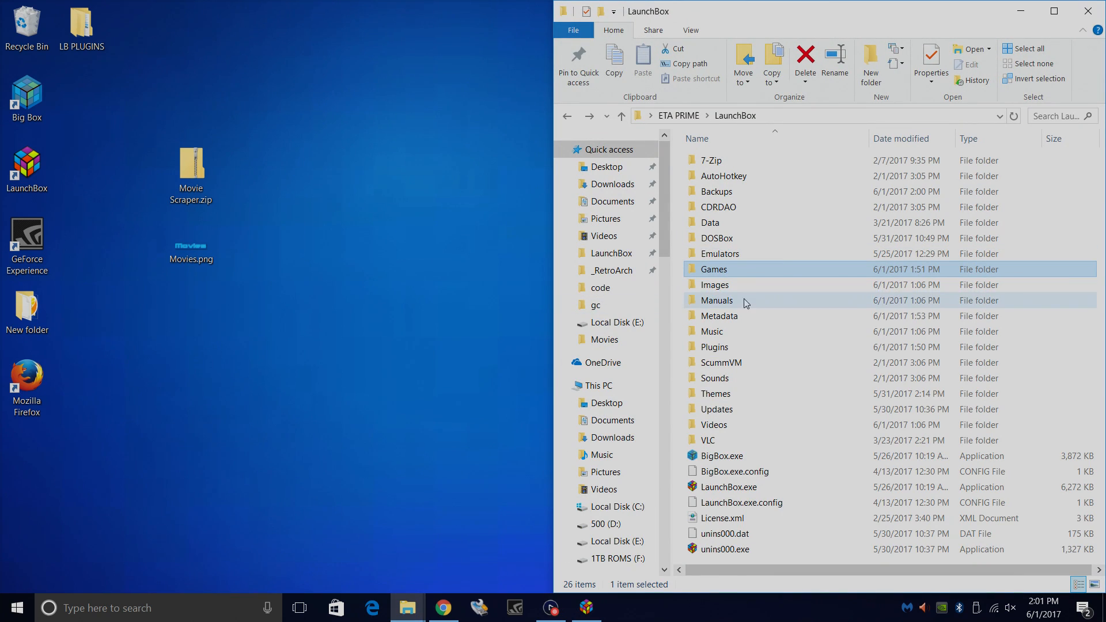
double_click(714, 284)
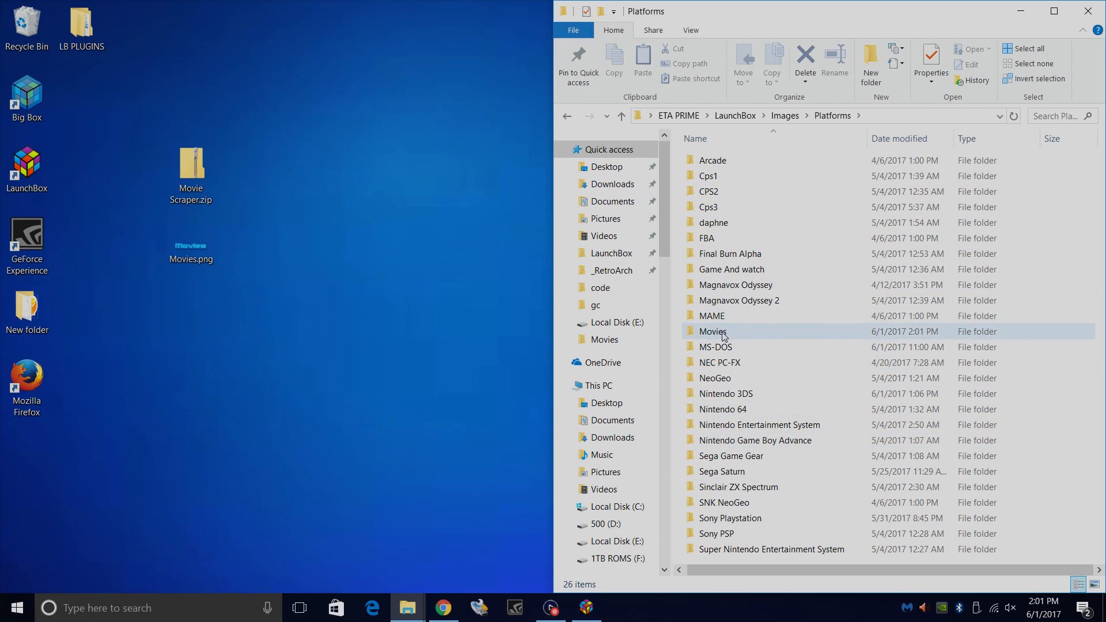
double_click(713, 331)
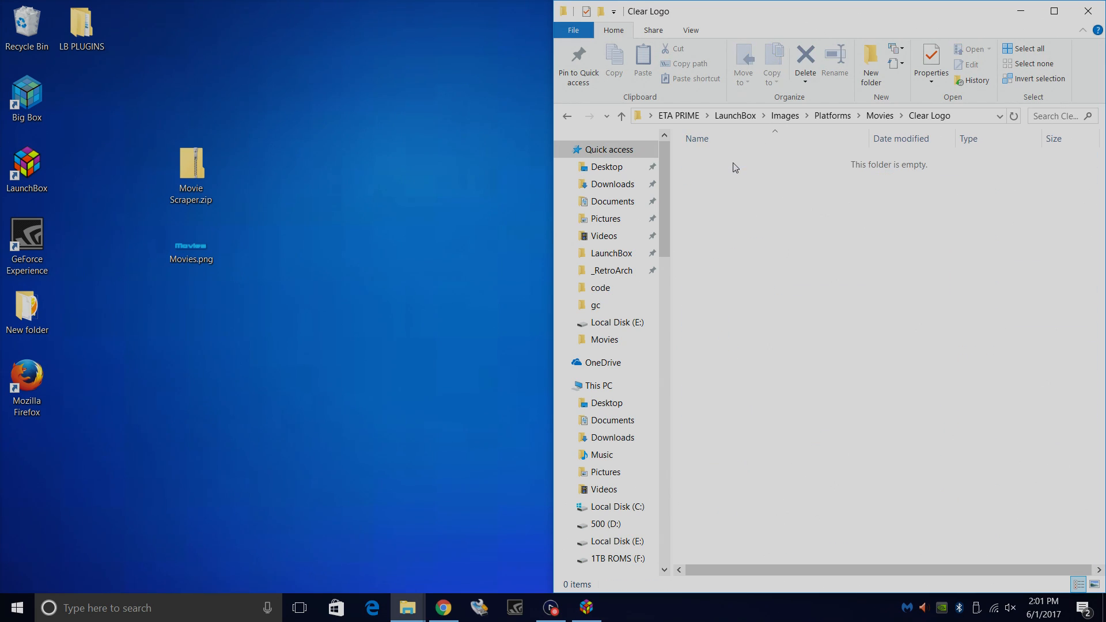
click(190, 242)
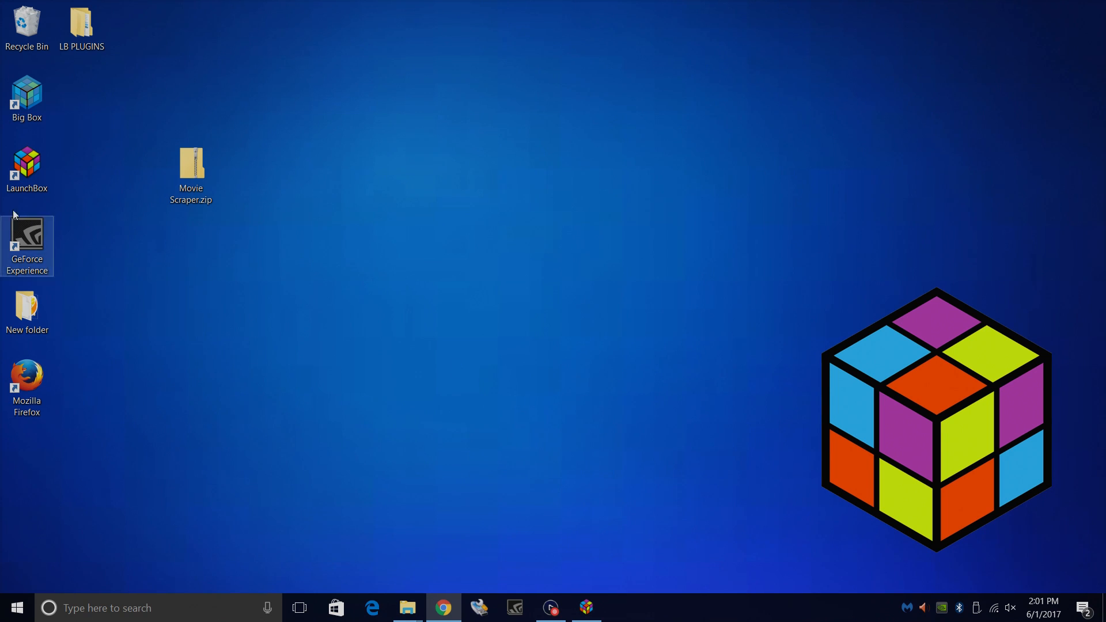
Launch Big Box, open the Movies platform and play Night of the Living Dead
double_click(25, 98)
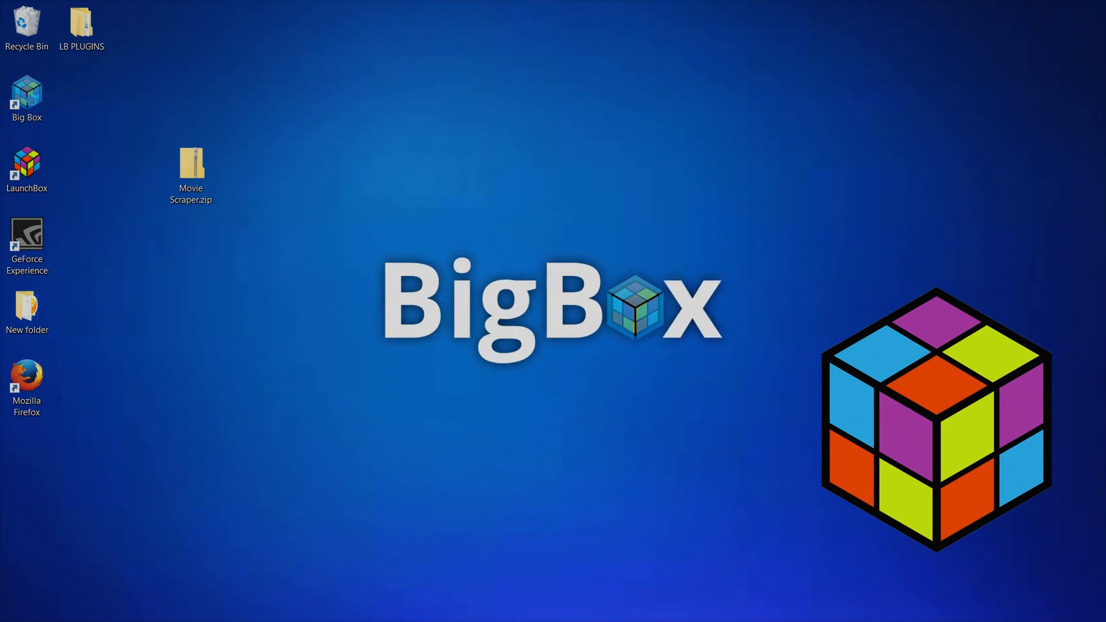
double_click(26, 97)
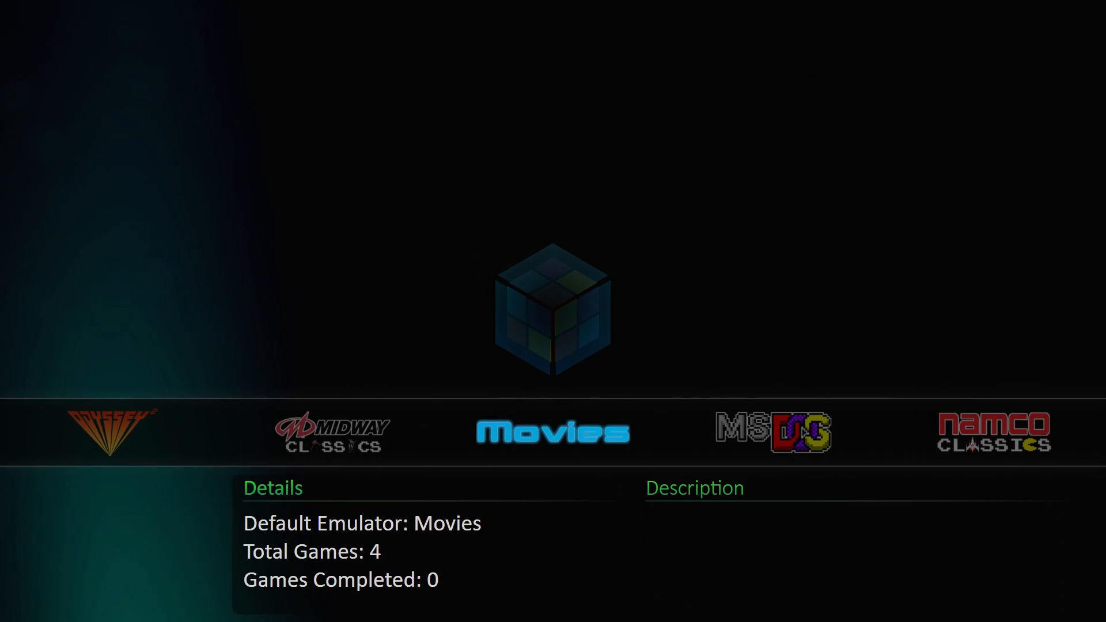
click(552, 431)
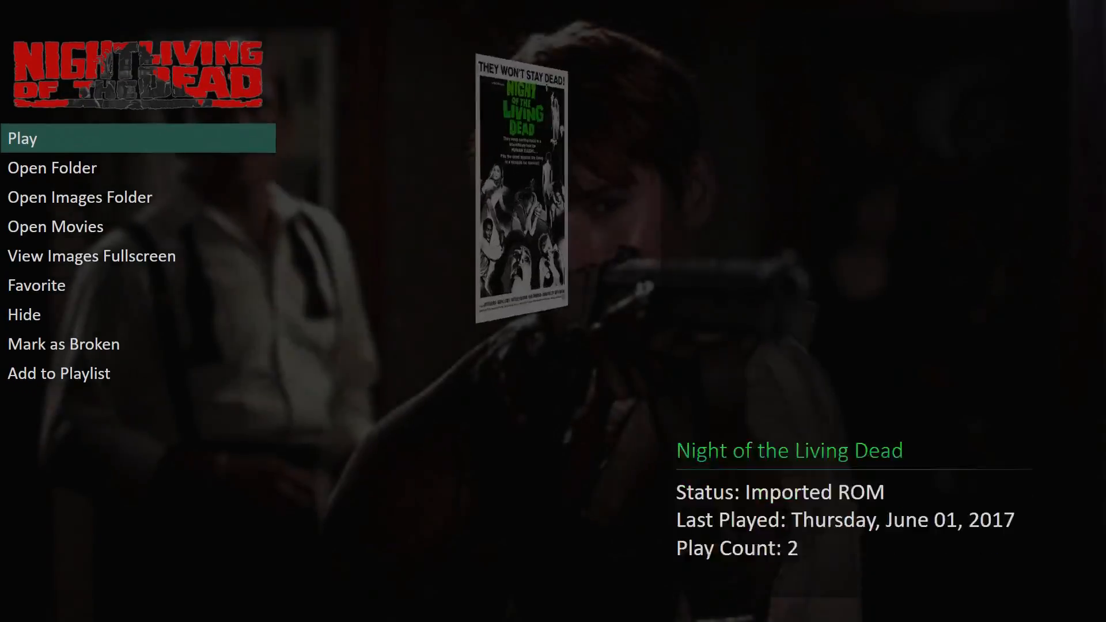
click(22, 137)
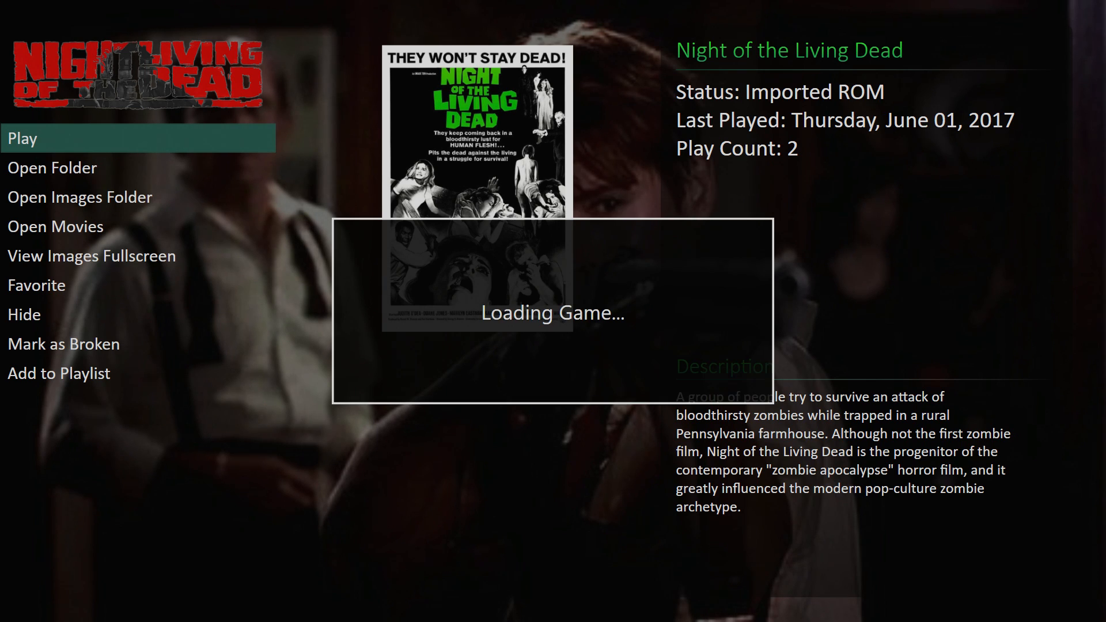